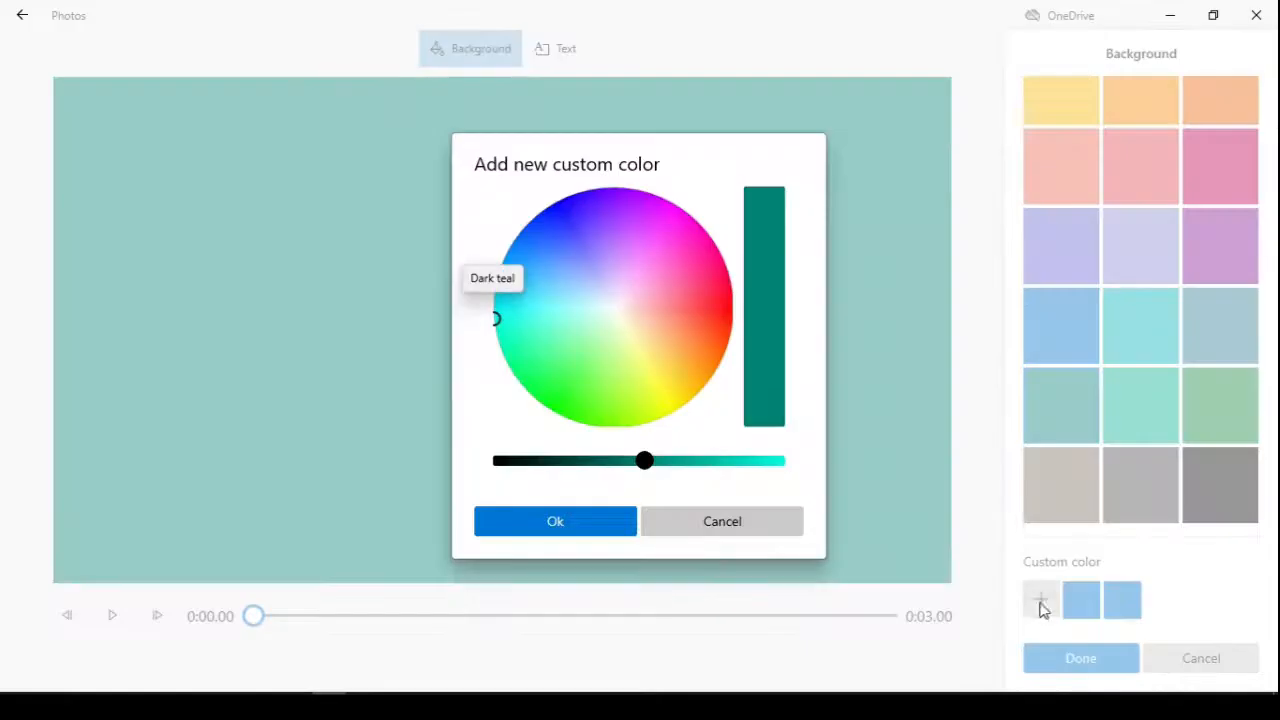
- Apply the Bubbles everywhere 3D effect to the logo clip, finish editing and close Photos
{"action": "left_click", "coordinate": [592, 308]}
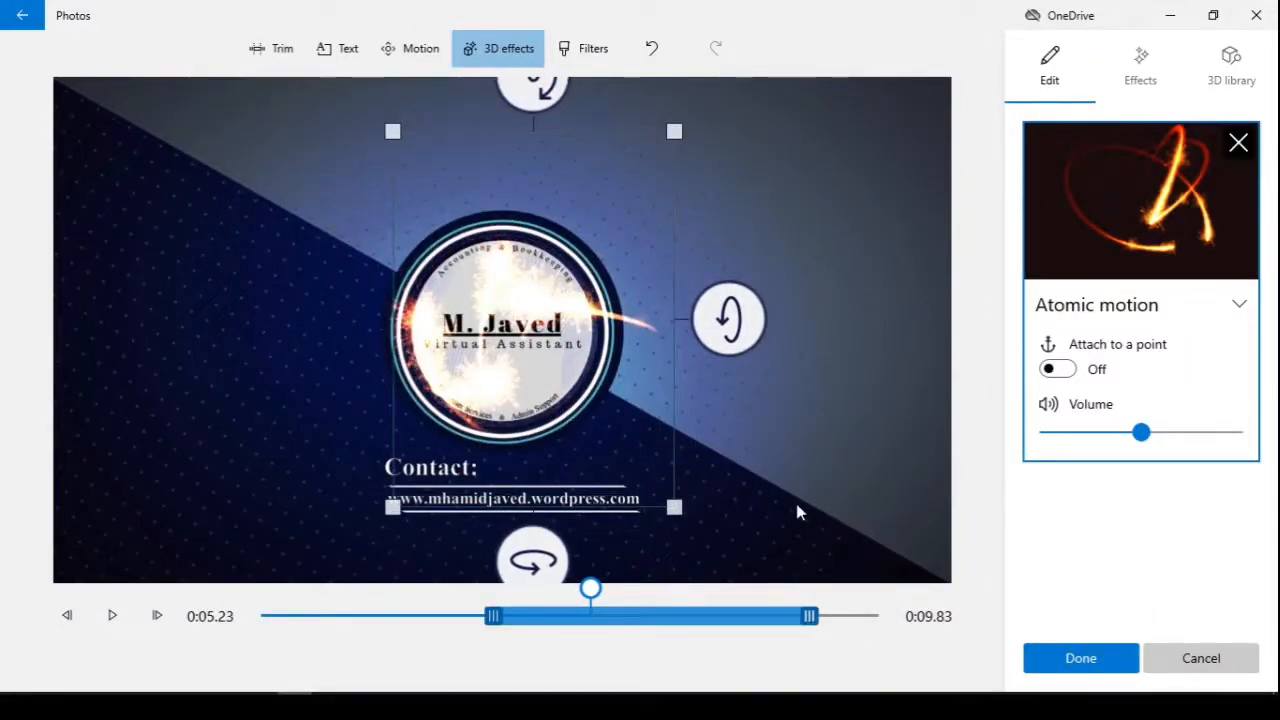
{"action": "left_click", "coordinate": [1080, 658]}
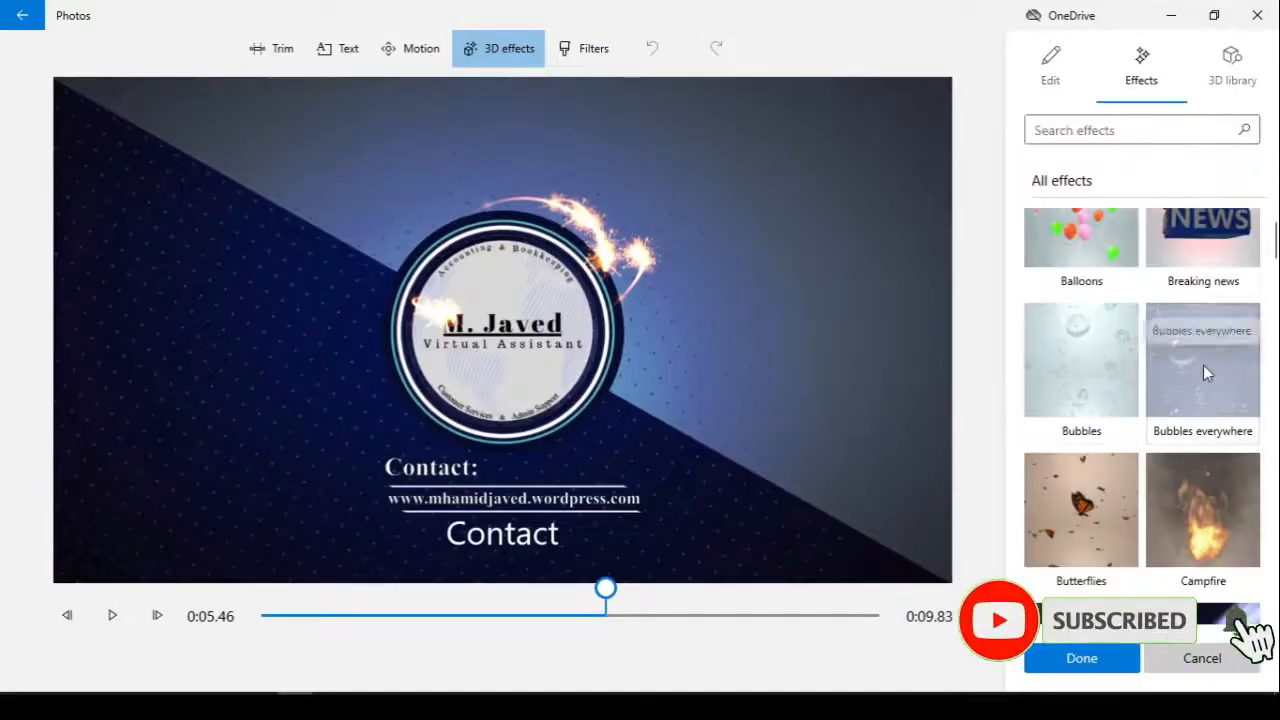
{"action": "left_click", "coordinate": [1202, 360]}
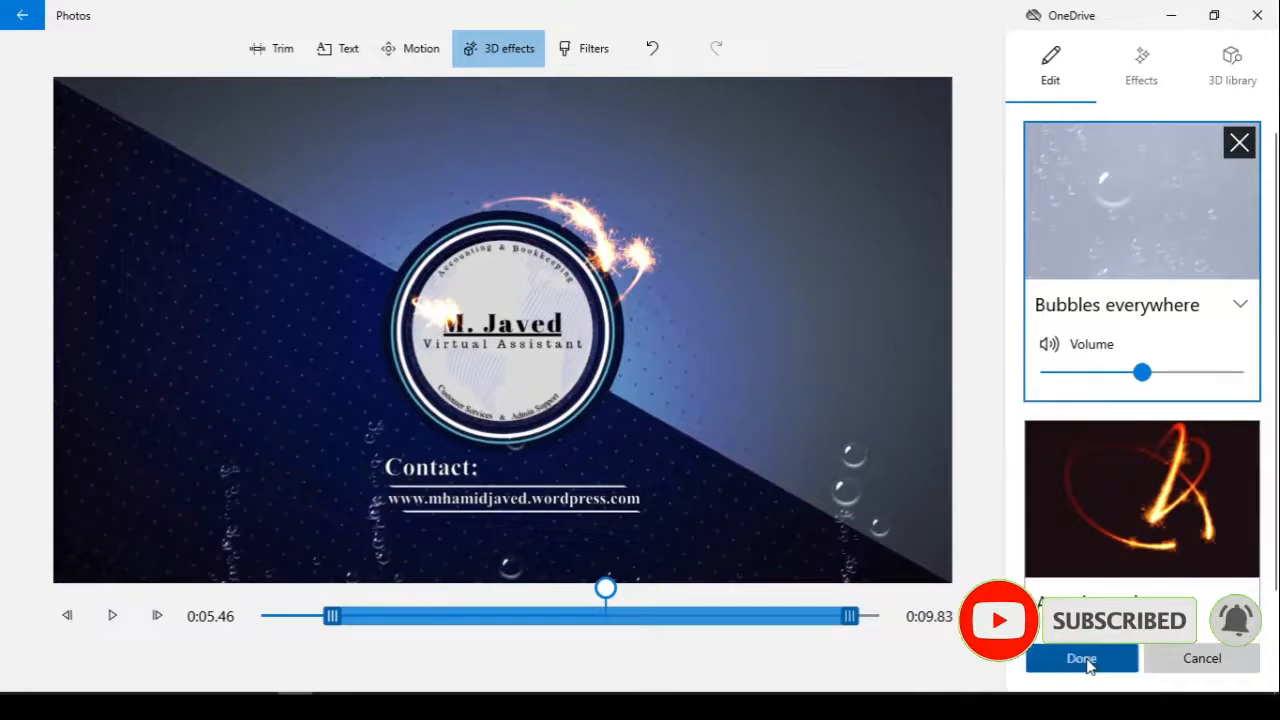
{"action": "left_click", "coordinate": [1080, 658]}
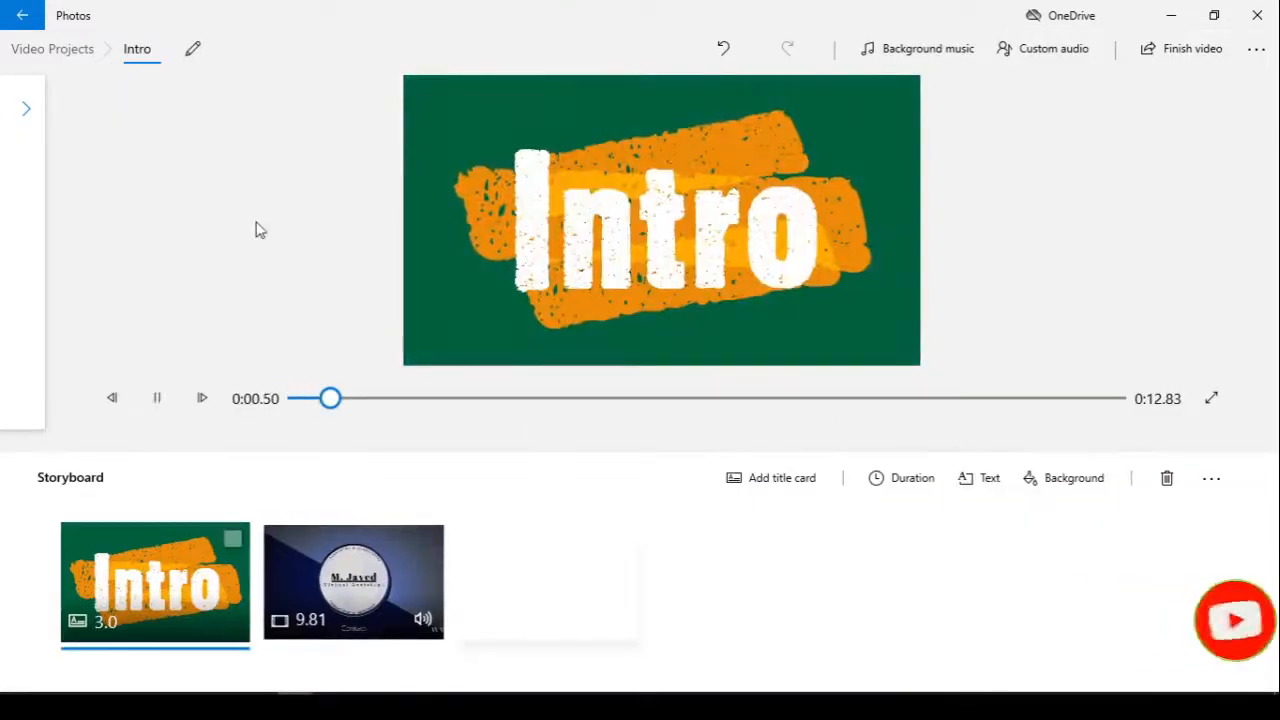
{"action": "left_click", "coordinate": [352, 582]}
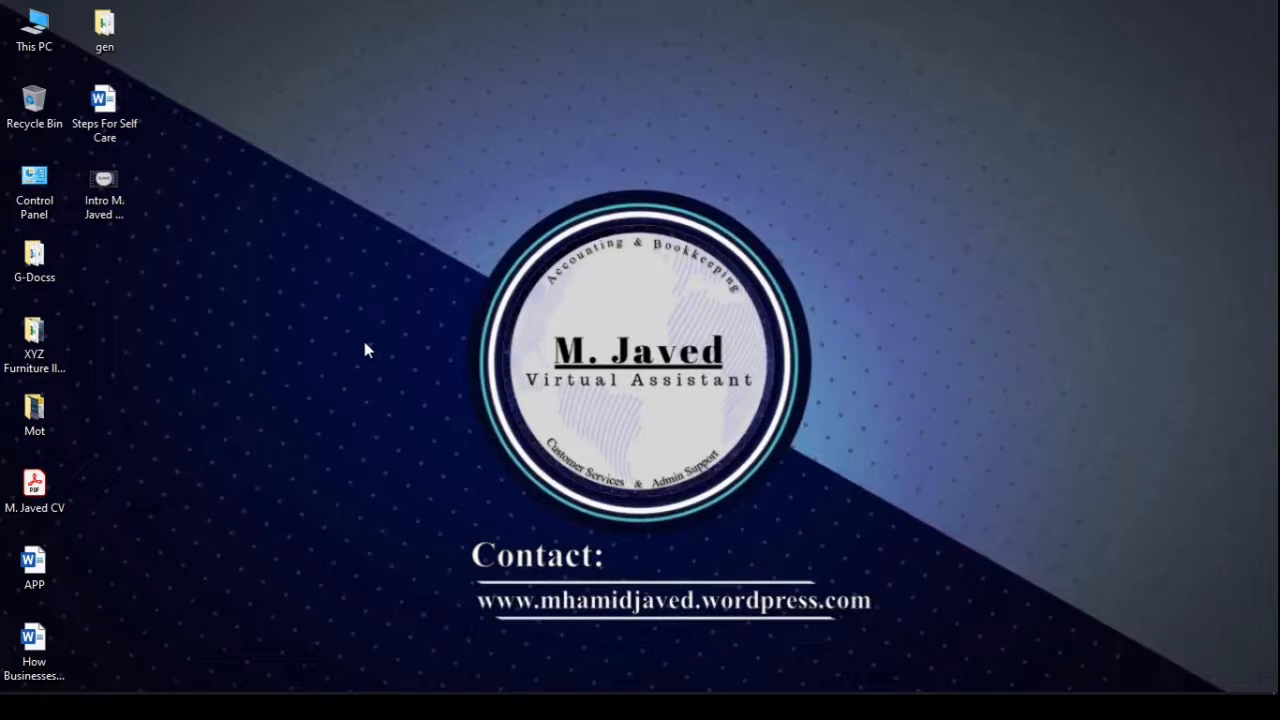
{"action": "mouse_move", "coordinate": [324, 344]}
{"action": "type", "text": "photos"}
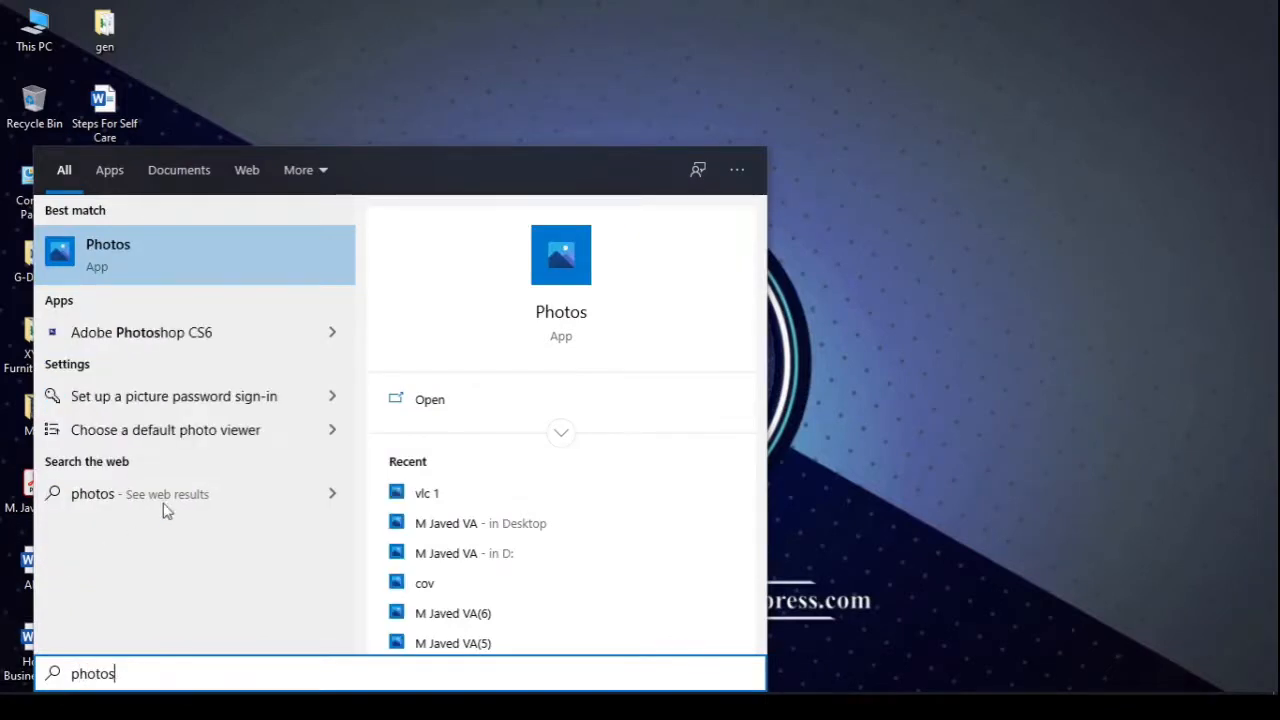
{"action": "mouse_move", "coordinate": [120, 276]}
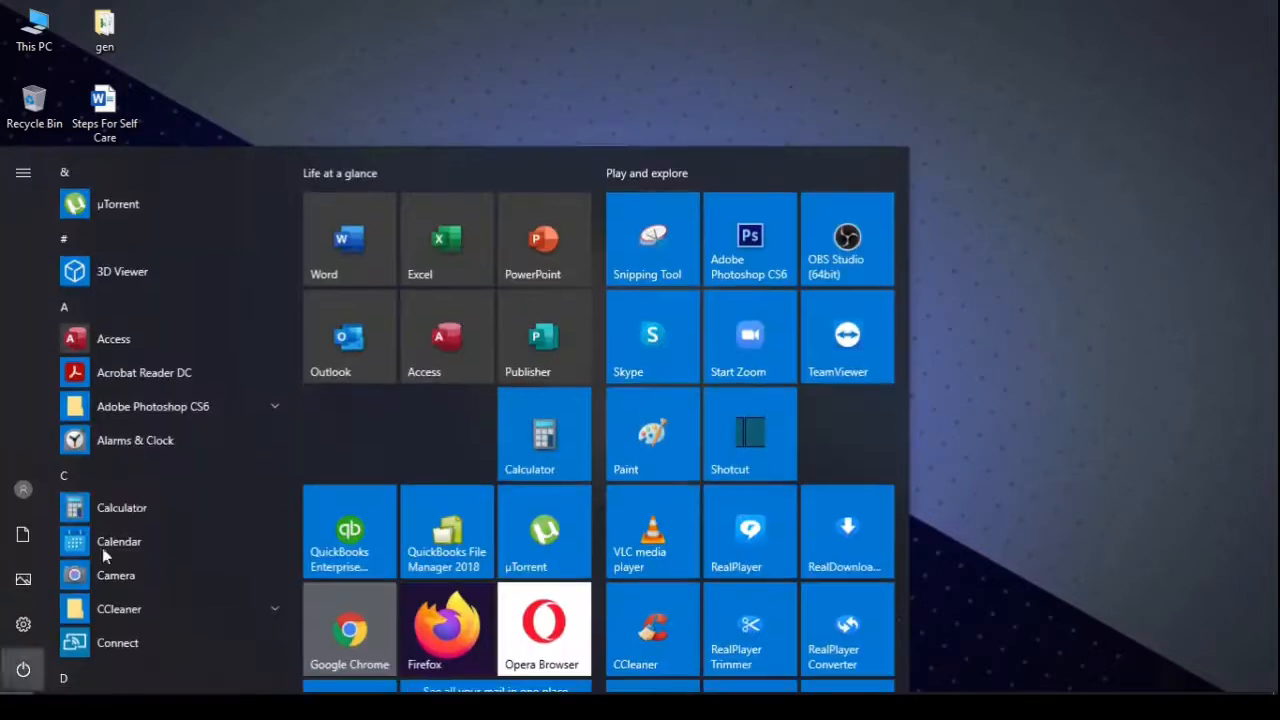
- Scroll the Start menu app list down until the Photos tile is in view
{"action": "scroll", "scroll_direction": "down", "scroll_amount": 3}
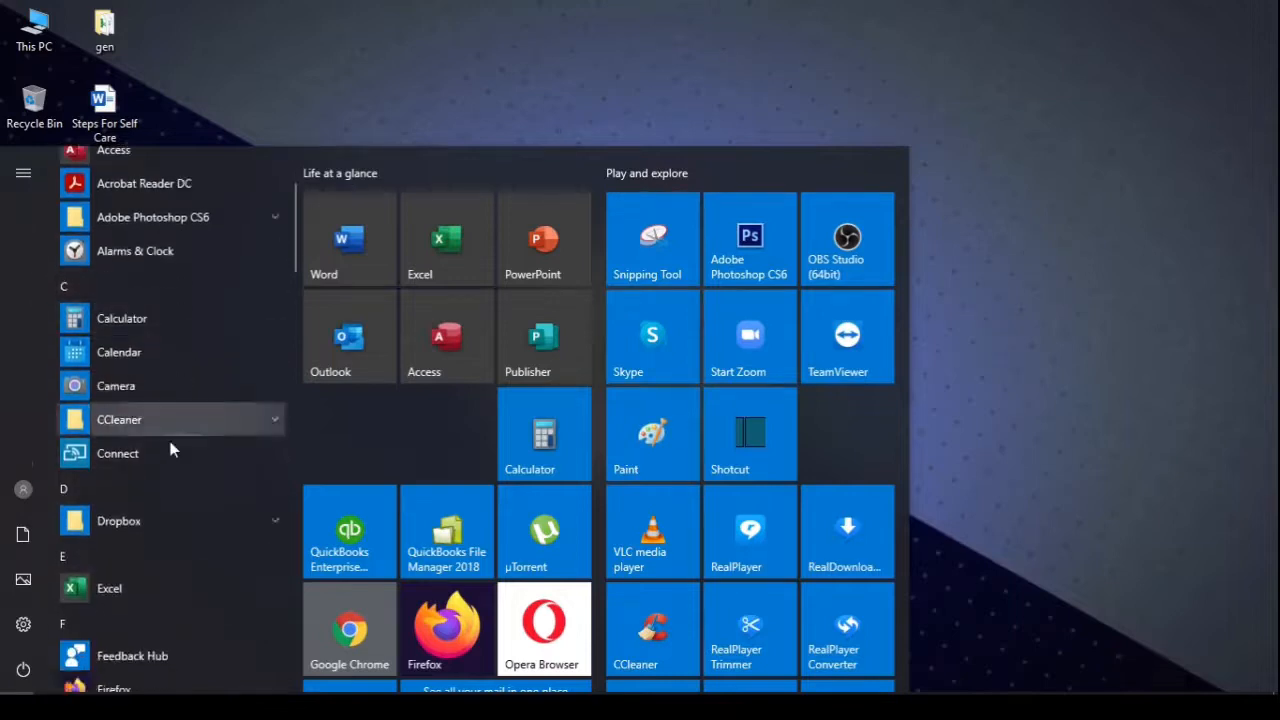
{"action": "scroll", "scroll_direction": "down", "scroll_amount": 3}
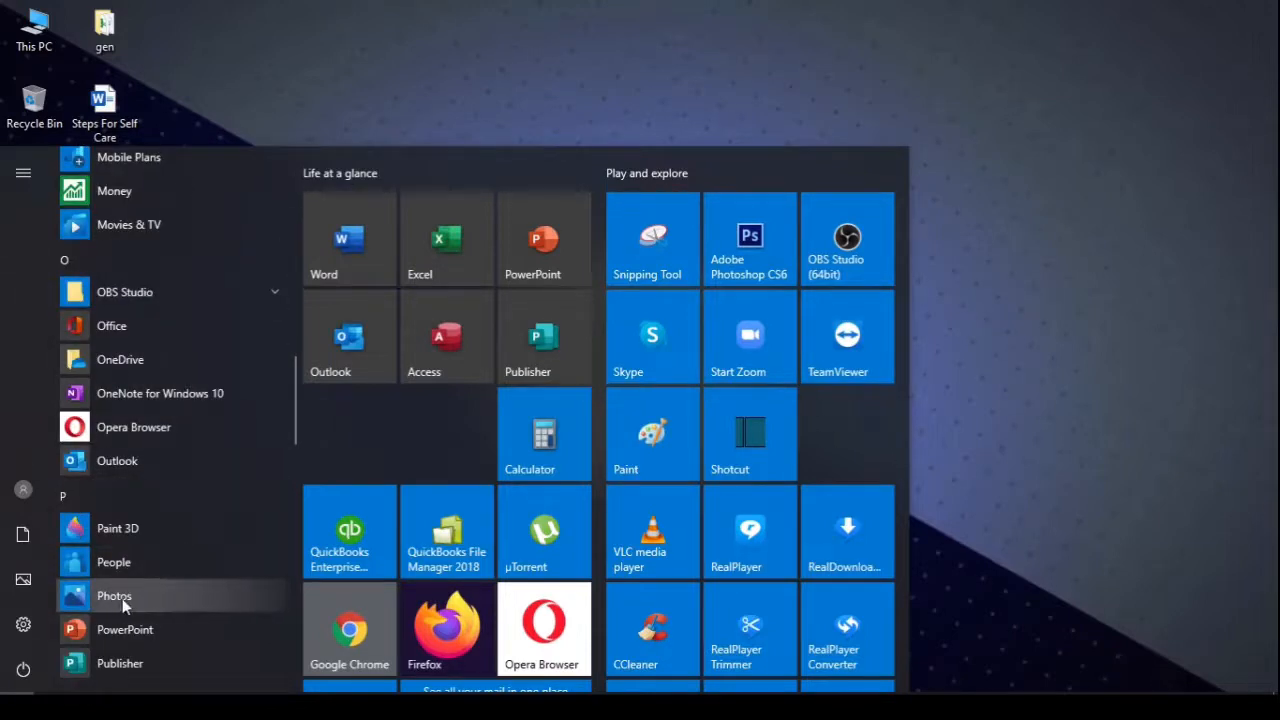
{"action": "scroll", "scroll_direction": "down", "scroll_amount": 3}
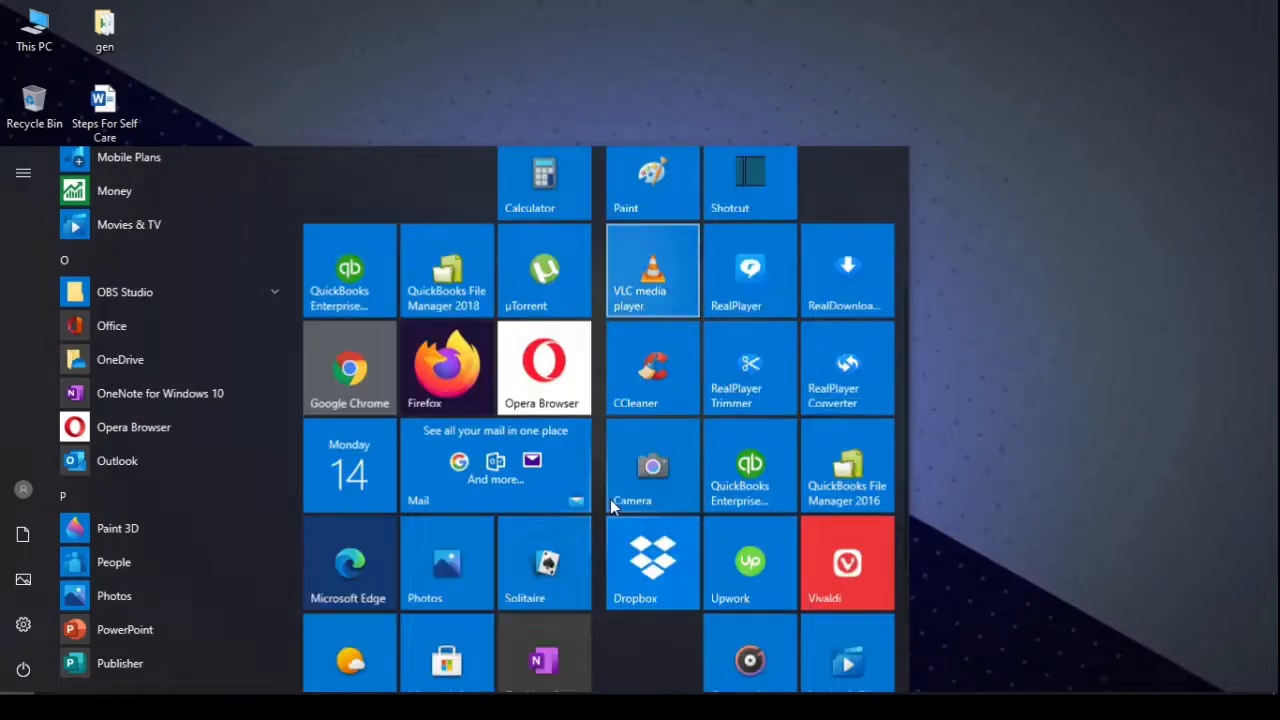
{"action": "scroll", "scroll_direction": "down", "scroll_amount": 3}
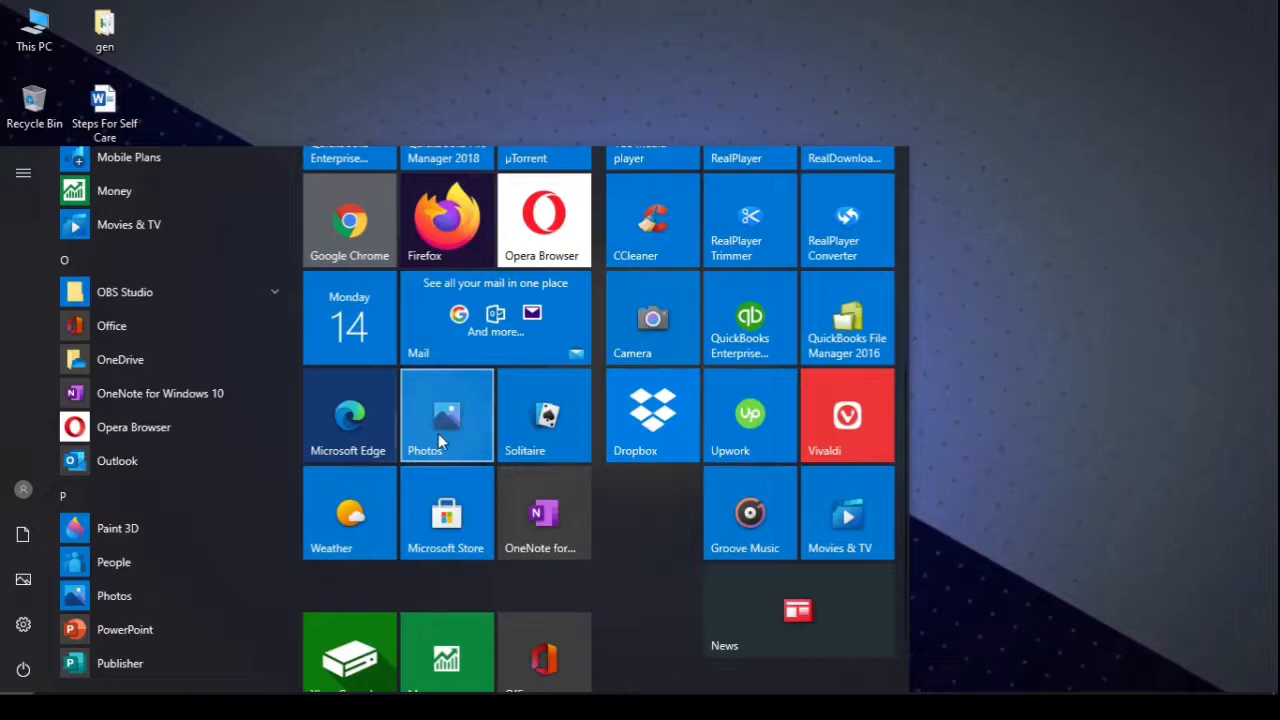
- Launch Photos and view Albums, People, Folders and the empty Video Projects list in turn
{"action": "left_click", "coordinate": [448, 414]}
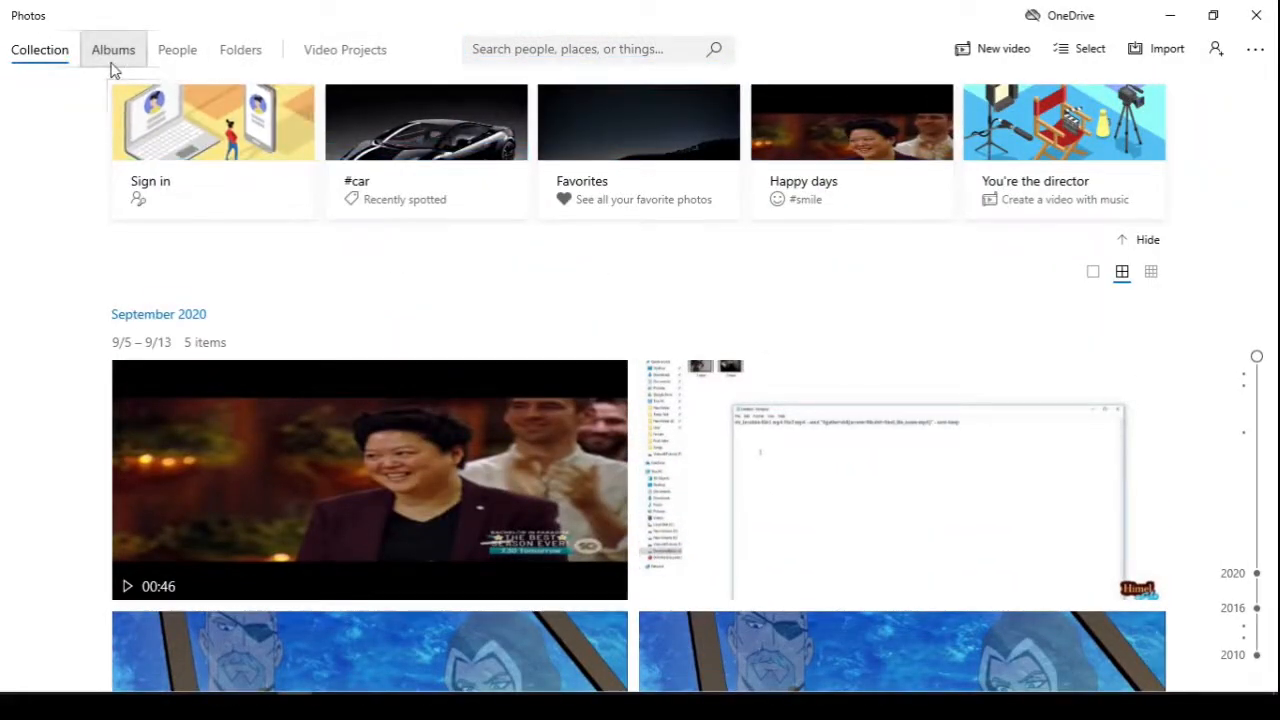
{"action": "left_click", "coordinate": [112, 48]}
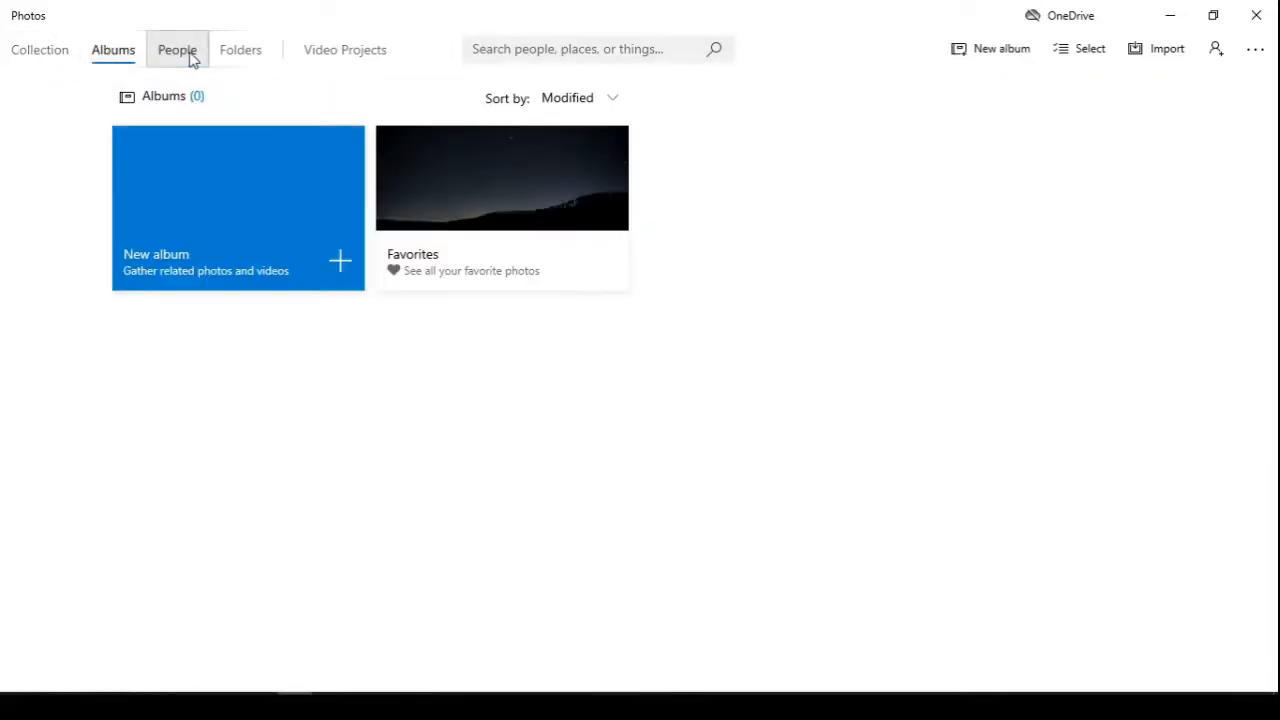
{"action": "left_click", "coordinate": [176, 48]}
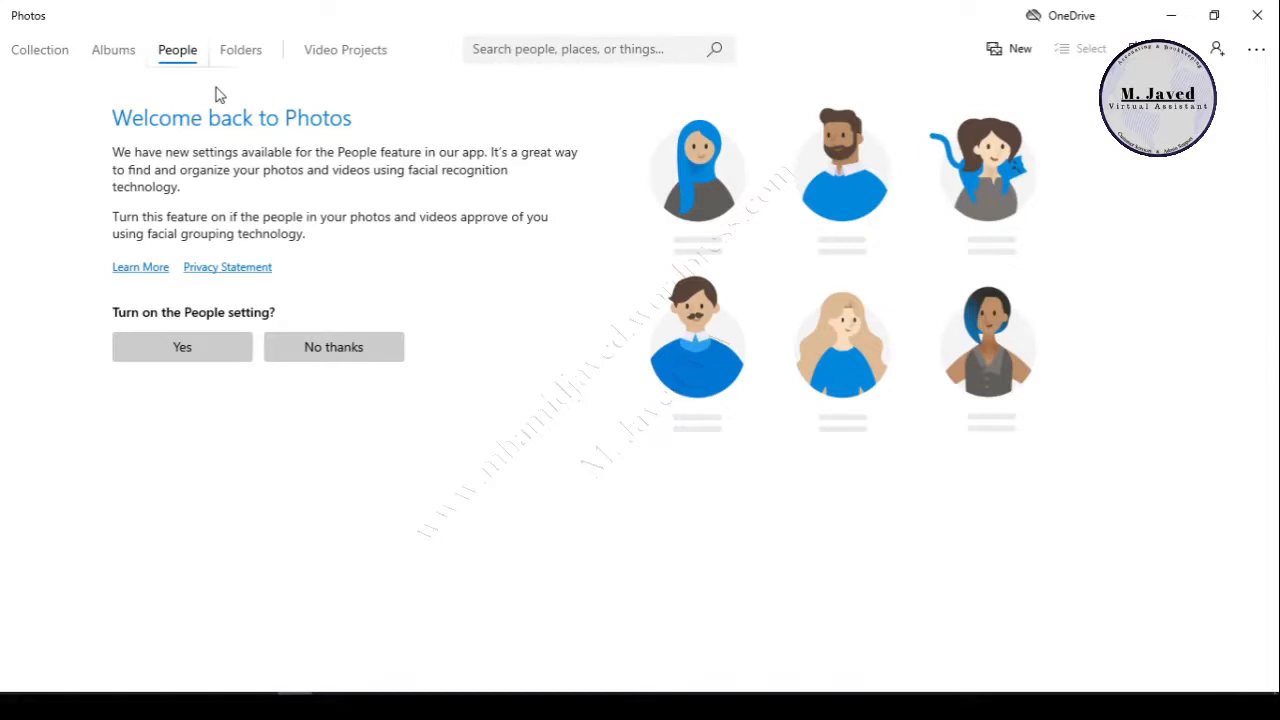
{"action": "left_click", "coordinate": [240, 48]}
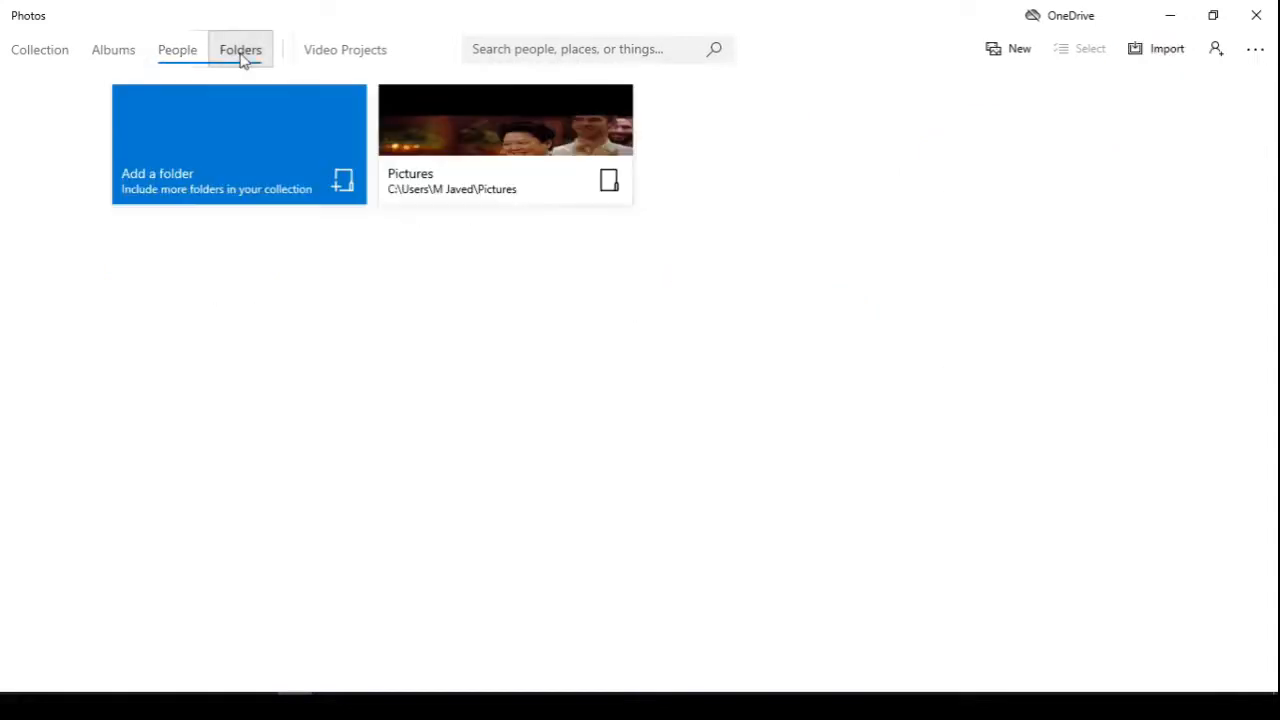
{"action": "left_click", "coordinate": [344, 48]}
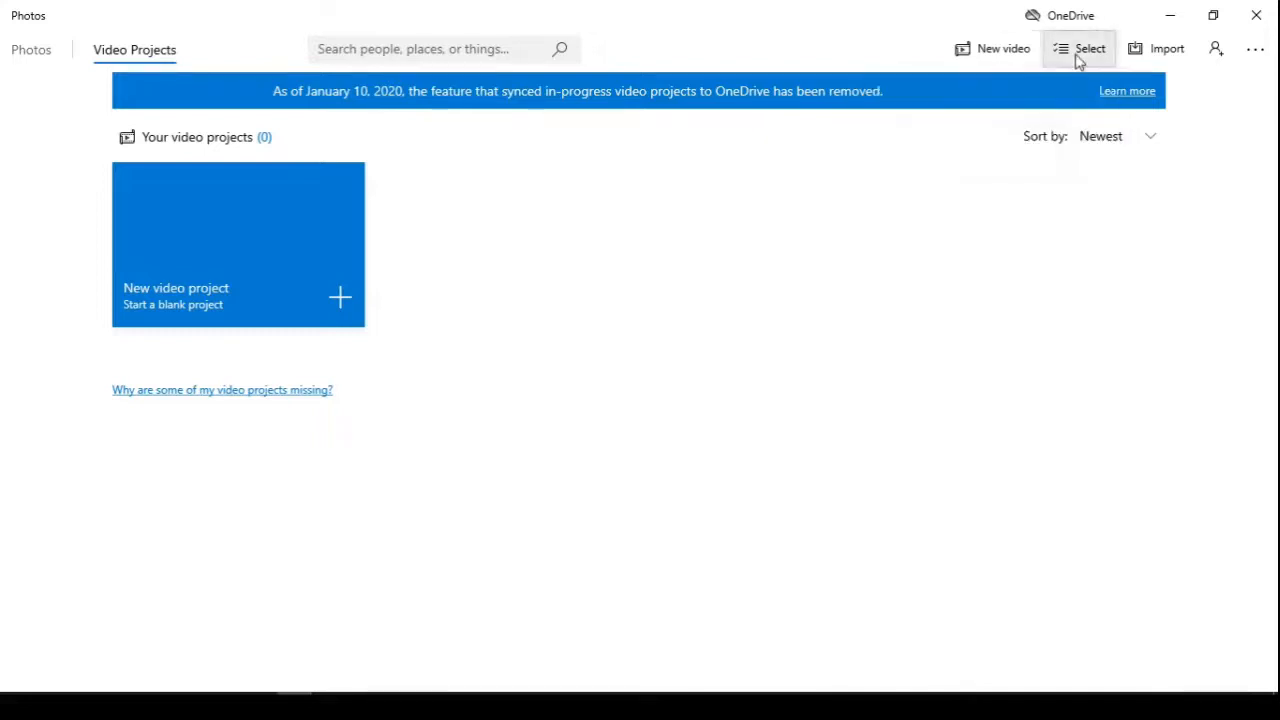
- Start a new blank video project and enter 'Intro' as its name
{"action": "left_click", "coordinate": [1166, 48]}
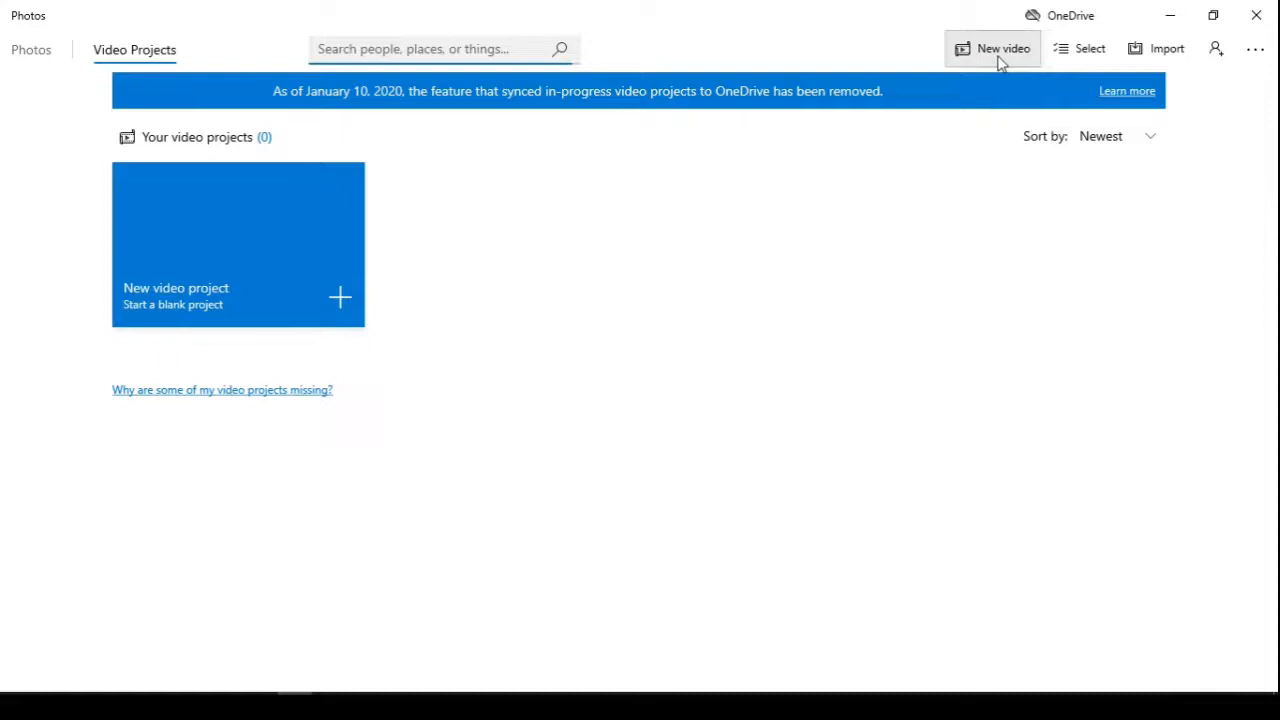
{"action": "mouse_move", "coordinate": [204, 224]}
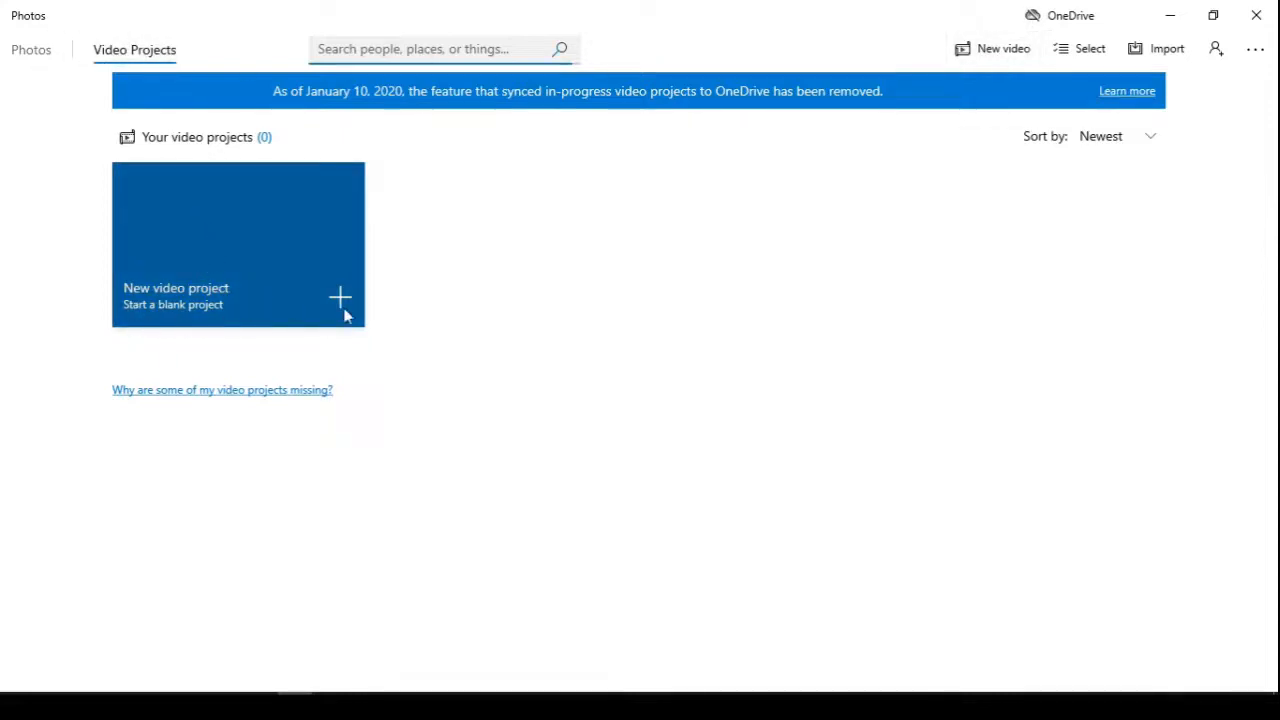
{"action": "left_click", "coordinate": [238, 244]}
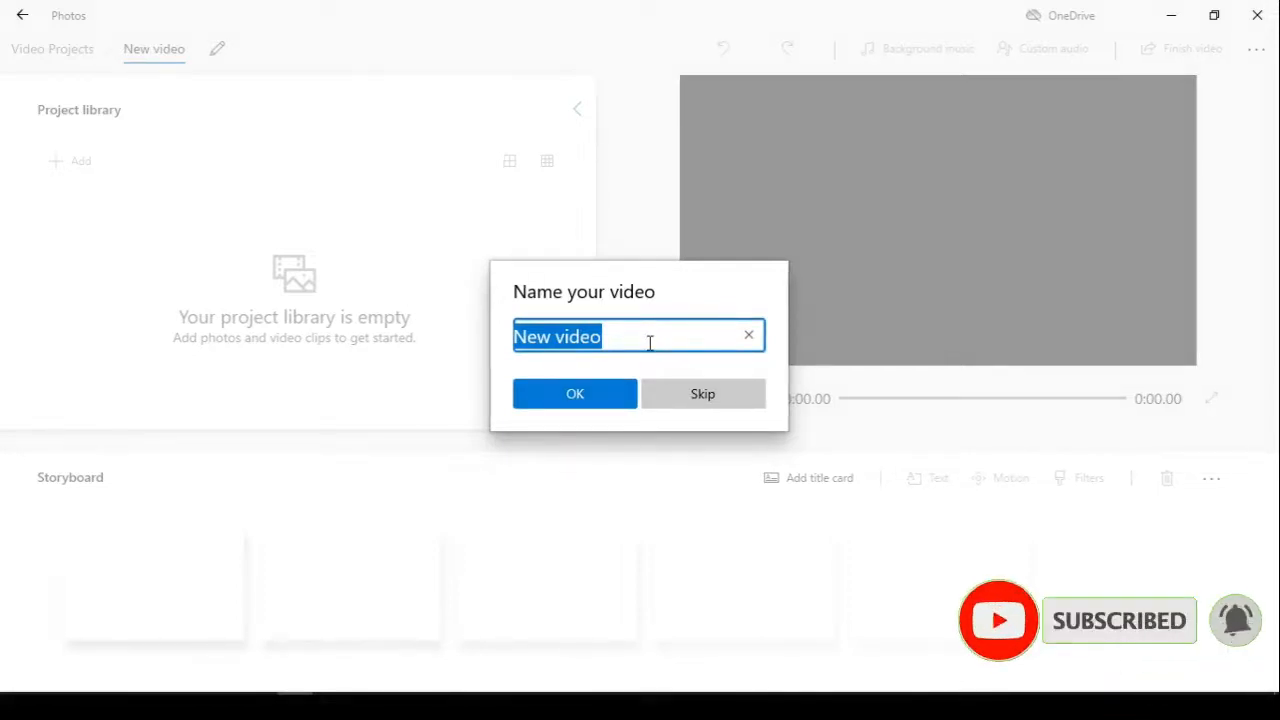
{"action": "type", "text": "Into"}
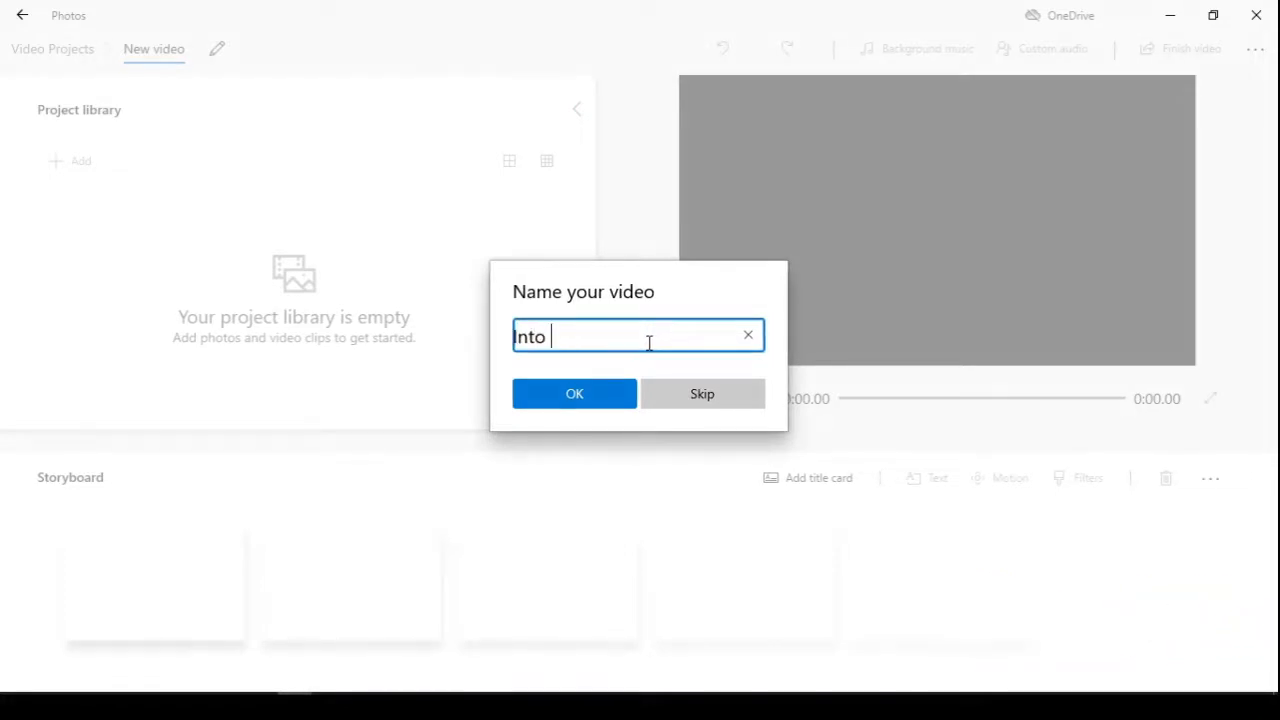
{"action": "type", "text": "r"}
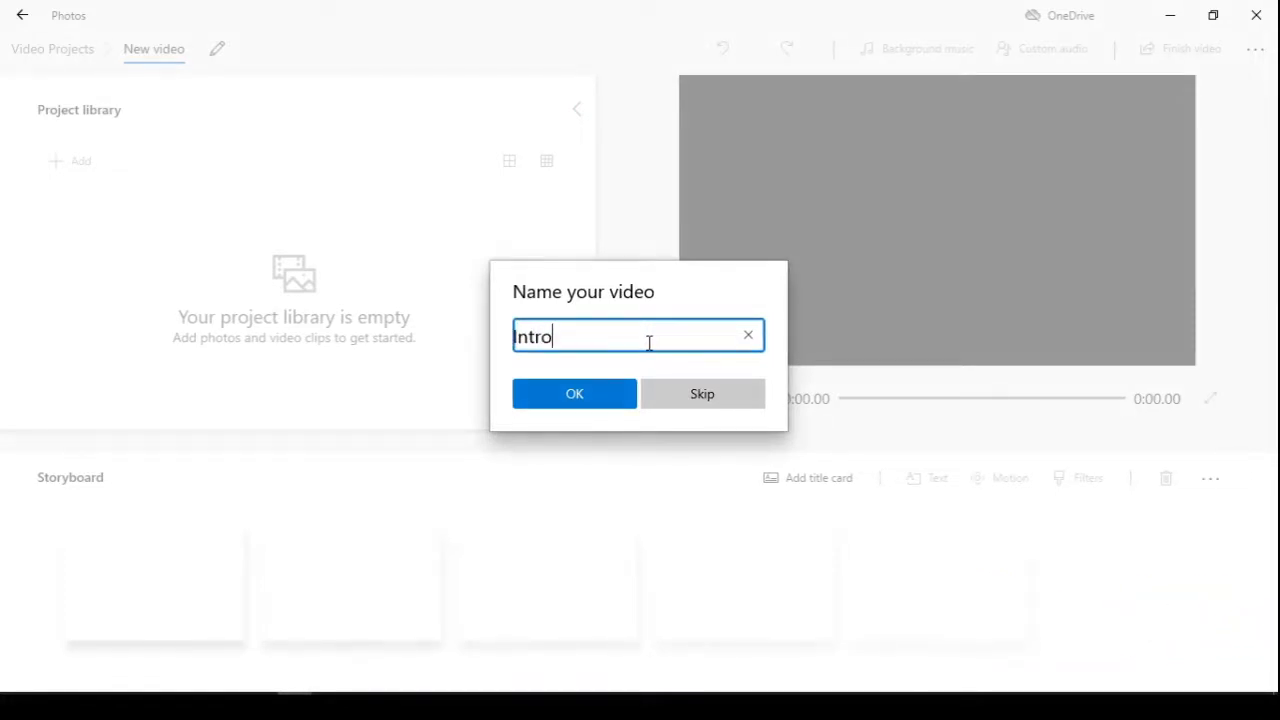
- Confirm the Intro name, add Intro M. Javed Channel.mp4 from the desktop and place it on the storyboard
{"action": "left_click", "coordinate": [574, 392]}
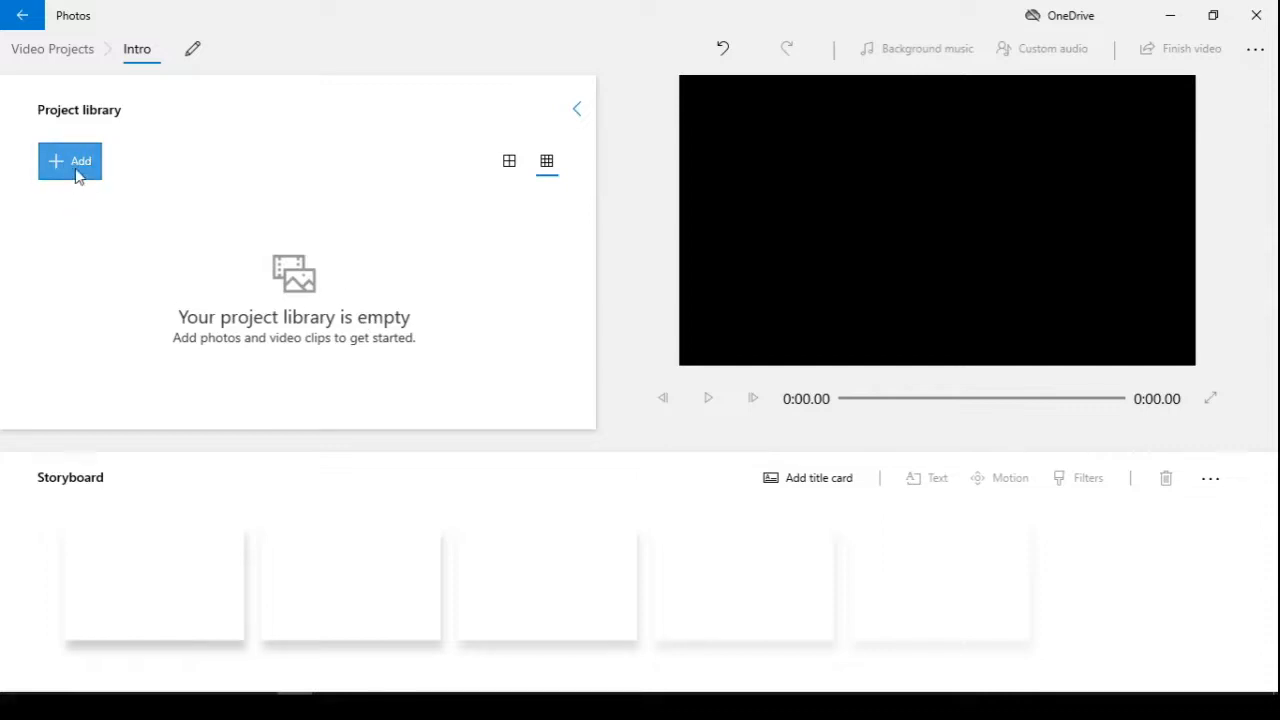
{"action": "mouse_move", "coordinate": [76, 208]}
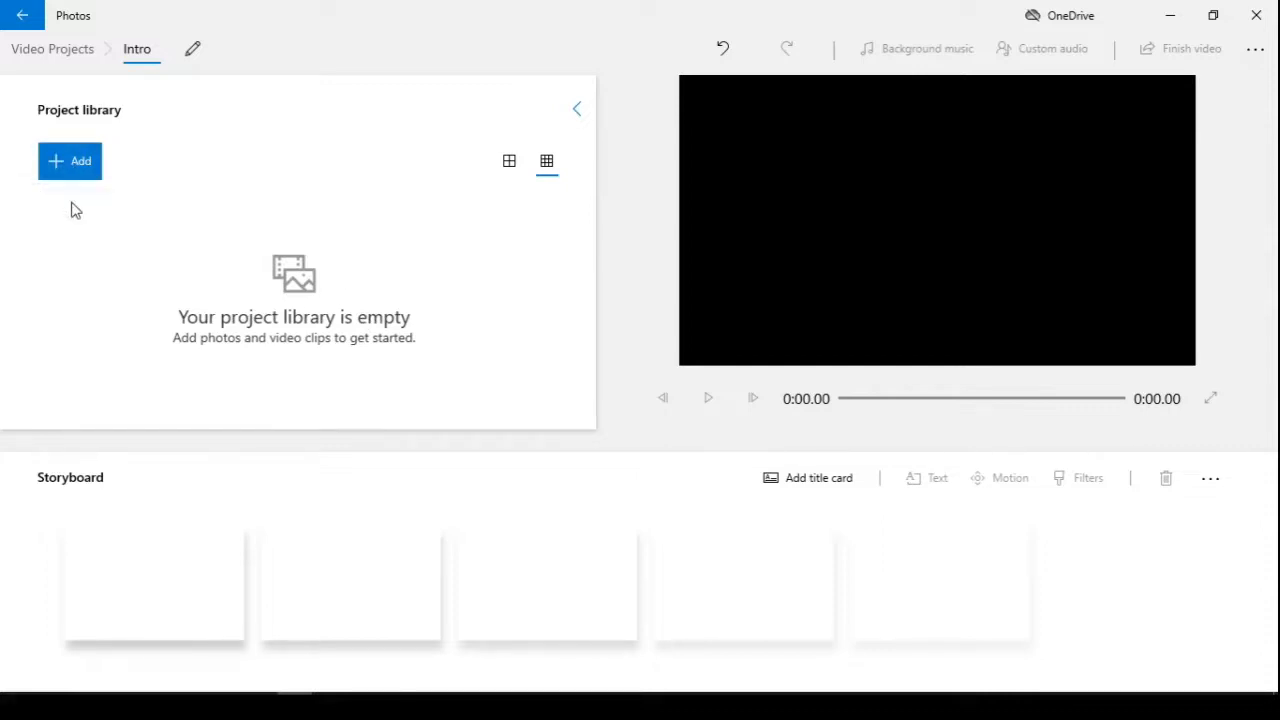
{"action": "left_click", "coordinate": [68, 160]}
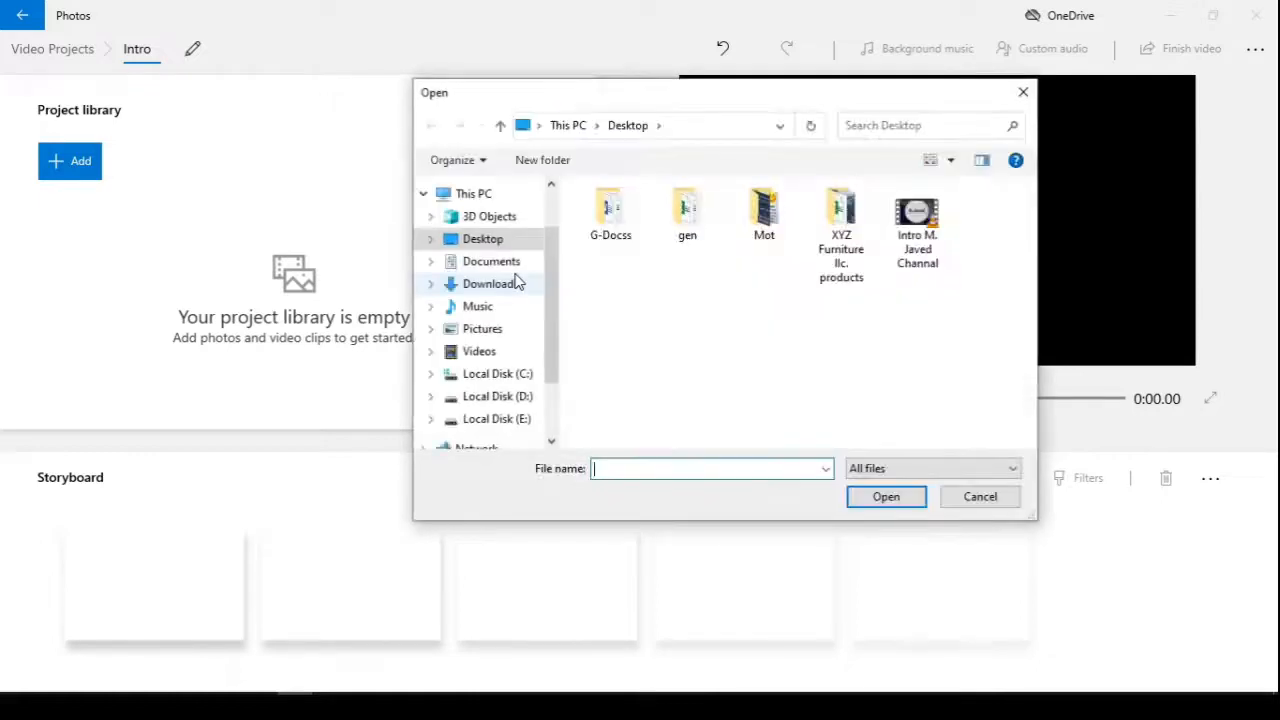
{"action": "left_click", "coordinate": [980, 496]}
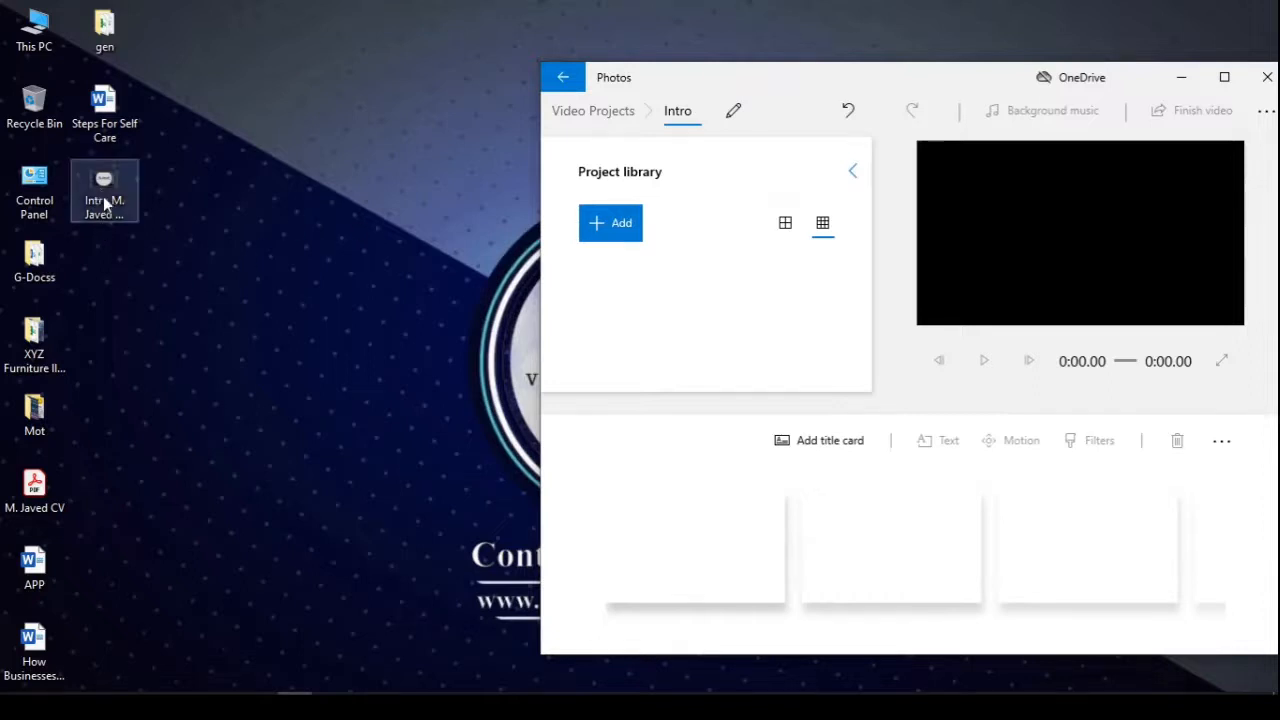
{"action": "left_click_drag", "start_coordinate": [104, 190], "coordinate": [710, 310]}
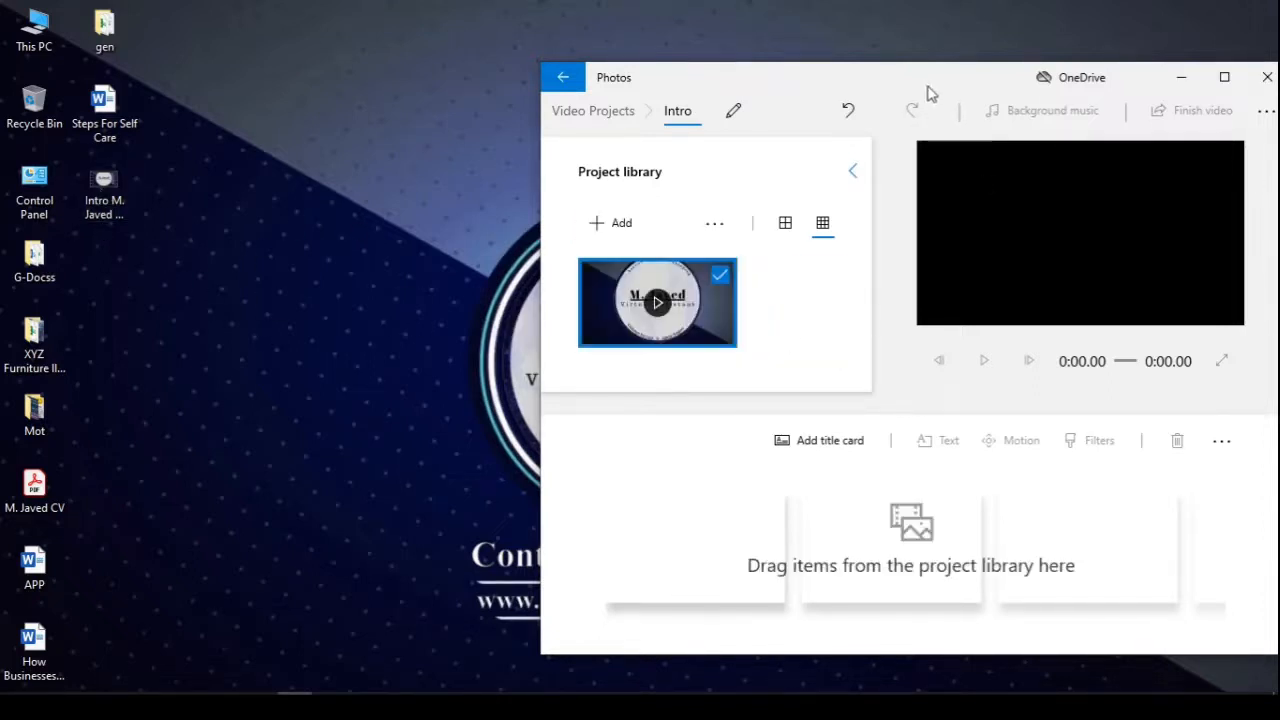
{"action": "left_click", "coordinate": [1224, 76]}
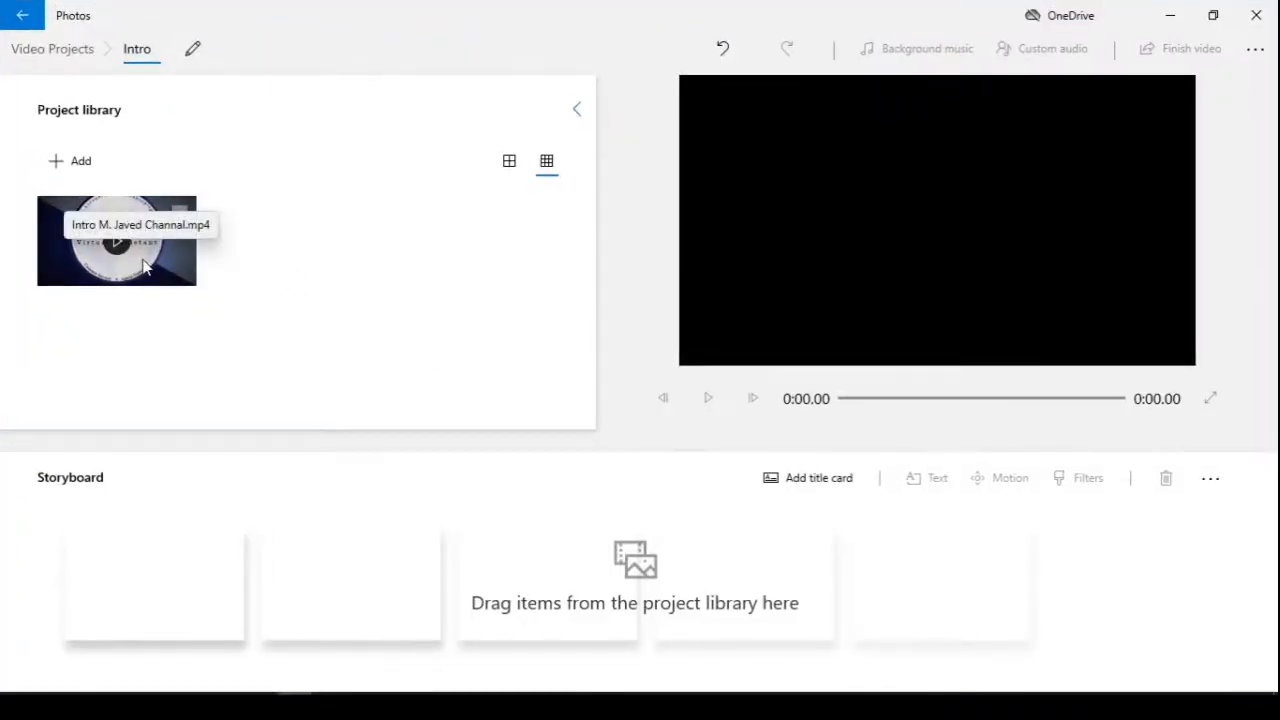
{"action": "left_click_drag", "start_coordinate": [116, 240], "coordinate": [136, 584]}
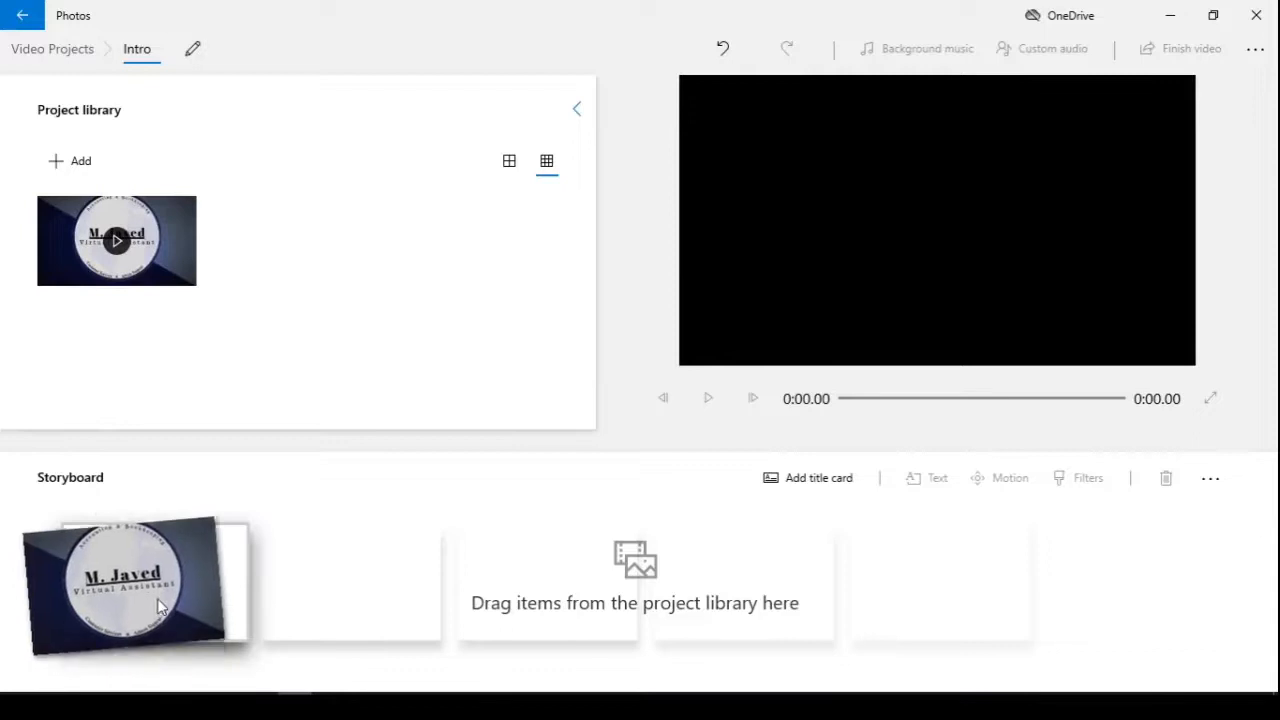
- Hide the project library, then play the logo clip and pause at its Contact text
{"action": "left_click", "coordinate": [140, 584]}
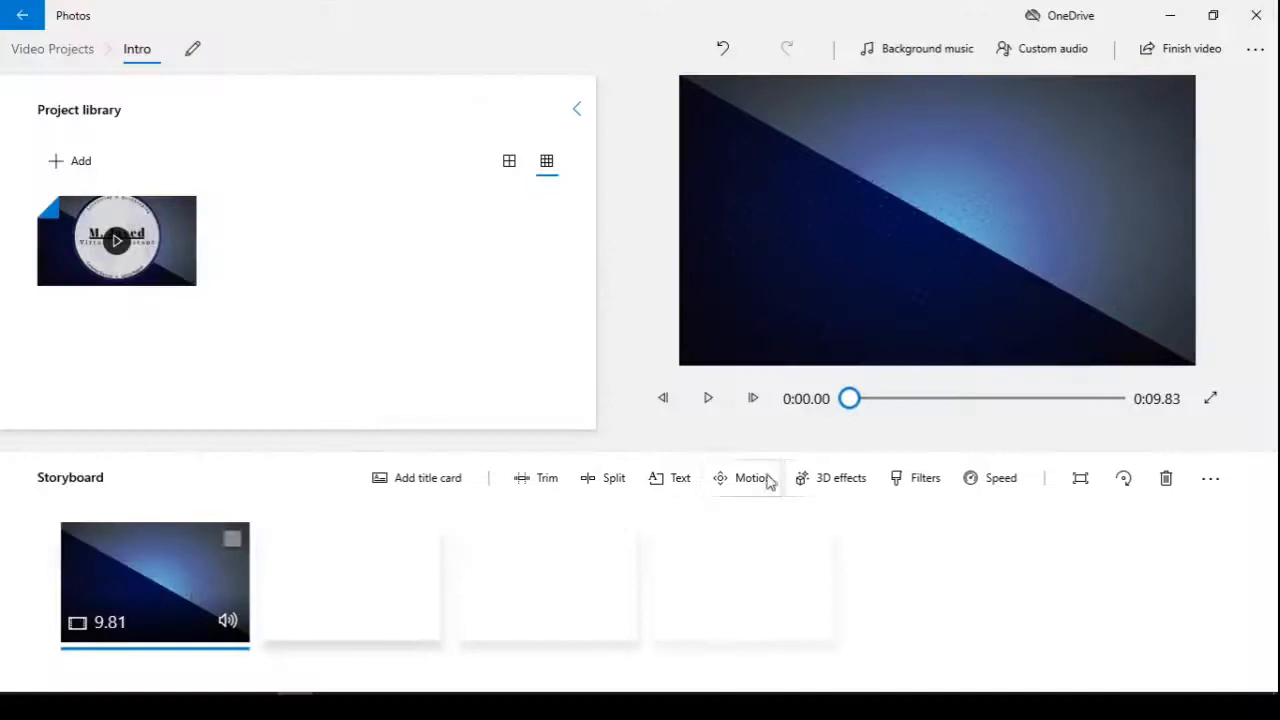
{"action": "left_click", "coordinate": [576, 108]}
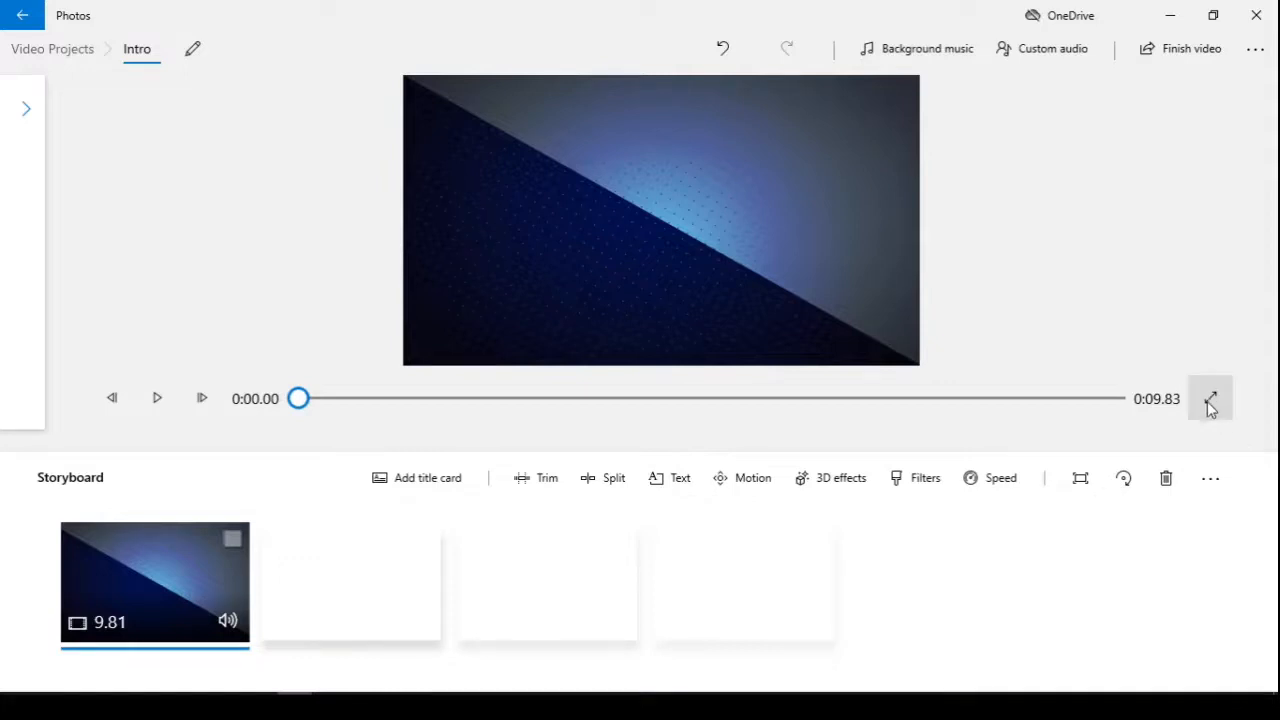
{"action": "mouse_move", "coordinate": [190, 556]}
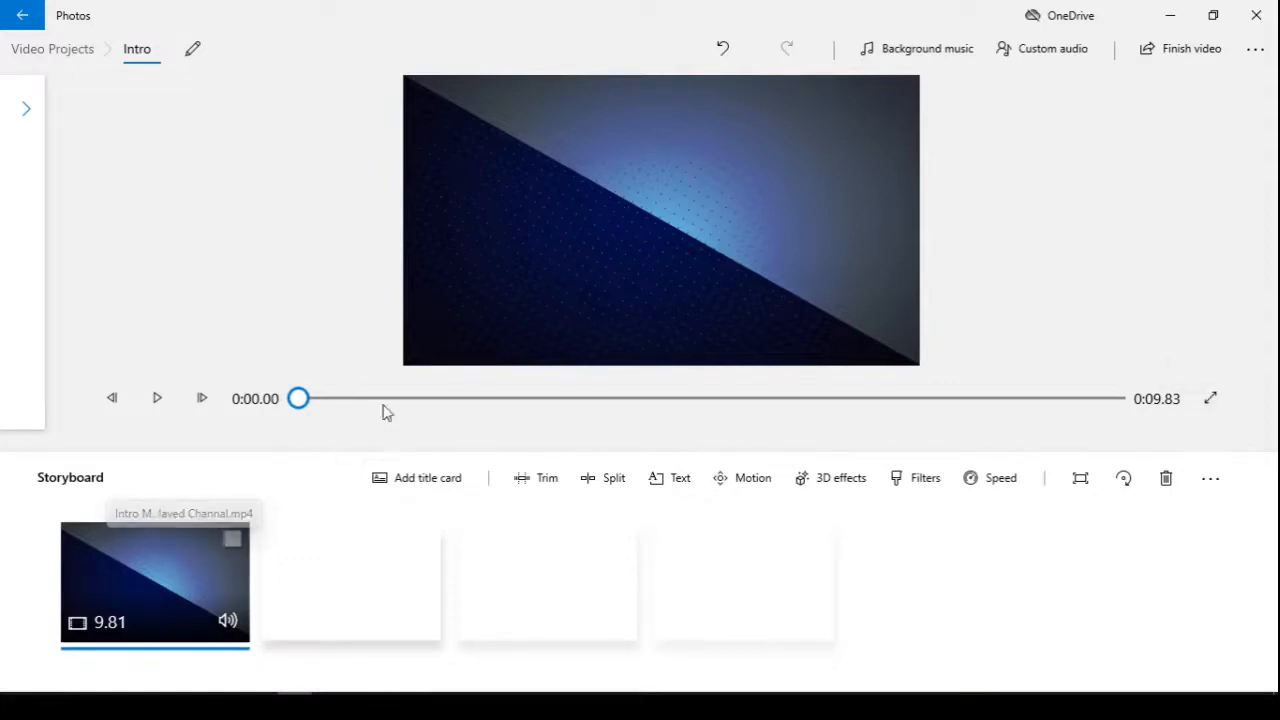
{"action": "left_click", "coordinate": [156, 398]}
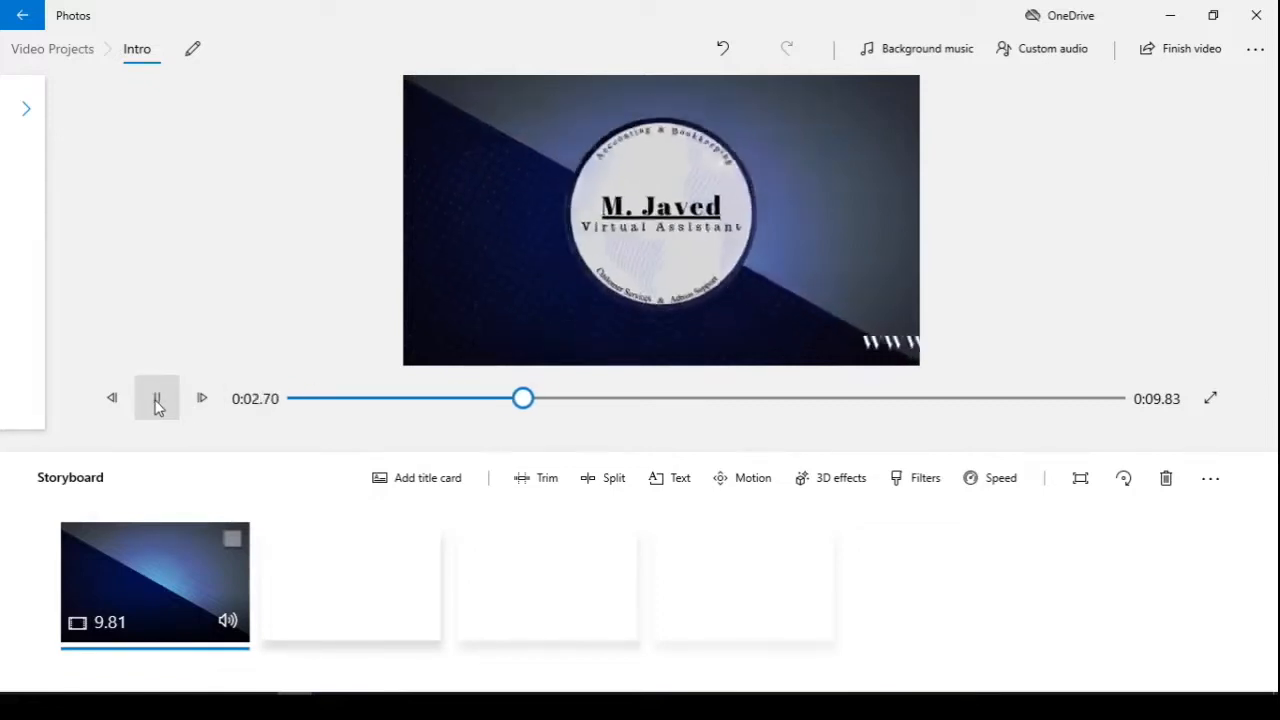
{"action": "left_click", "coordinate": [156, 396]}
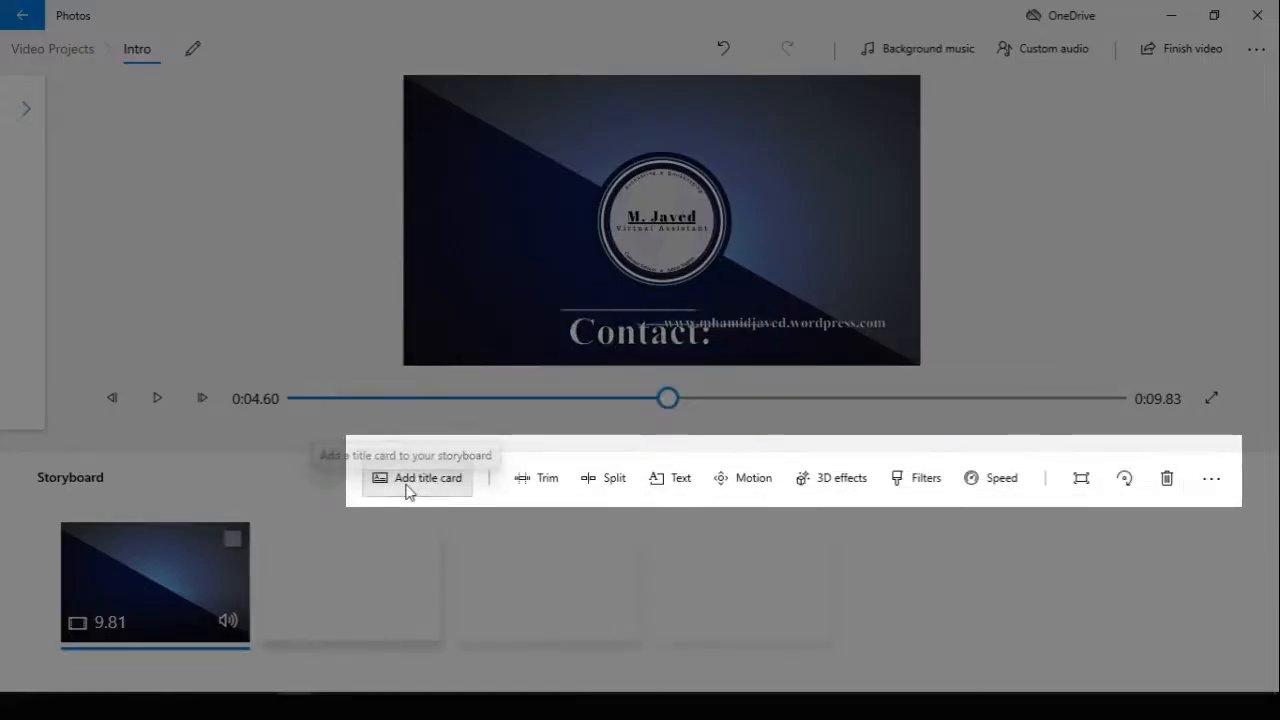
- Insert a 3-second title card ahead of the logo clip and select it
{"action": "left_click", "coordinate": [416, 476]}
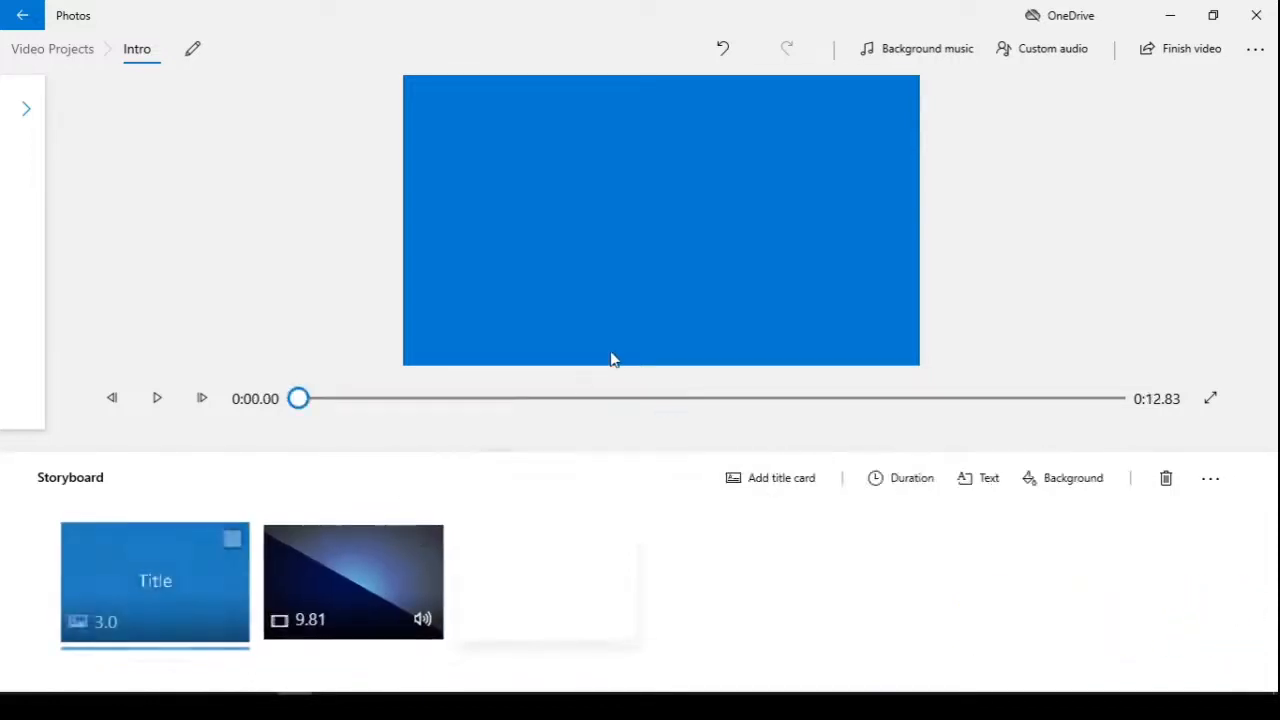
{"action": "left_click", "coordinate": [156, 584]}
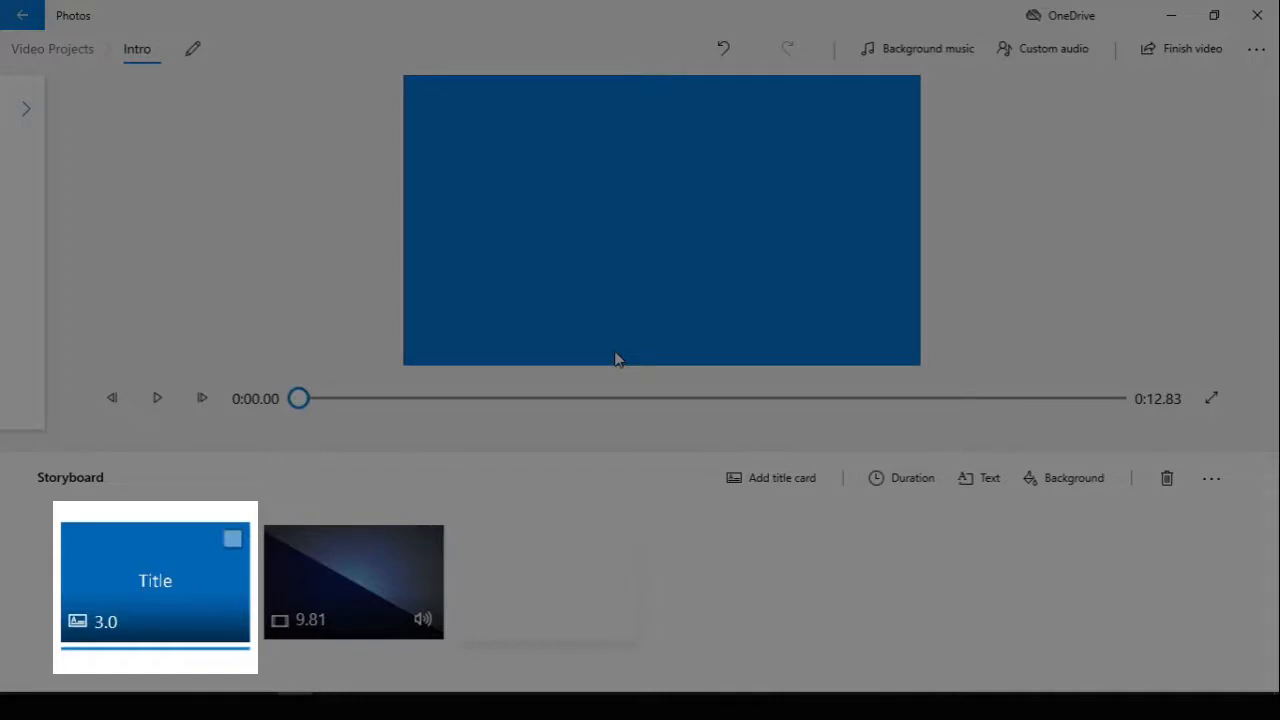
{"action": "mouse_move", "coordinate": [772, 524]}
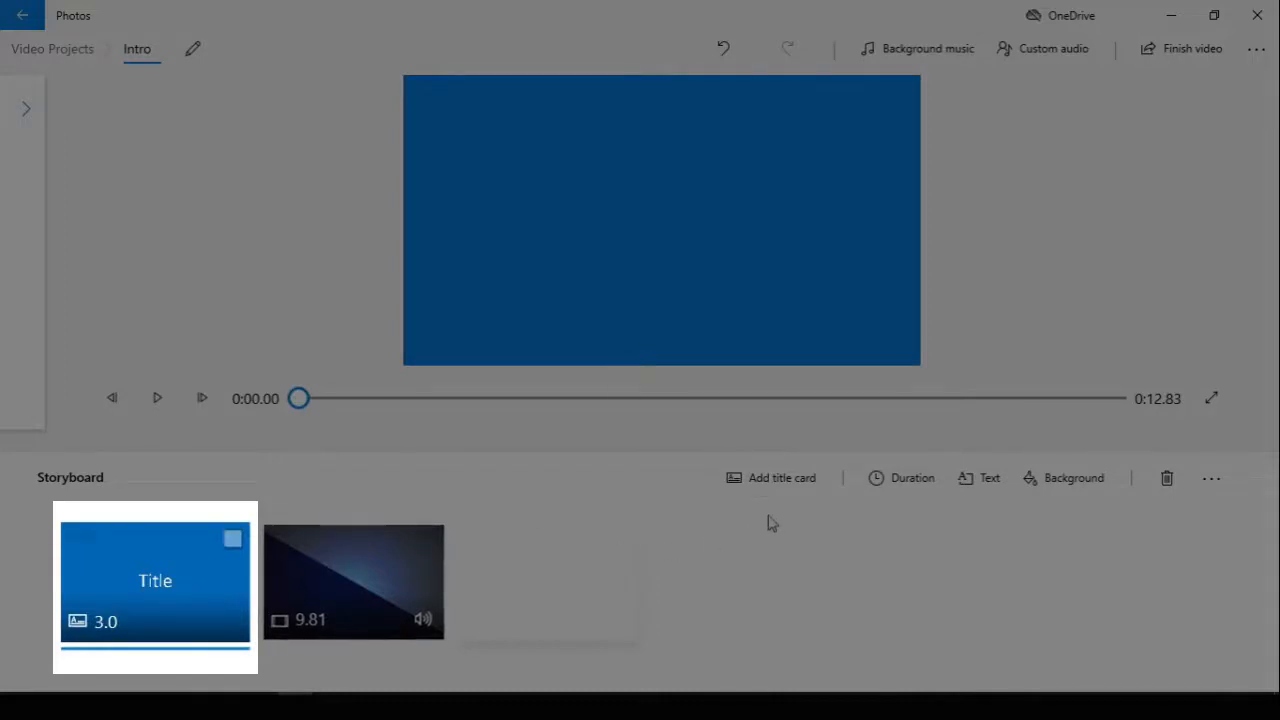
{"action": "mouse_move", "coordinate": [768, 496]}
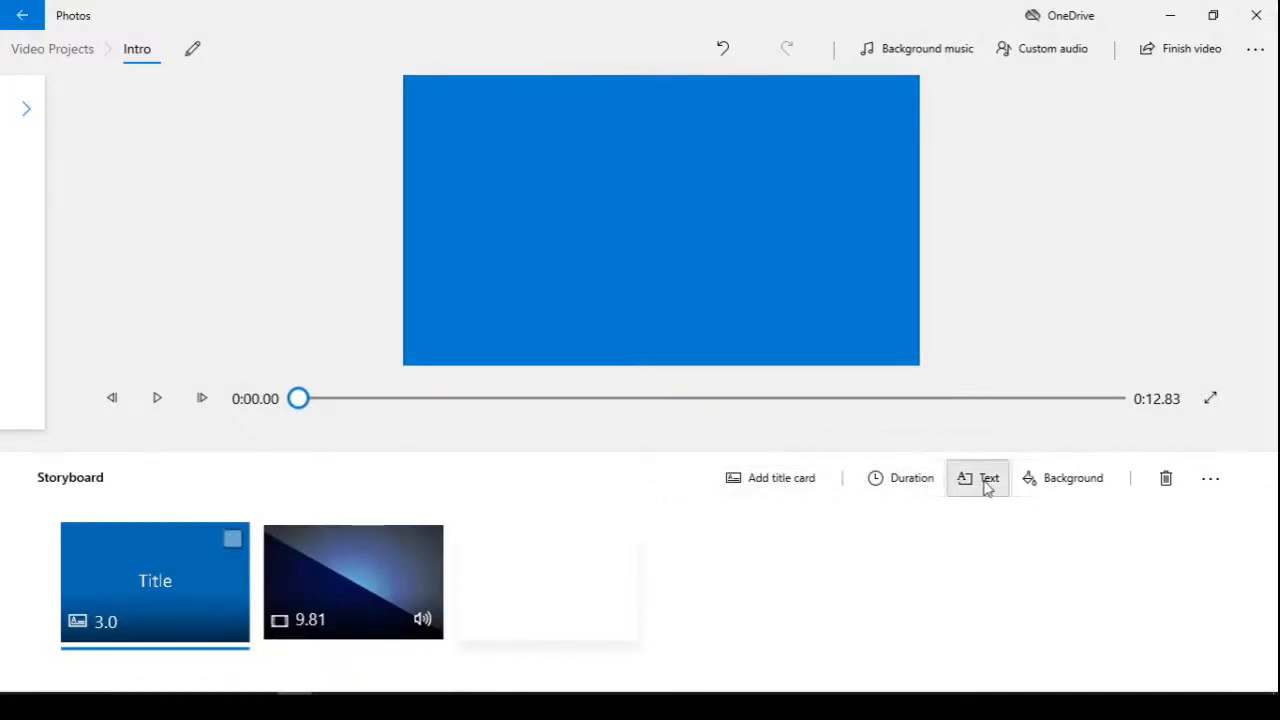
{"action": "mouse_move", "coordinate": [1010, 488]}
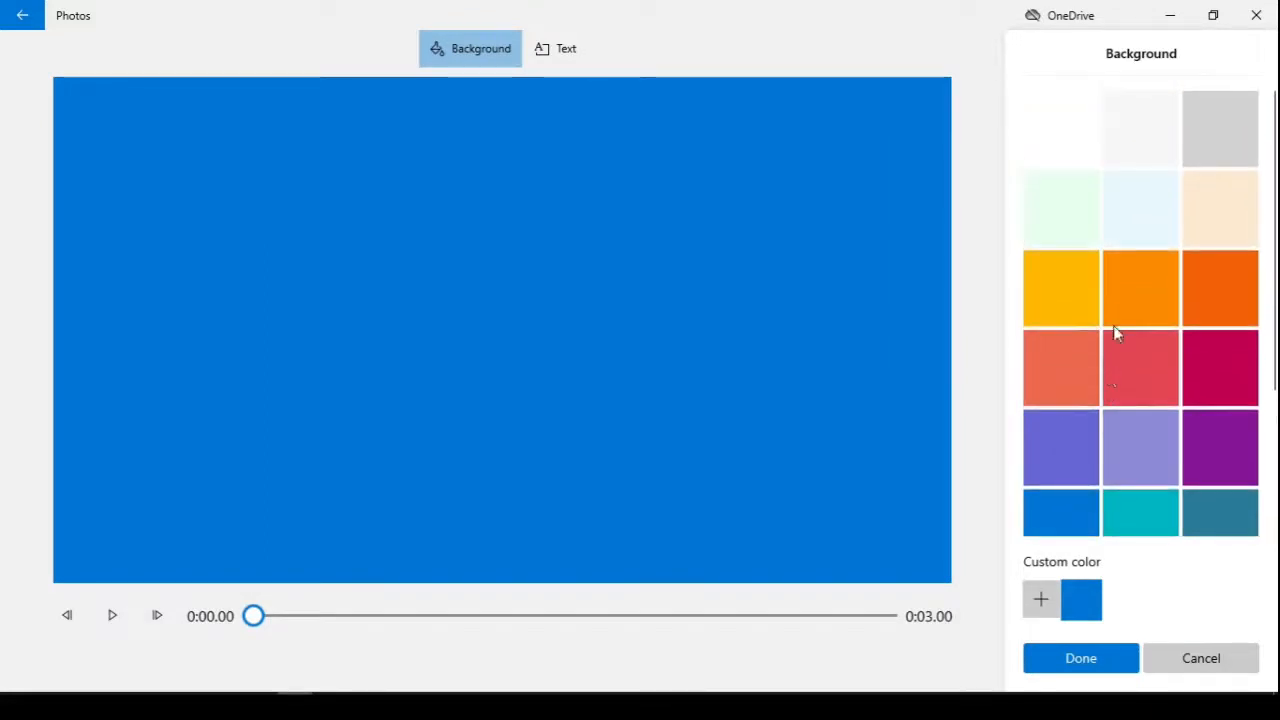
- Pick the teal background swatch, cancel the custom colour picker, and move on to the card's text
{"action": "scroll", "scroll_direction": "down", "scroll_amount": 3}
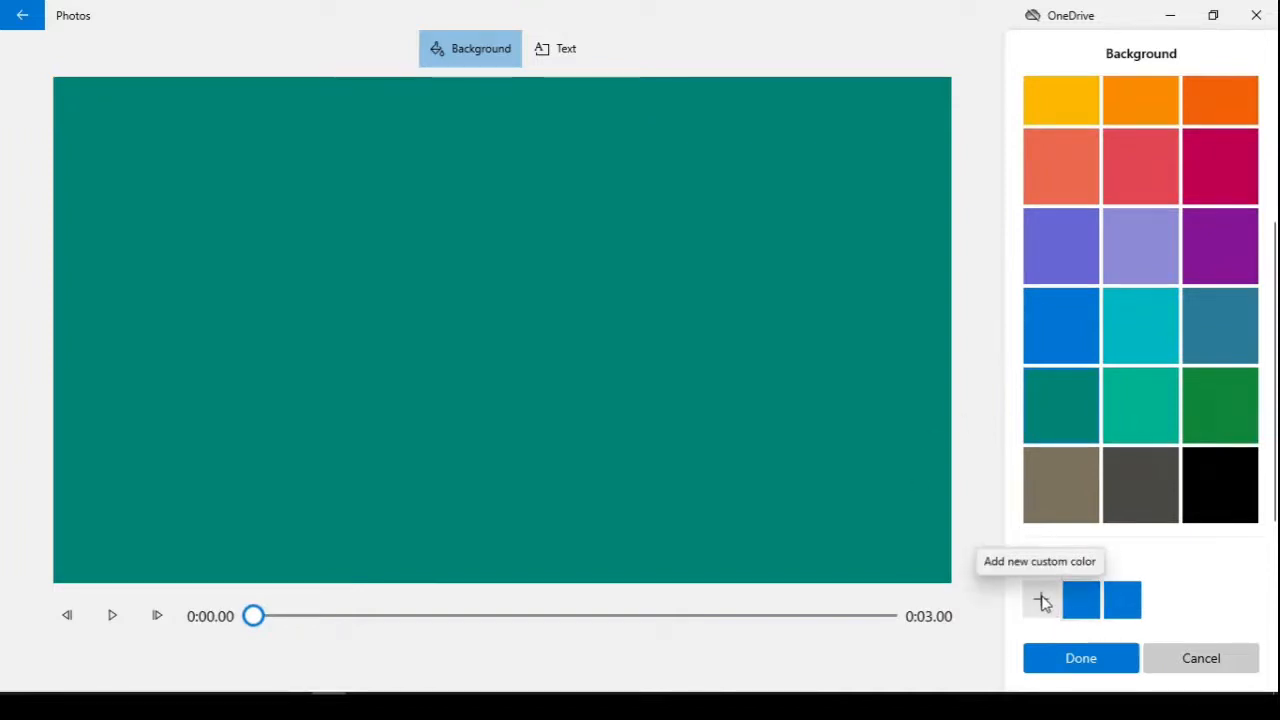
{"action": "mouse_move", "coordinate": [1040, 636]}
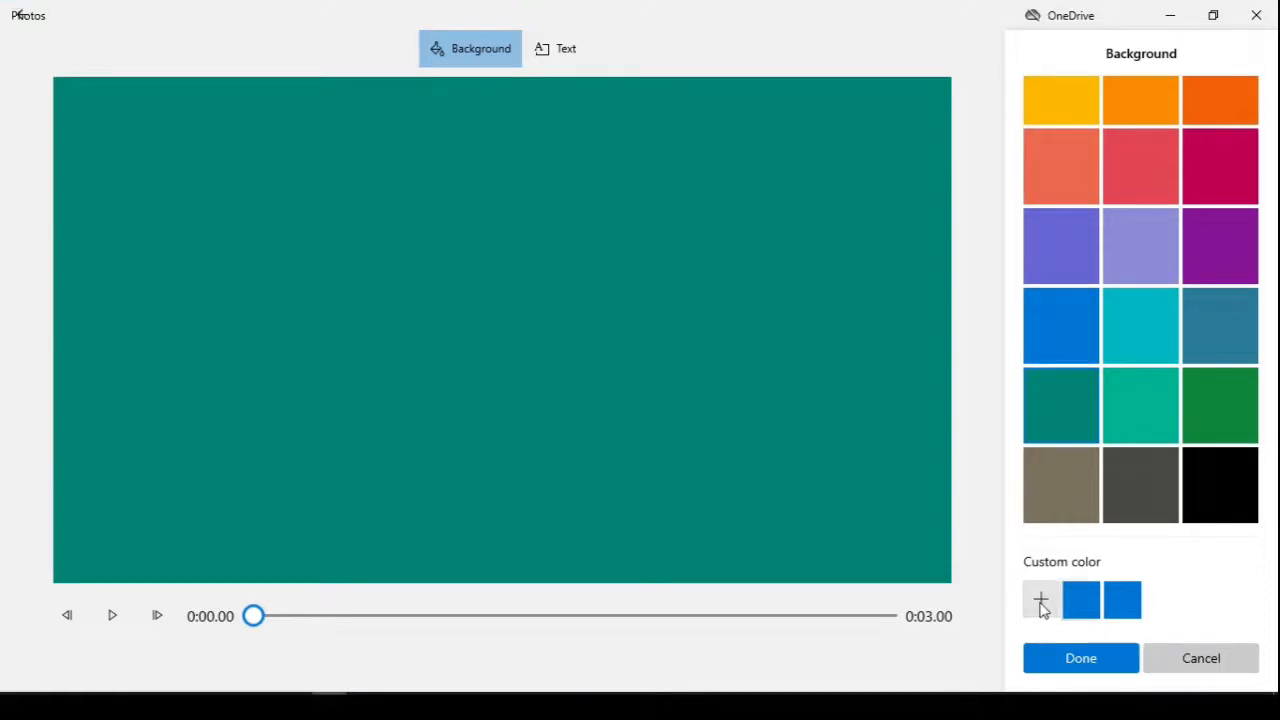
{"action": "left_click", "coordinate": [1040, 600]}
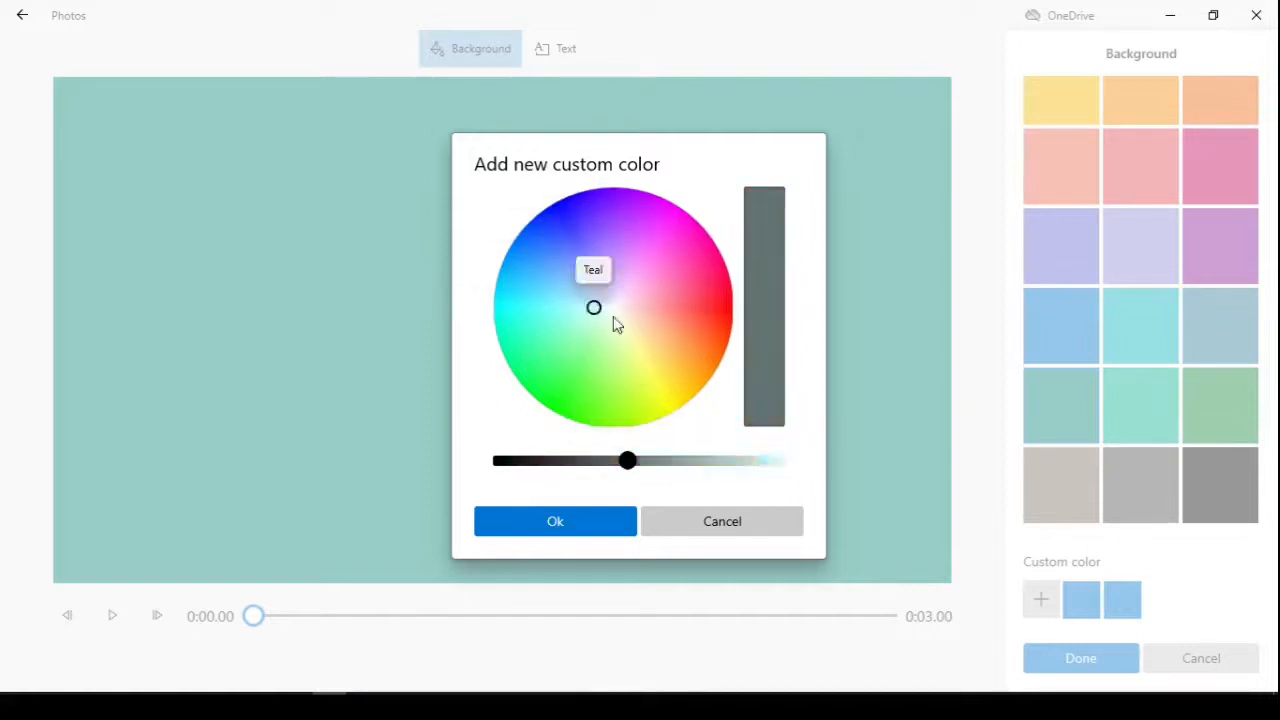
{"action": "left_click", "coordinate": [556, 520]}
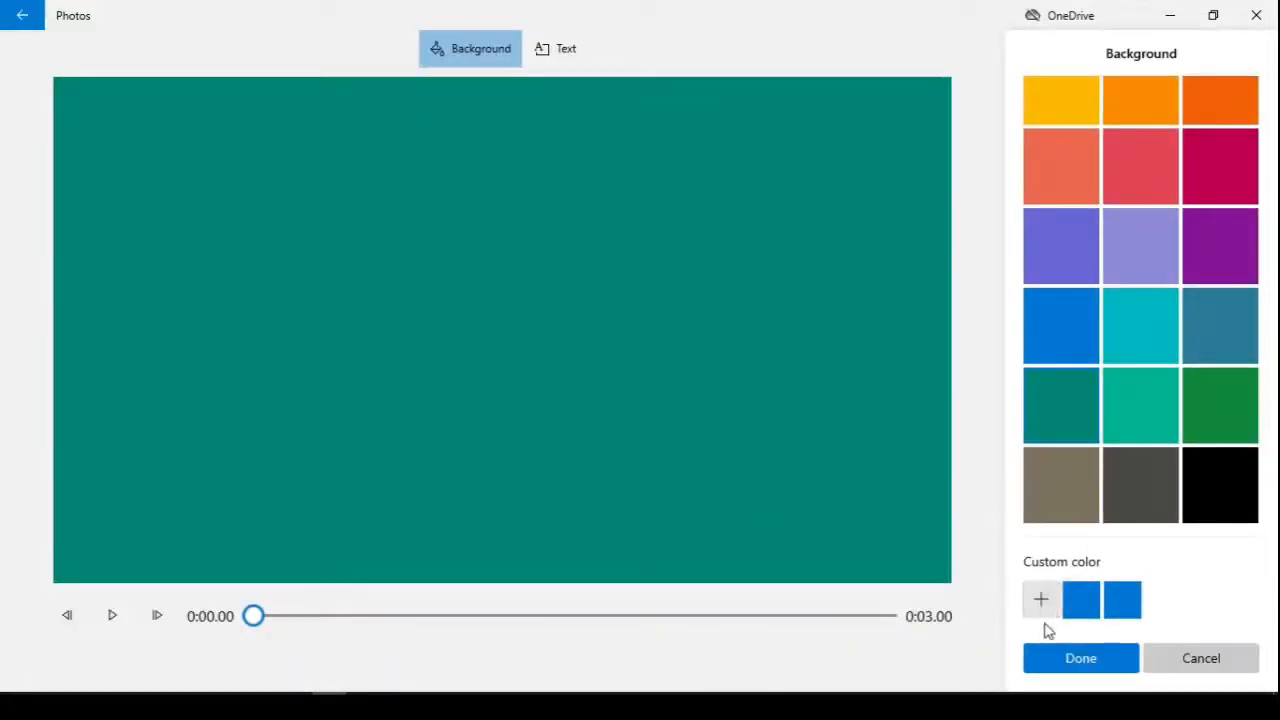
{"action": "left_click", "coordinate": [1080, 658]}
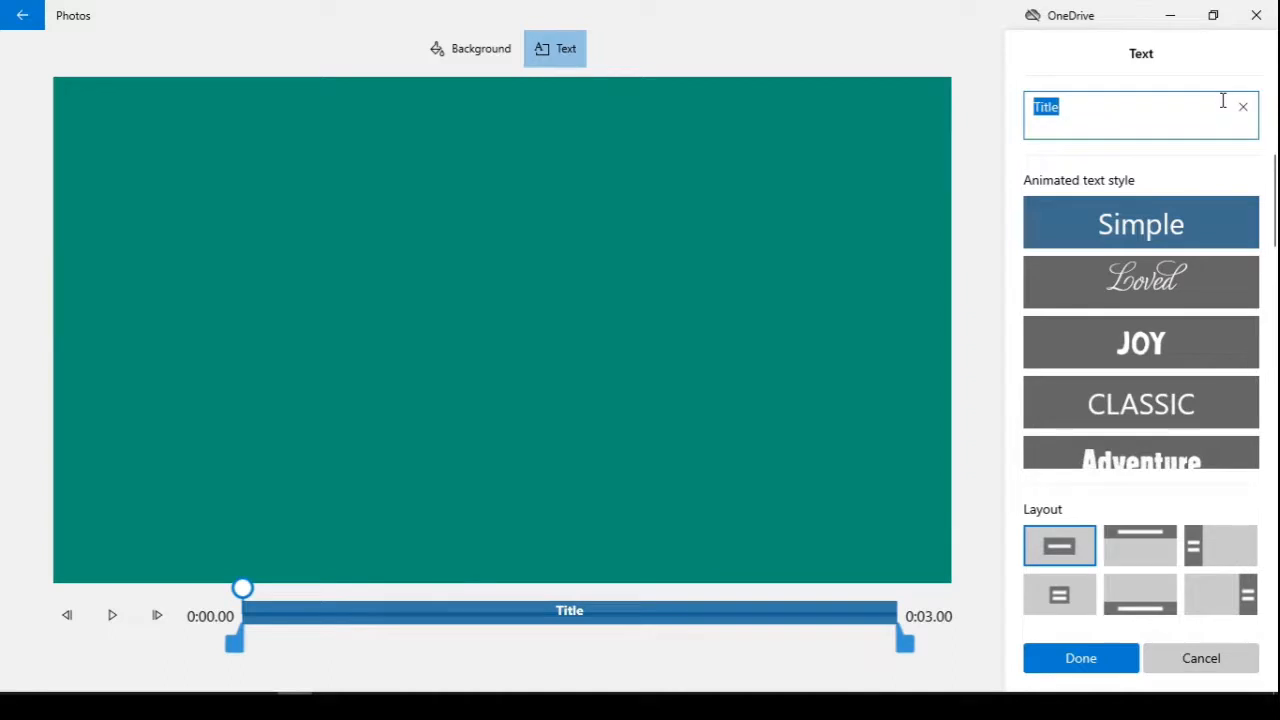
- Set the title text to 'Intro', try Boom, apply the Adventure style and finish editing
{"action": "type", "text": "Intro"}
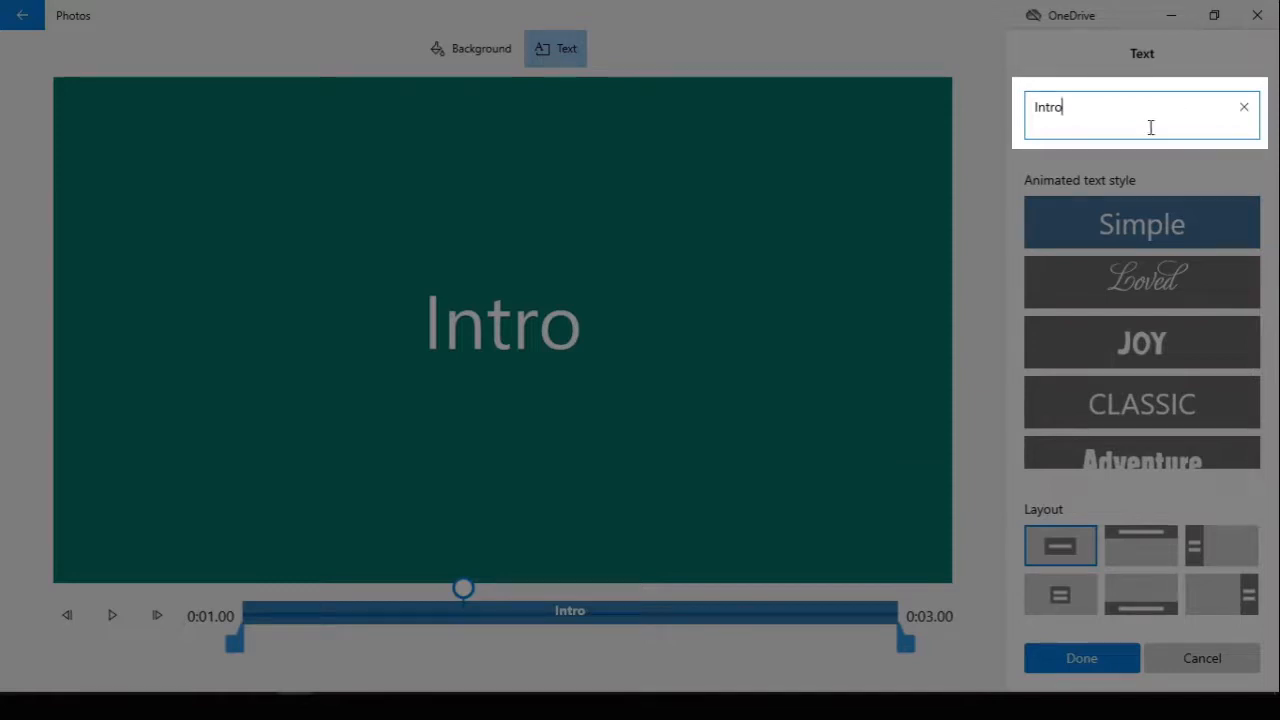
{"action": "mouse_move", "coordinate": [1120, 168]}
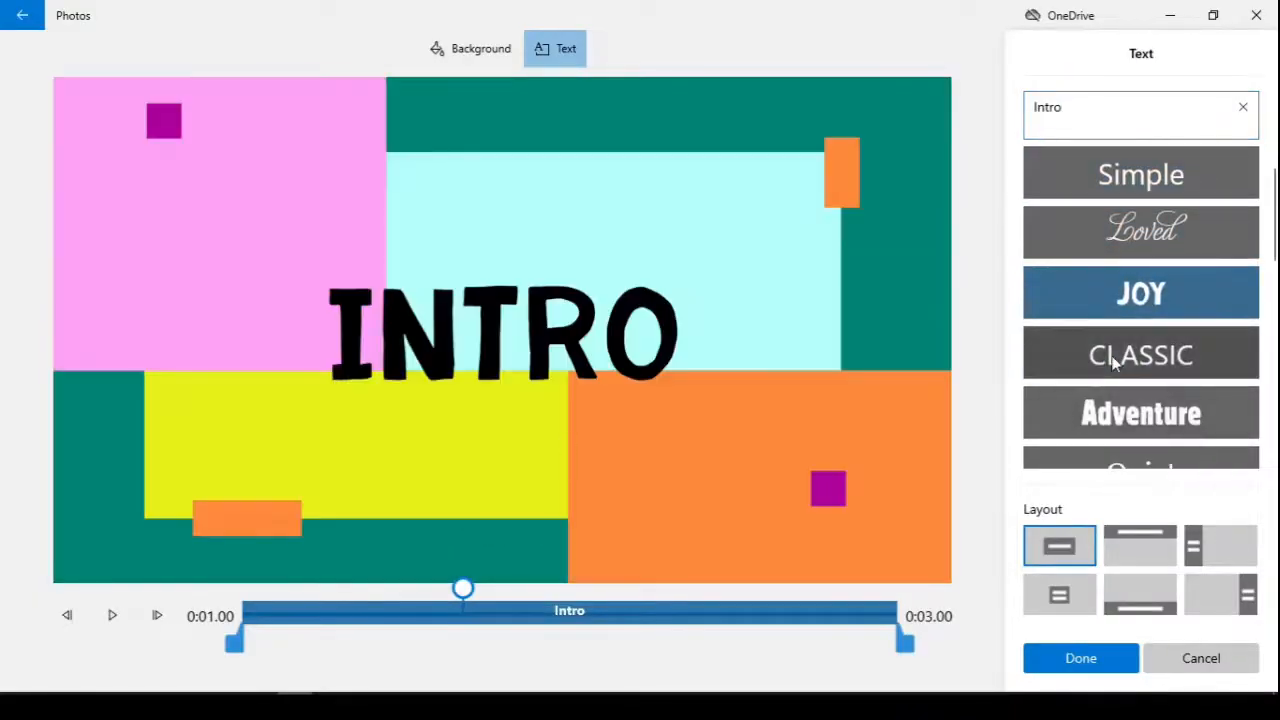
{"action": "left_click", "coordinate": [1140, 336]}
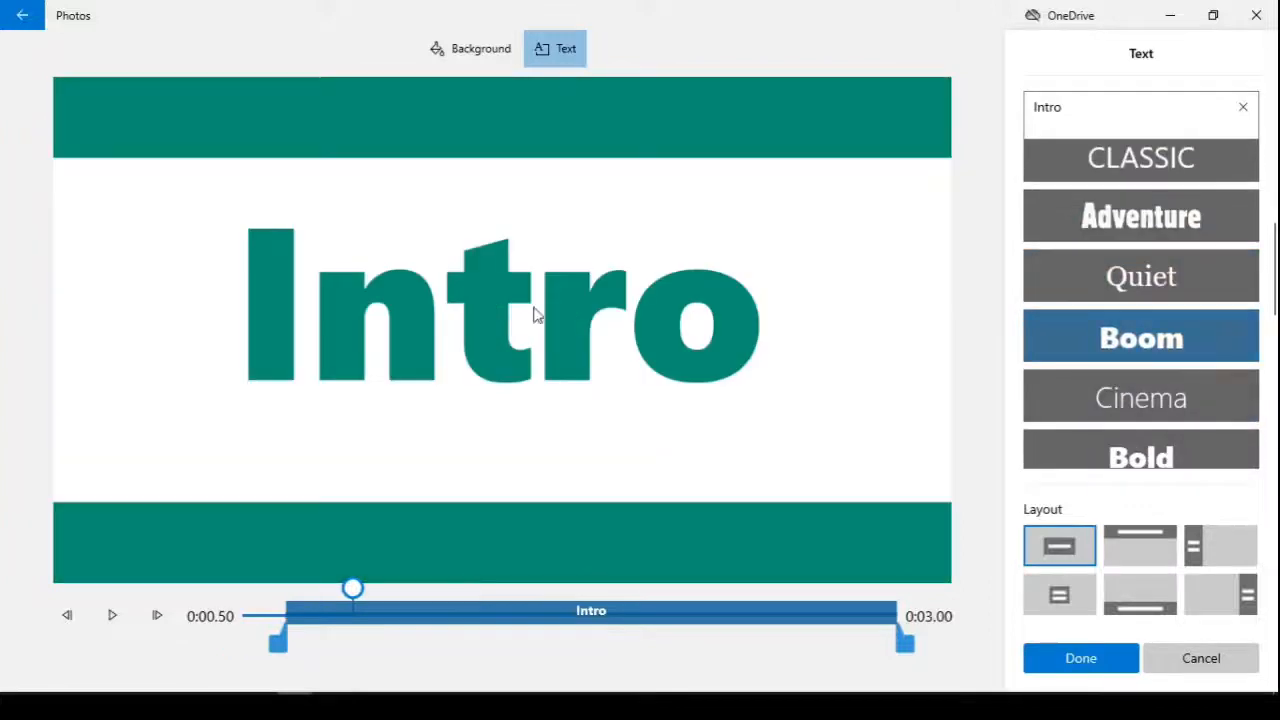
{"action": "left_click", "coordinate": [1140, 216]}
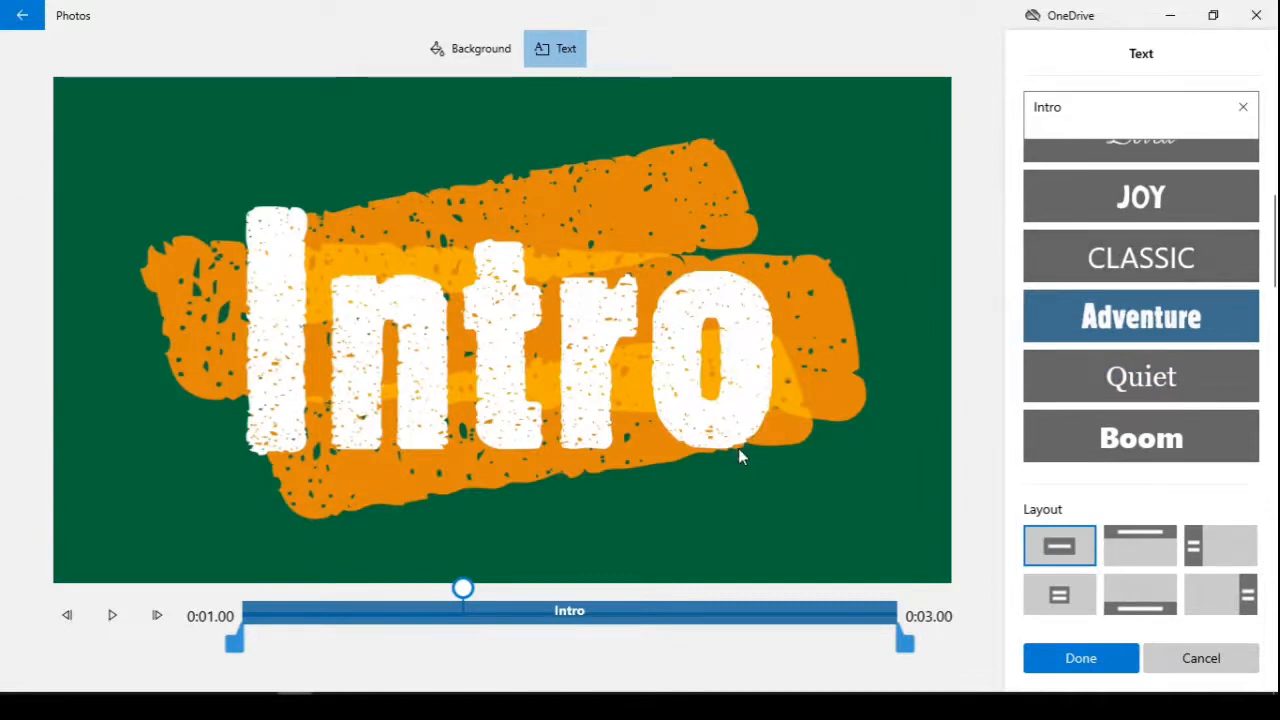
{"action": "mouse_move", "coordinate": [904, 644]}
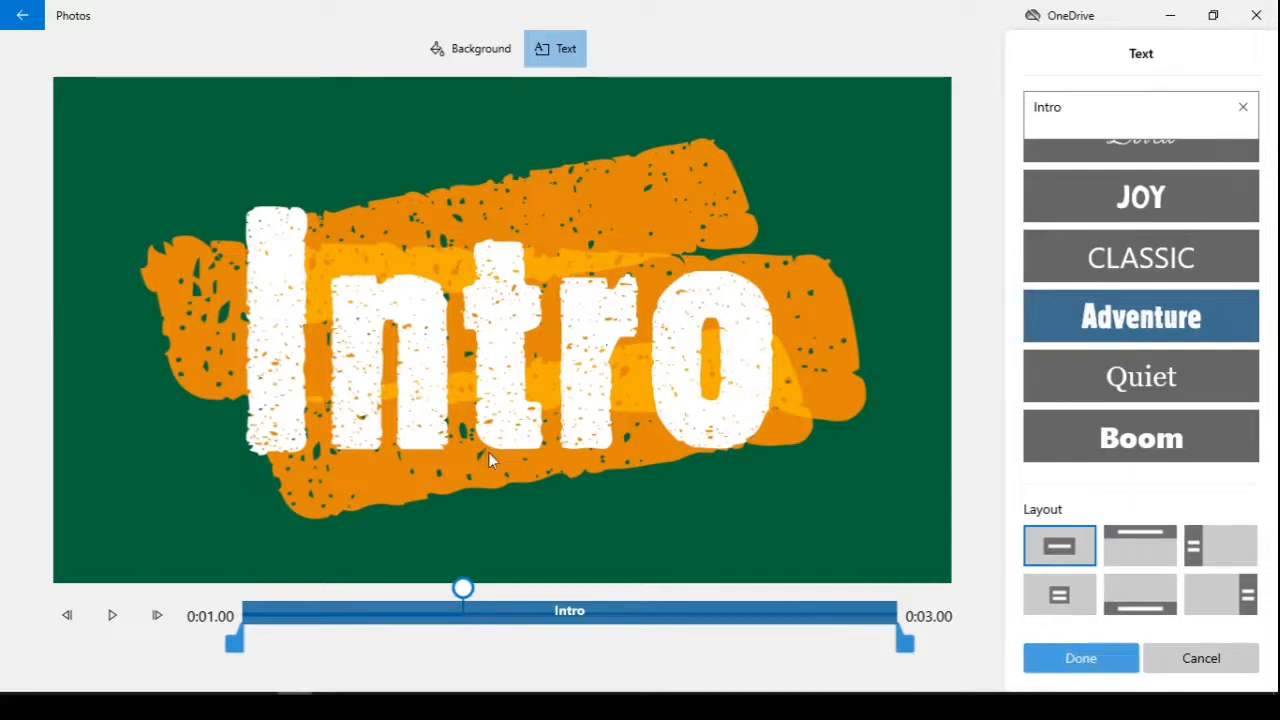
{"action": "left_click", "coordinate": [1080, 658]}
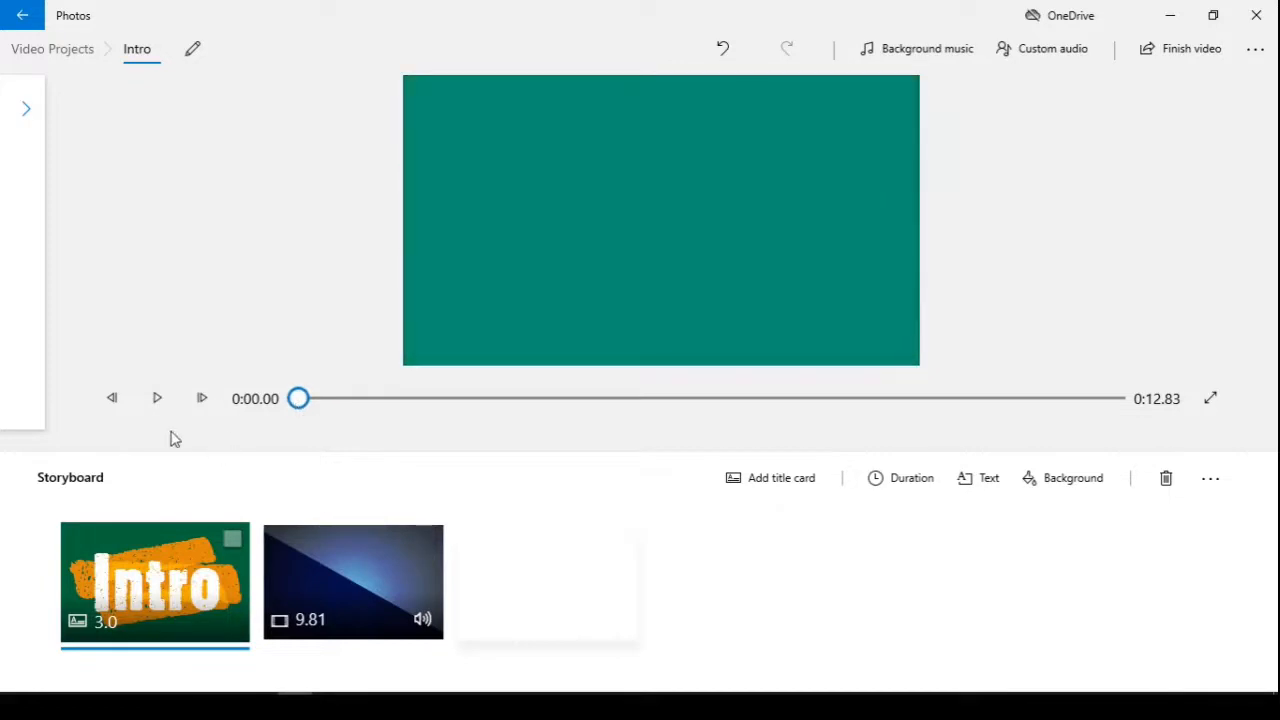
{"action": "left_click", "coordinate": [156, 398]}
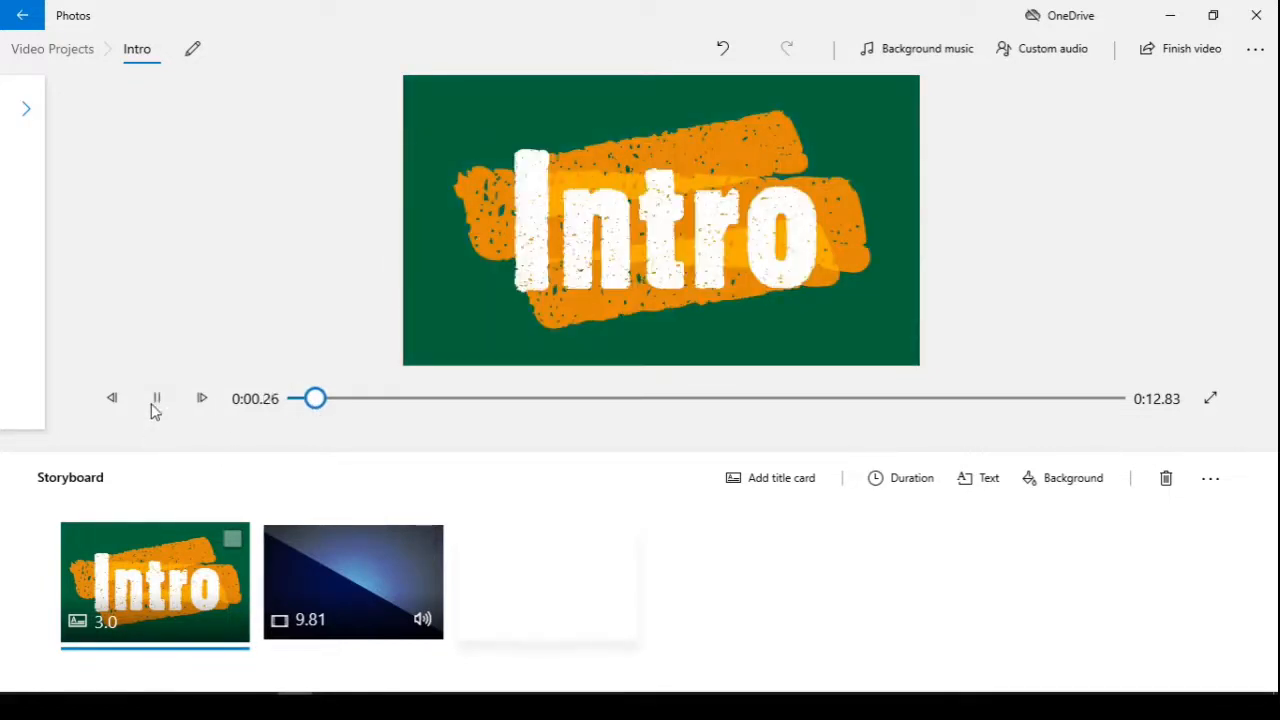
{"action": "left_click", "coordinate": [156, 398]}
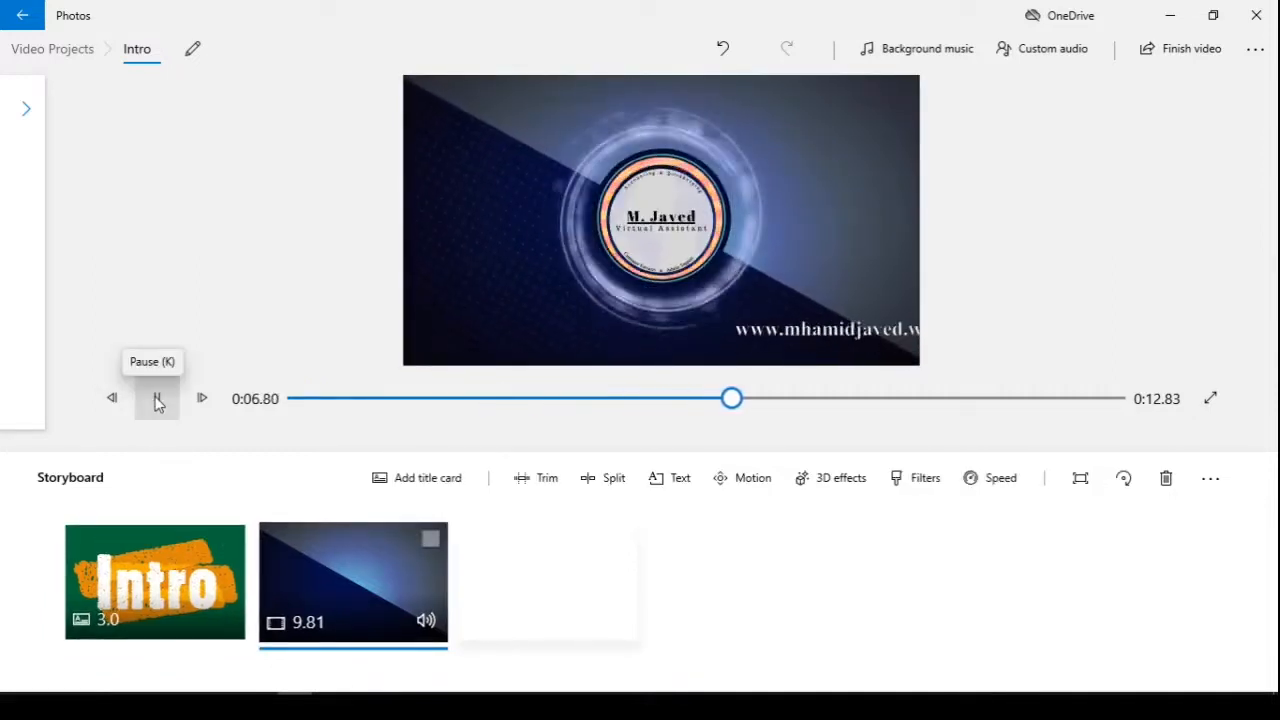
{"action": "left_click", "coordinate": [156, 398]}
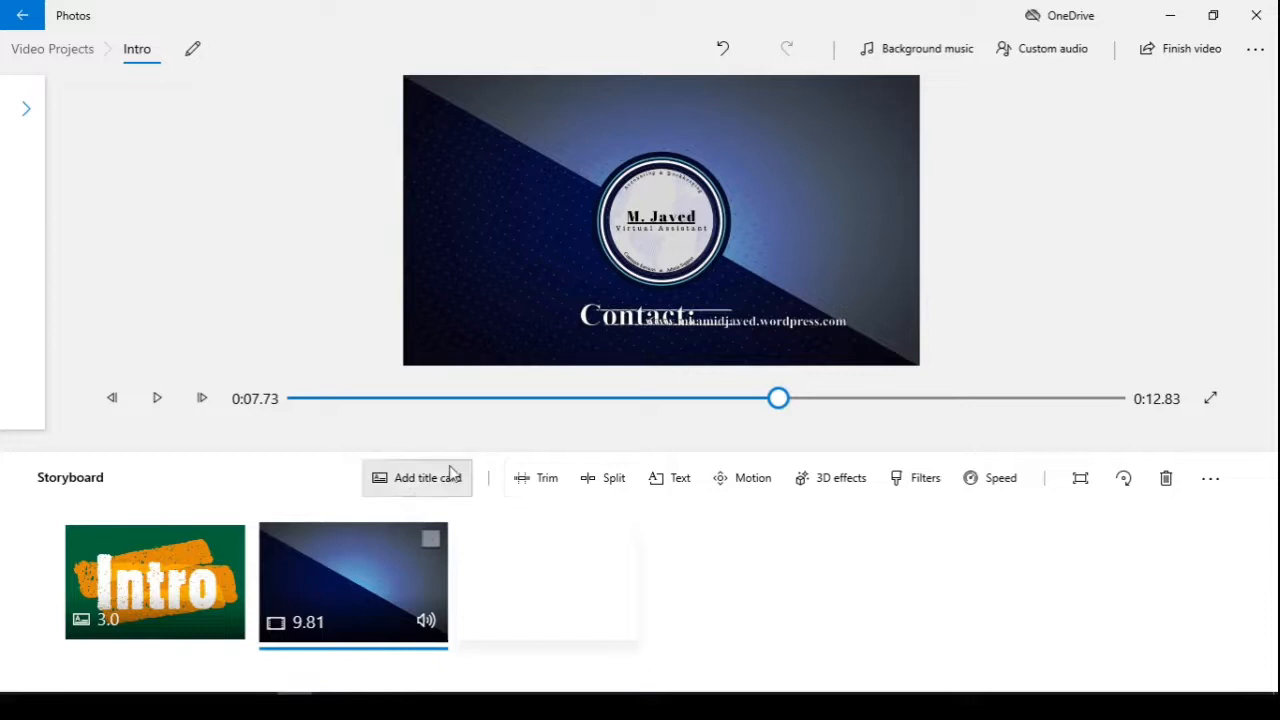
{"action": "left_click", "coordinate": [548, 476]}
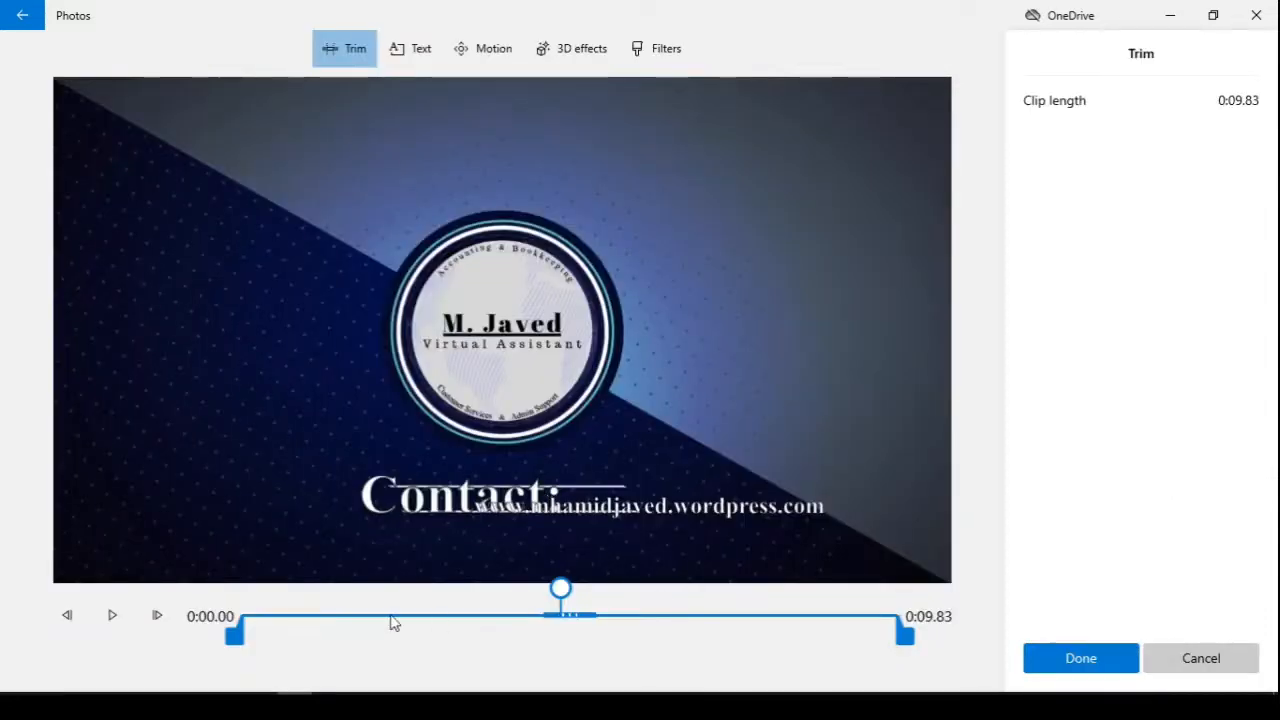
{"action": "left_click_drag", "start_coordinate": [236, 630], "coordinate": [400, 630]}
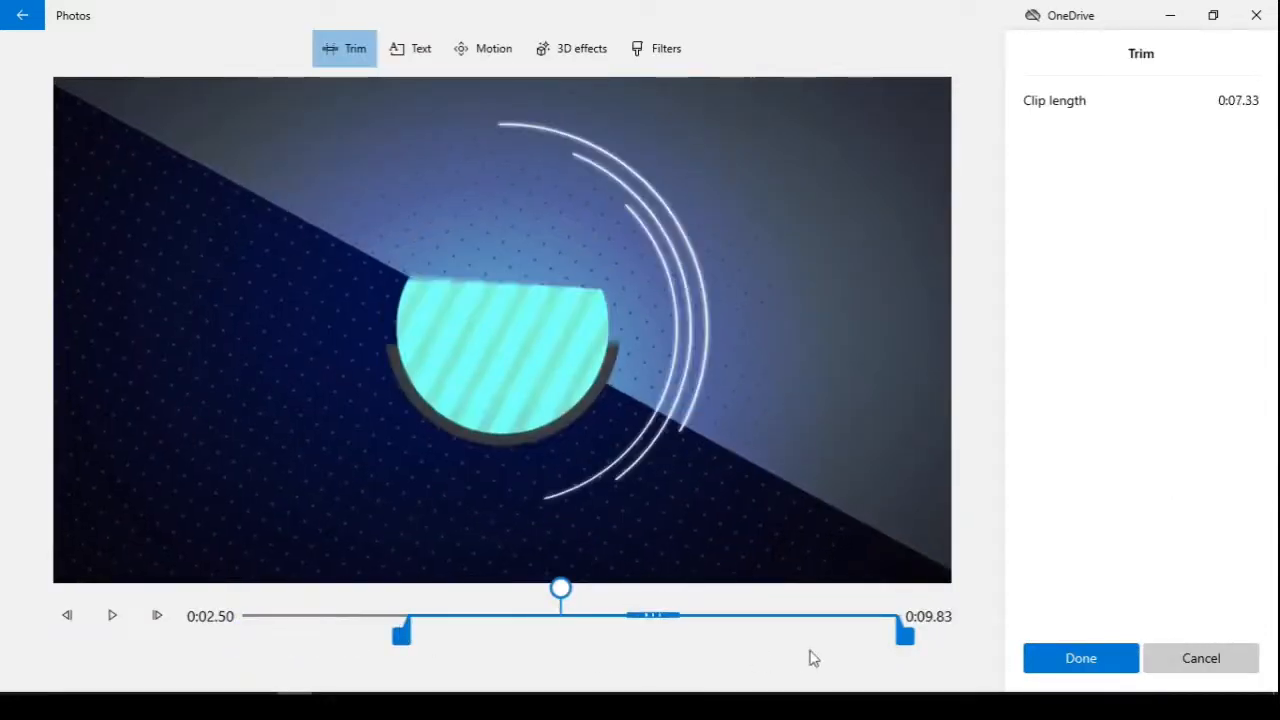
{"action": "left_click_drag", "start_coordinate": [904, 632], "coordinate": [740, 632]}
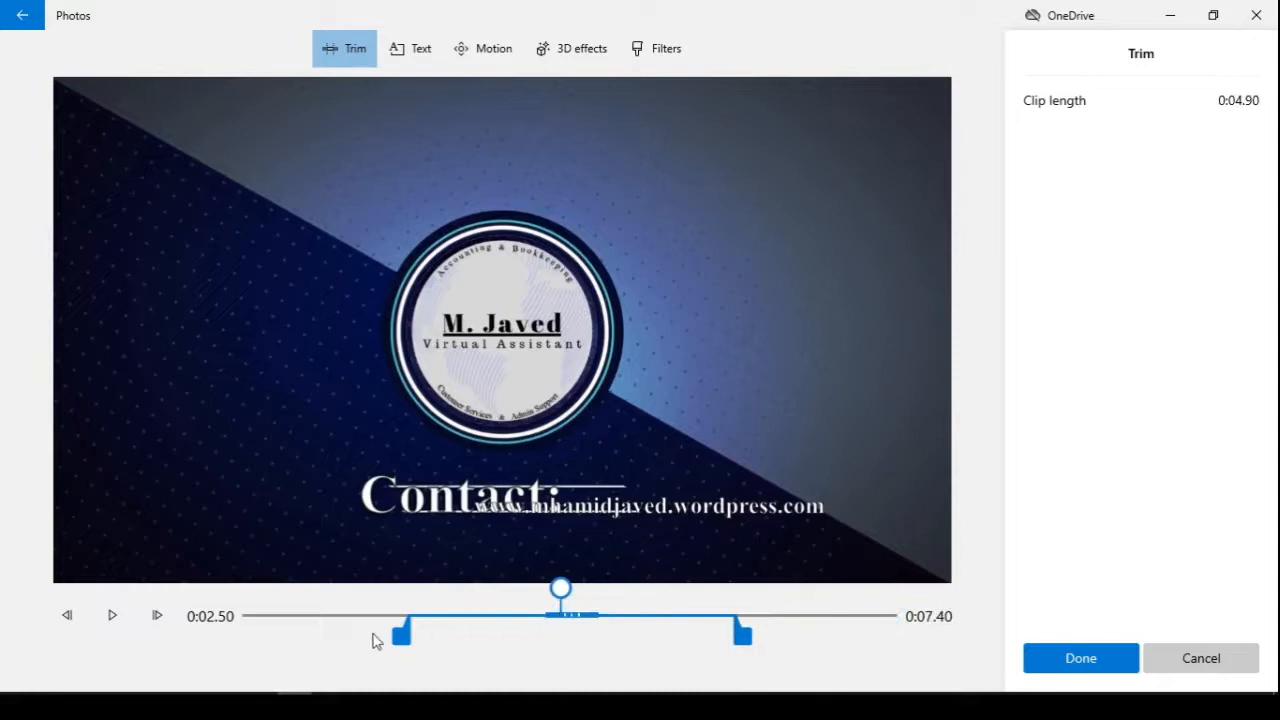
{"action": "left_click_drag", "start_coordinate": [400, 634], "coordinate": [484, 634]}
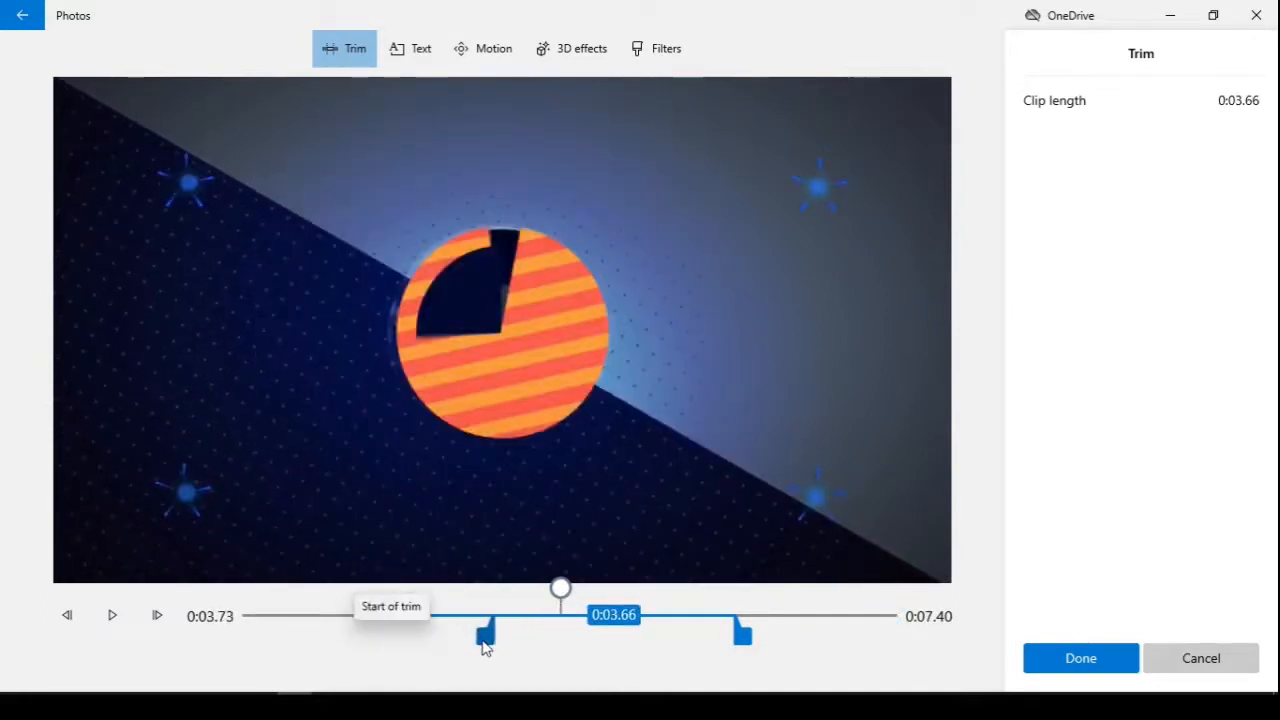
{"action": "left_click_drag", "start_coordinate": [484, 630], "coordinate": [238, 630]}
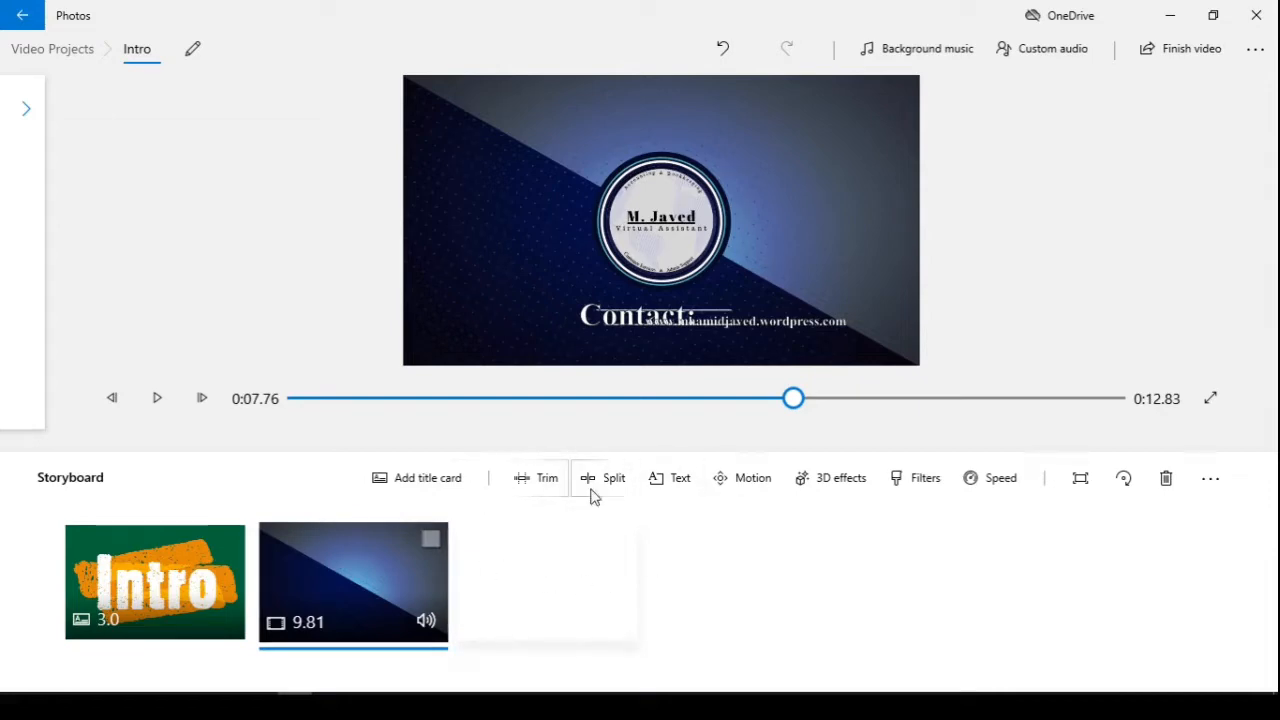
- Try split points near 8.6, 3 and 7.3 seconds, then cancel leaving the 9.81-second clip whole
{"action": "left_click", "coordinate": [614, 476]}
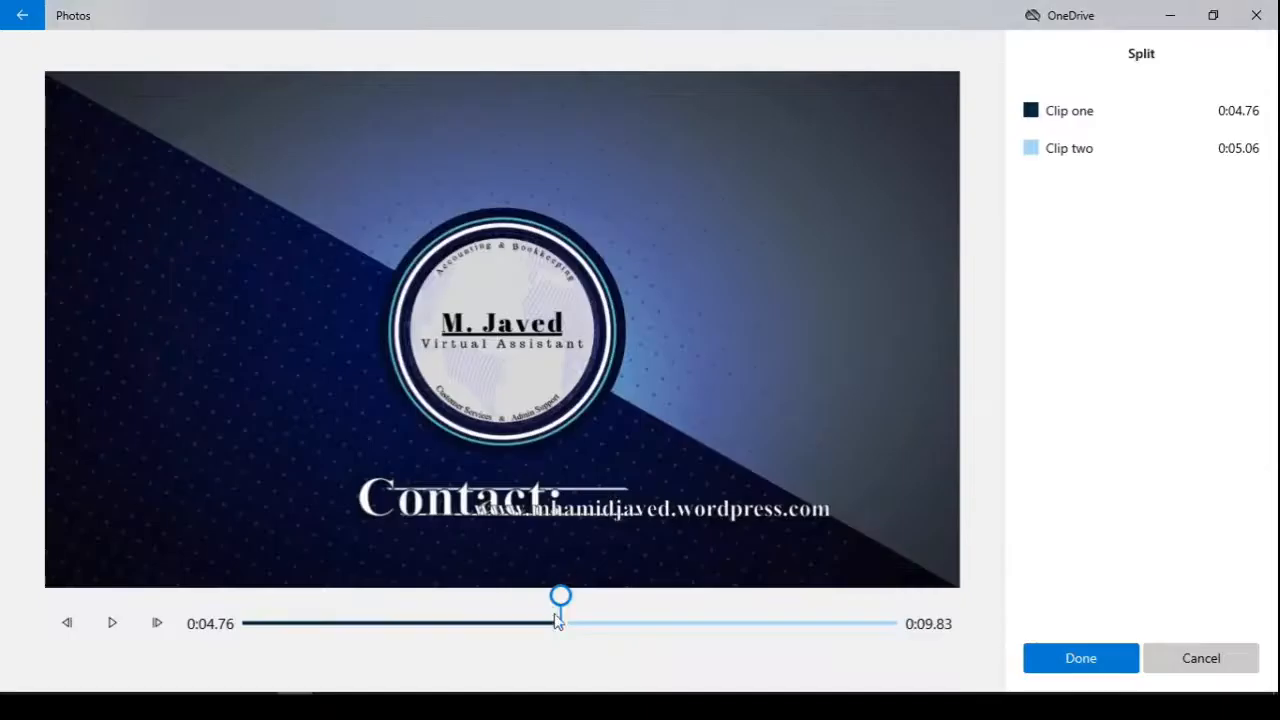
{"action": "left_click_drag", "start_coordinate": [560, 596], "coordinate": [496, 596]}
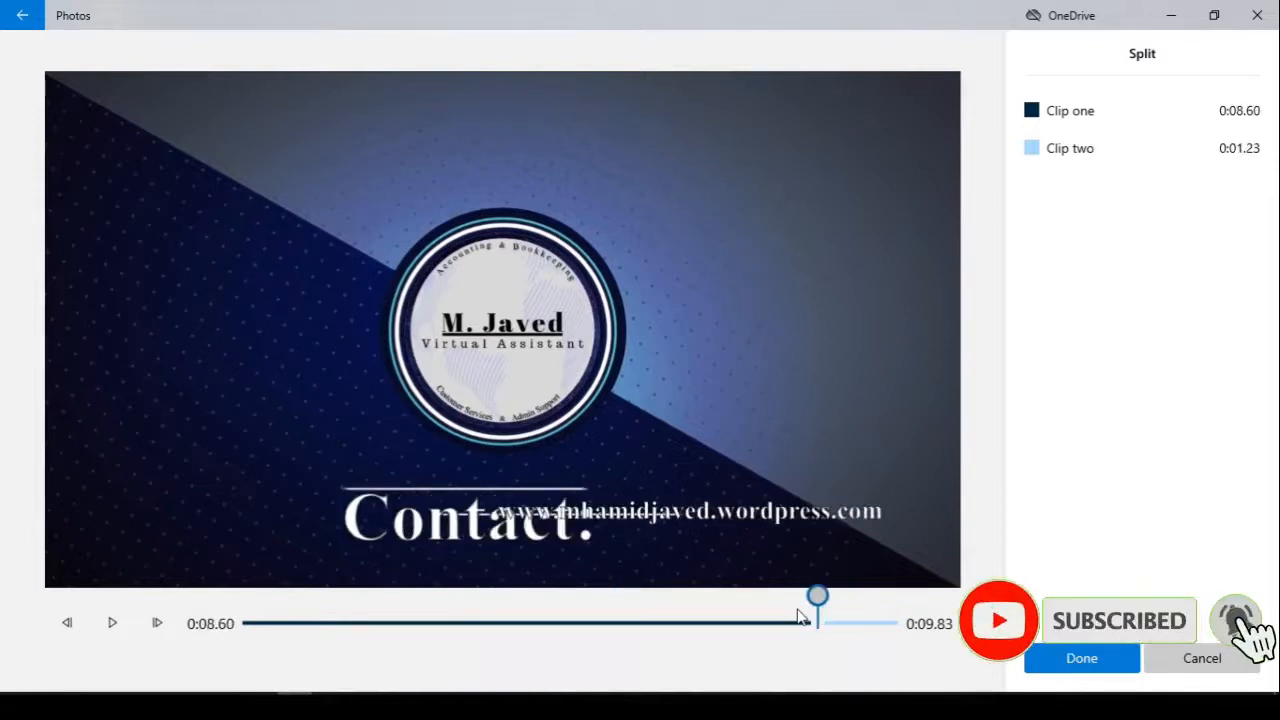
{"action": "left_click_drag", "start_coordinate": [818, 596], "coordinate": [444, 596]}
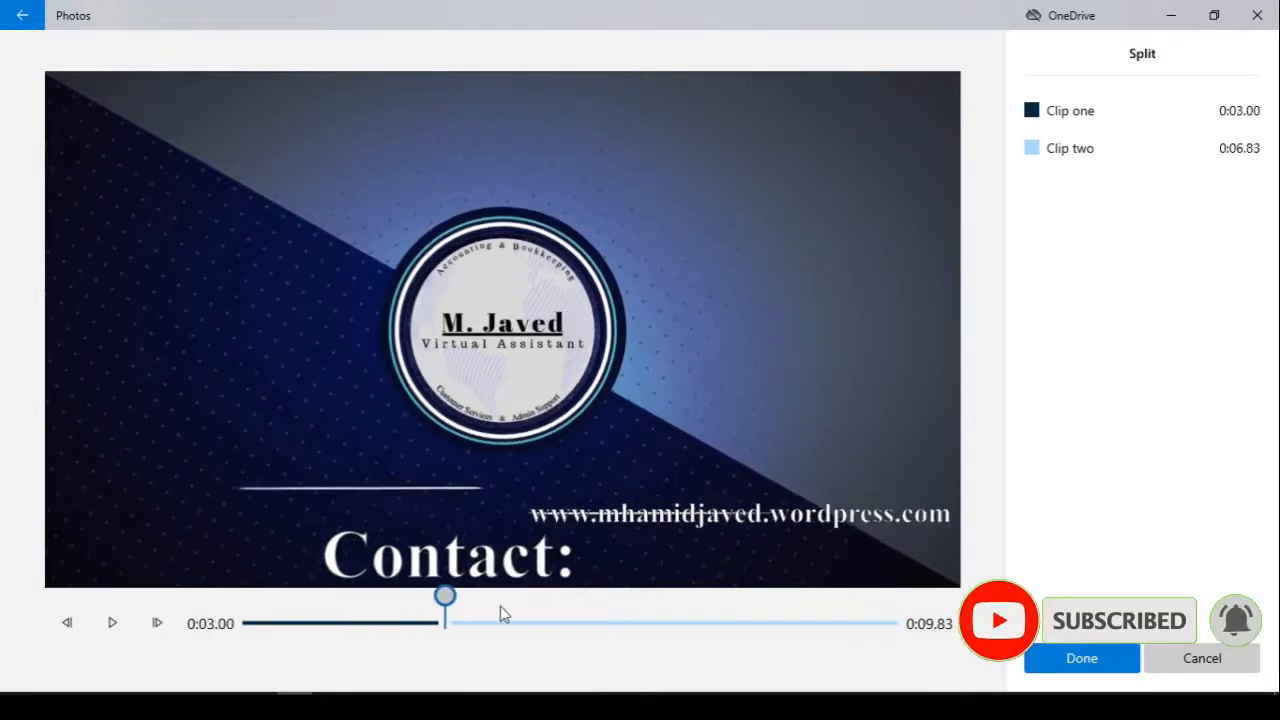
{"action": "left_click_drag", "start_coordinate": [444, 600], "coordinate": [732, 600]}
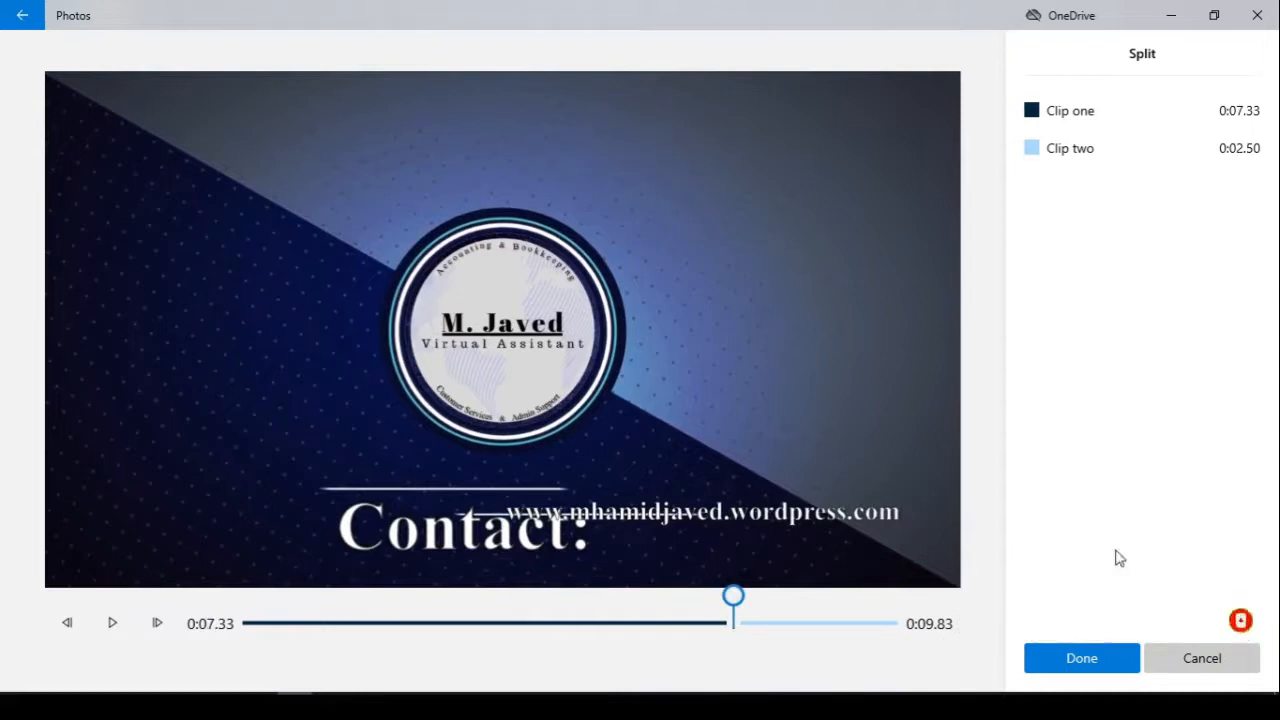
{"action": "left_click", "coordinate": [1080, 658]}
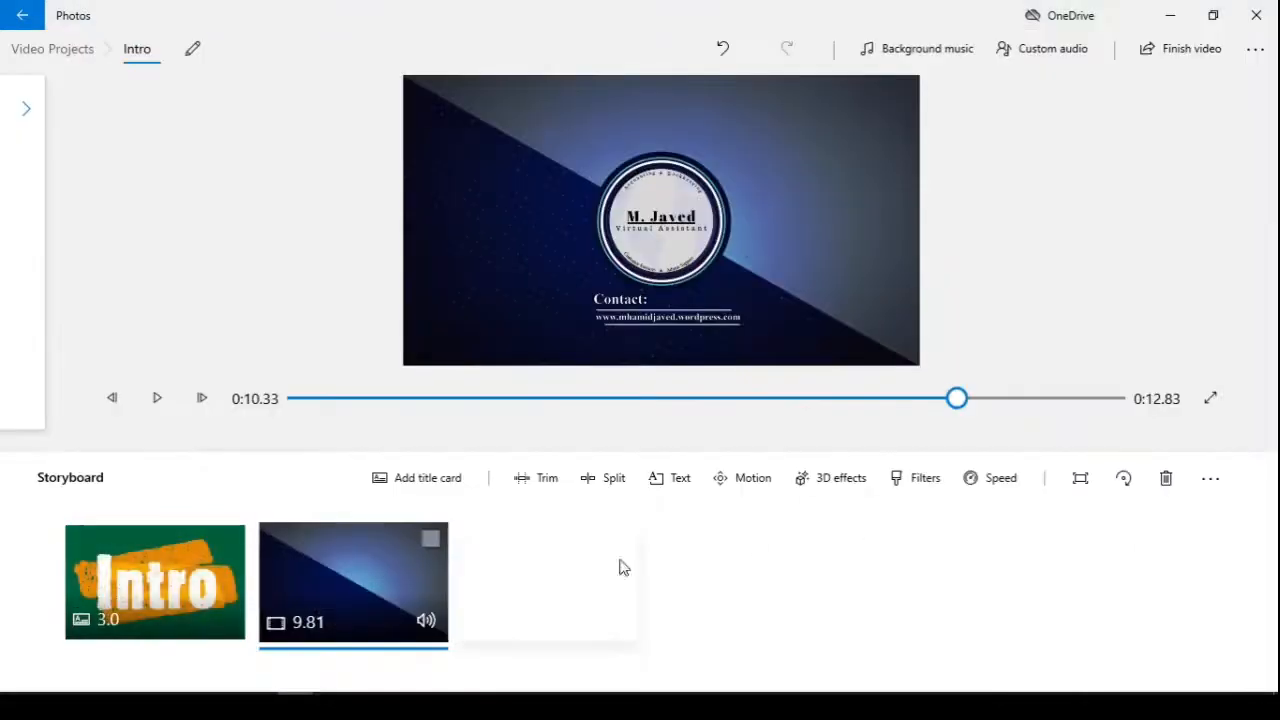
{"action": "mouse_move", "coordinate": [612, 476]}
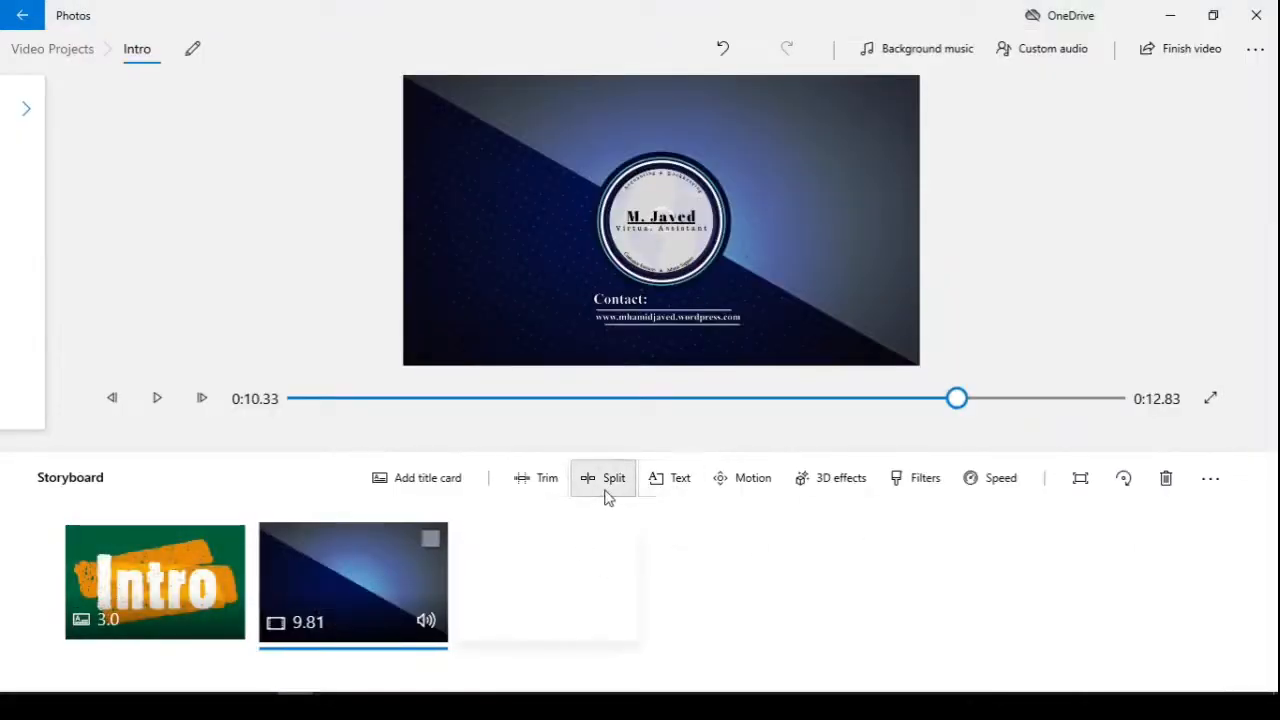
- Add a 'Contact' caption to the logo clip in the Simple style with a Bottom layout
{"action": "left_click", "coordinate": [680, 476]}
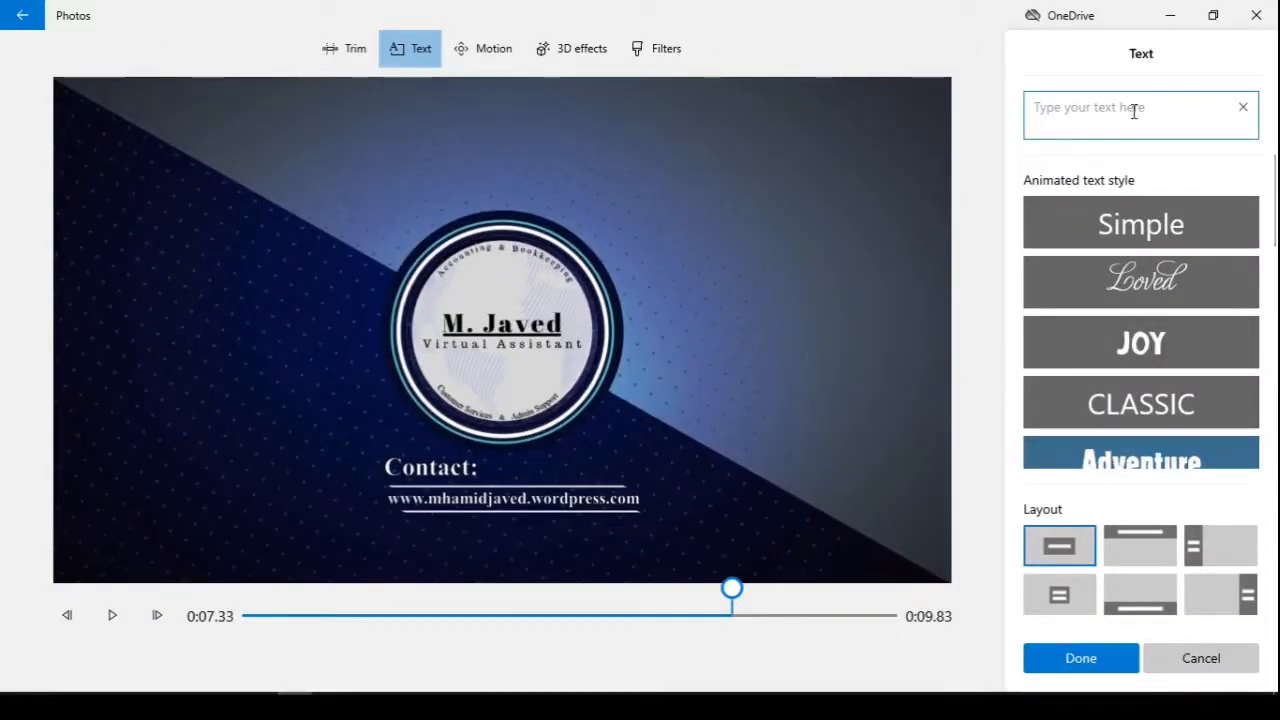
{"action": "type", "text": "Contact"}
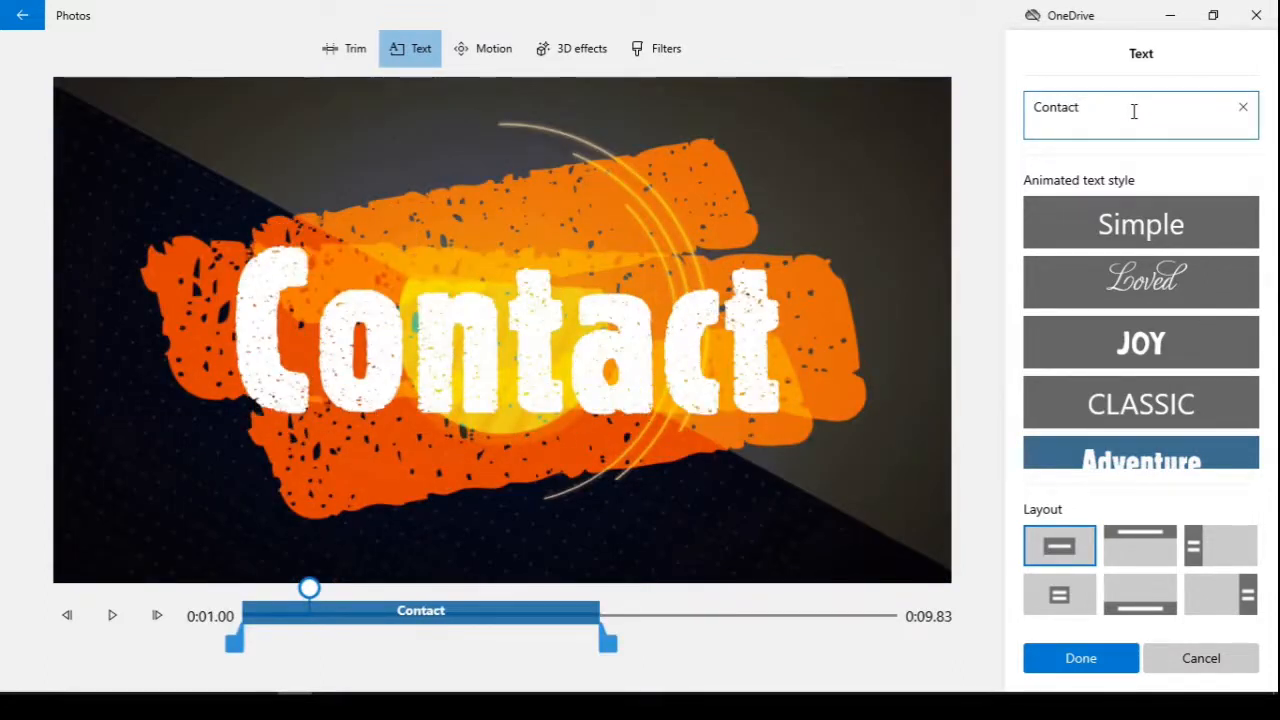
{"action": "left_click", "coordinate": [1140, 592]}
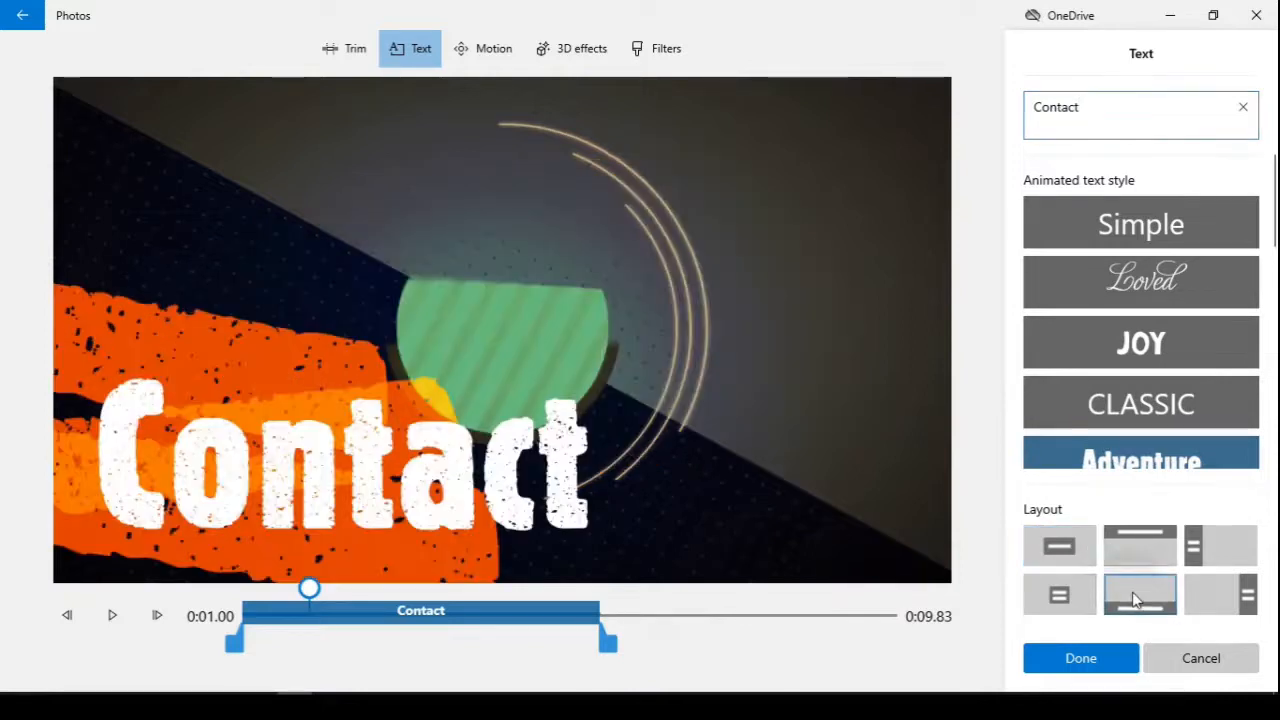
{"action": "left_click", "coordinate": [1140, 594]}
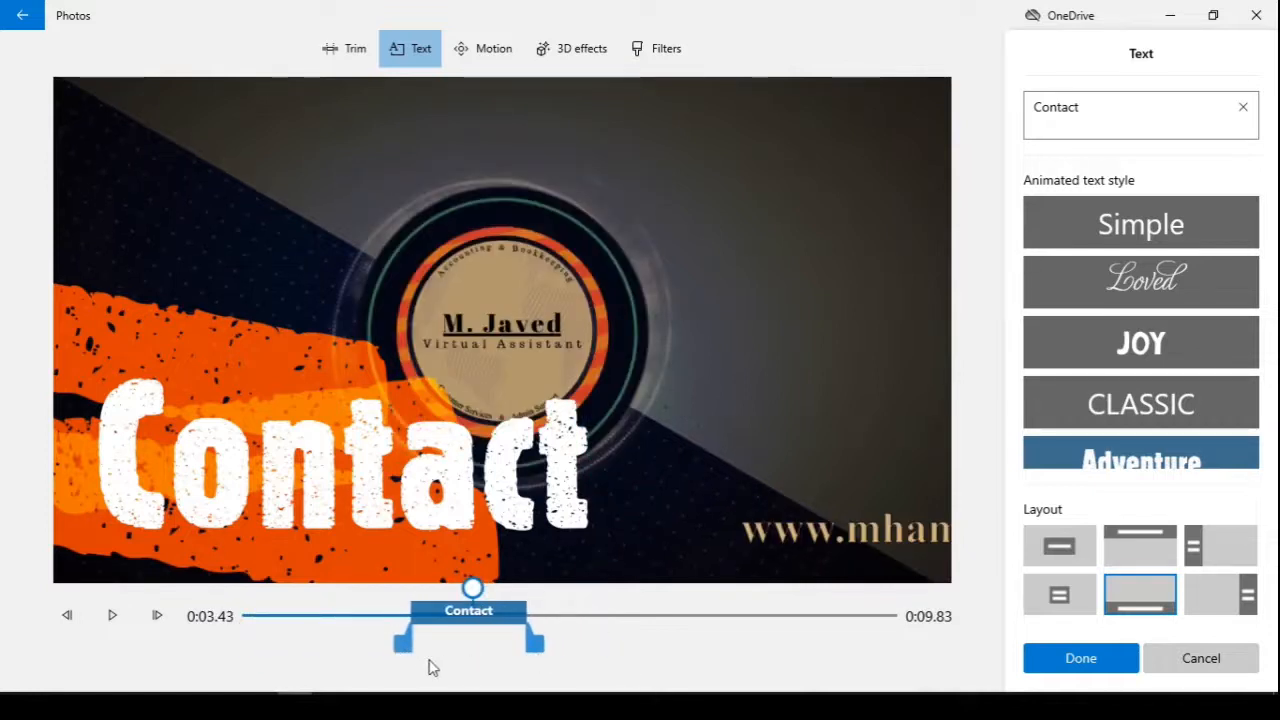
{"action": "left_click", "coordinate": [1140, 224]}
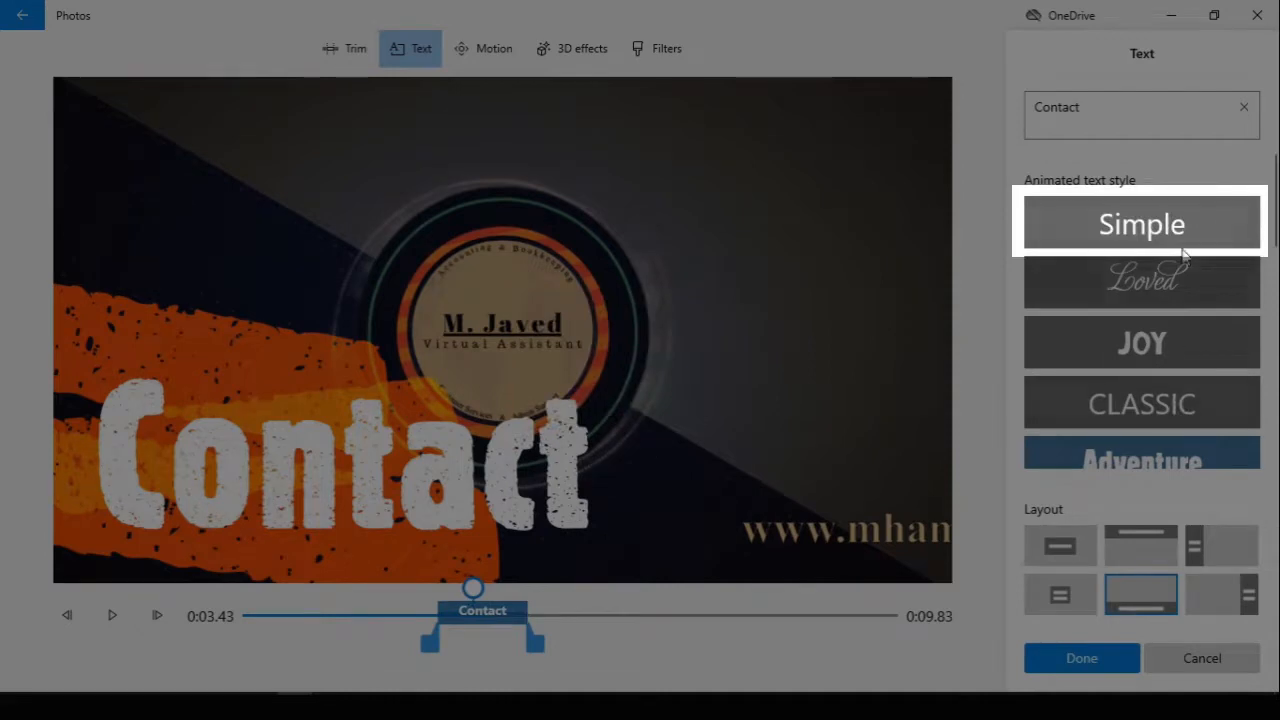
{"action": "left_click", "coordinate": [1140, 224]}
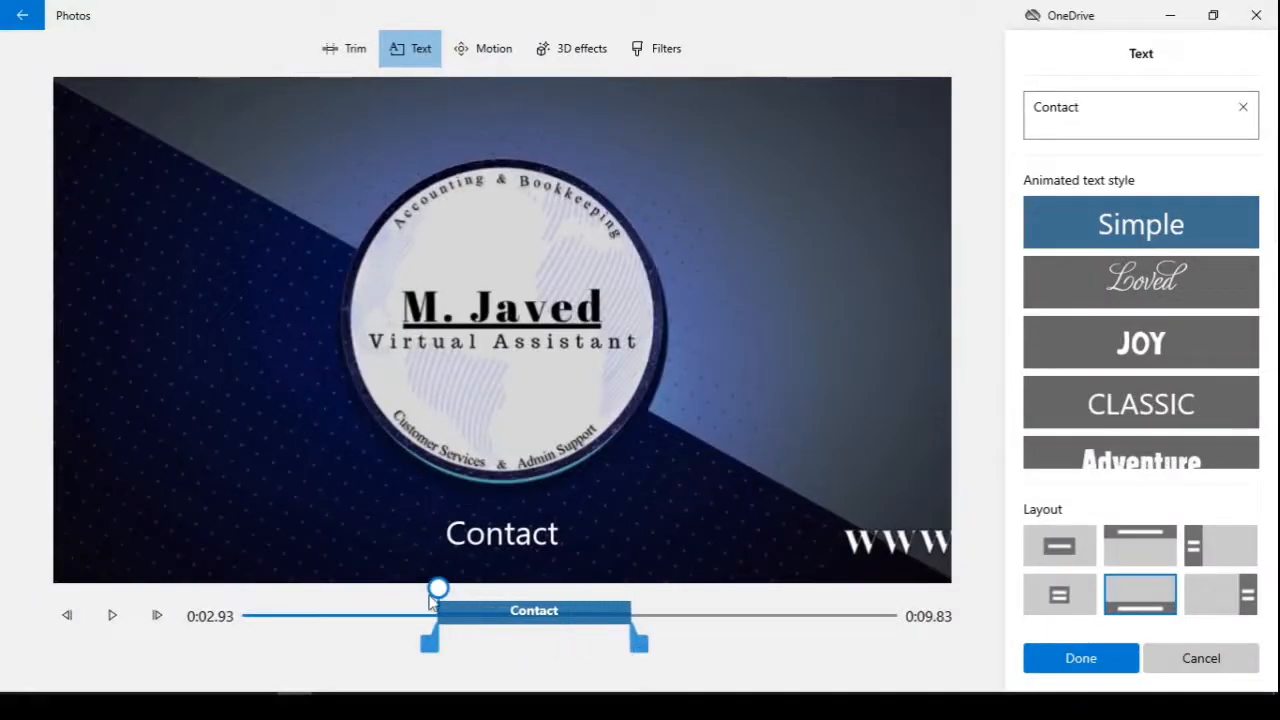
- Adjust the Contact text's timing along the clip and keep it
{"action": "left_click_drag", "start_coordinate": [438, 588], "coordinate": [532, 588]}
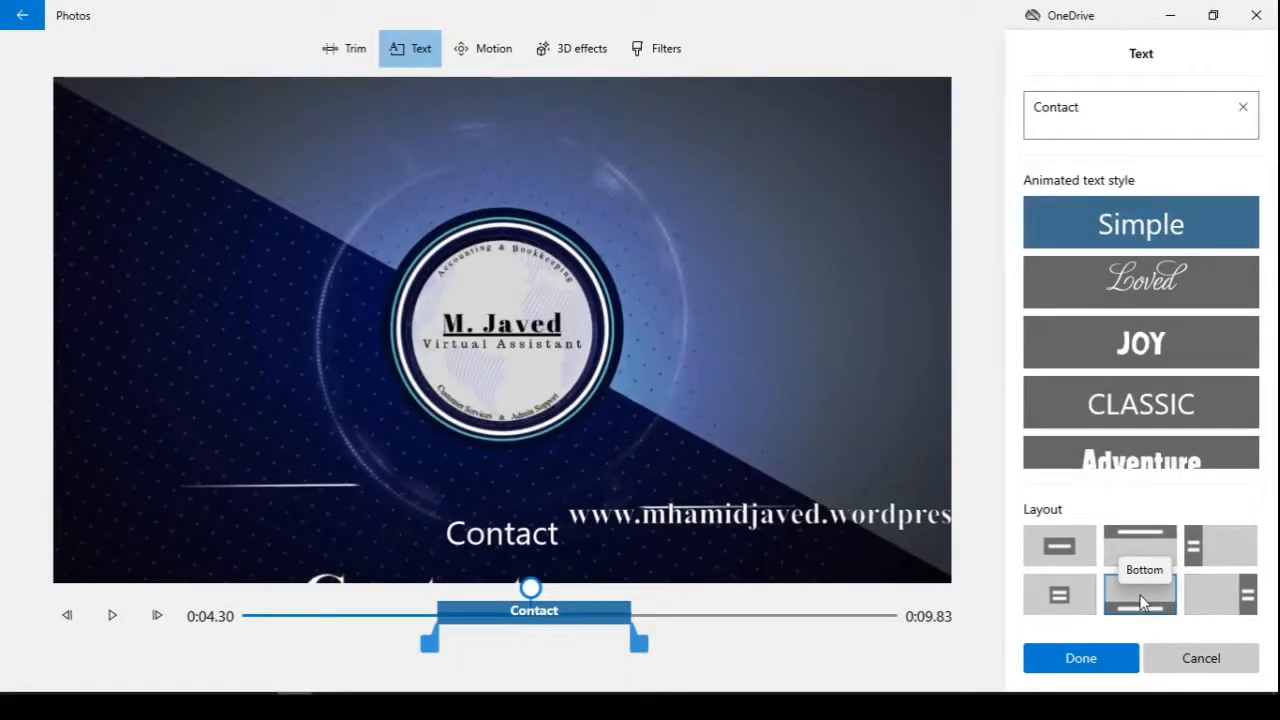
{"action": "left_click", "coordinate": [1080, 658]}
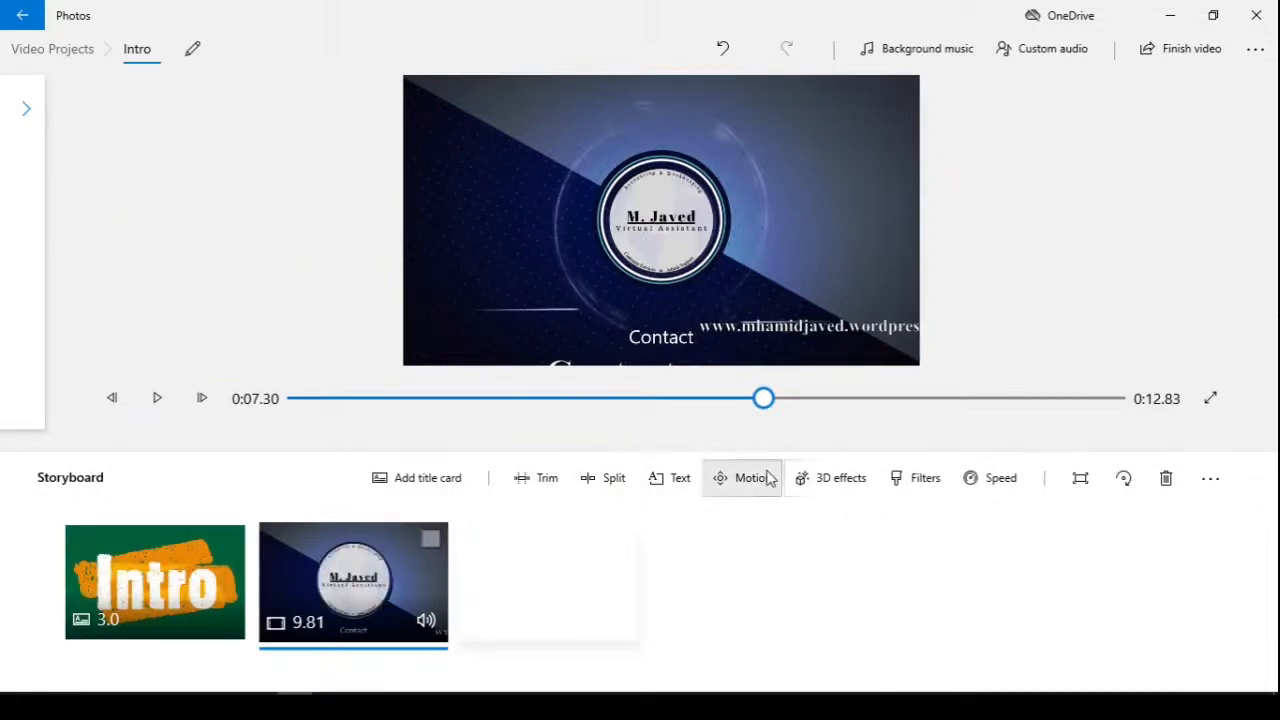
{"action": "left_click", "coordinate": [750, 476]}
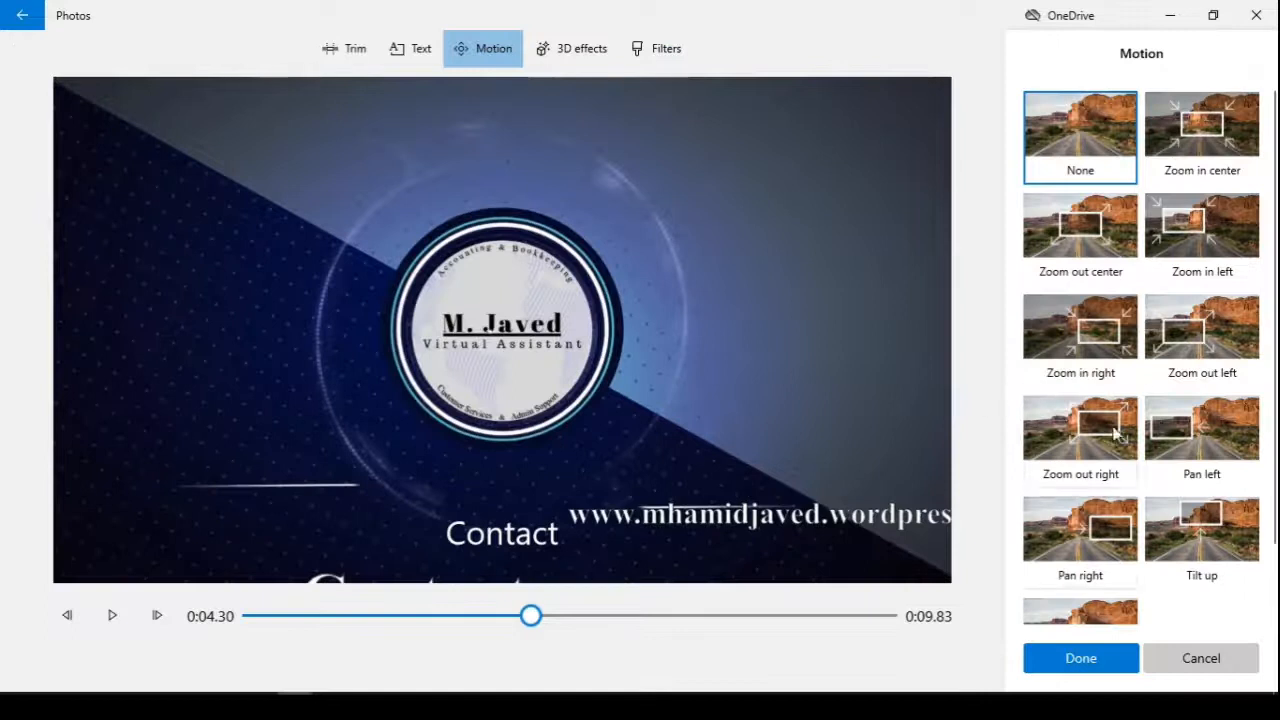
{"action": "scroll", "scroll_direction": "down", "scroll_amount": 3}
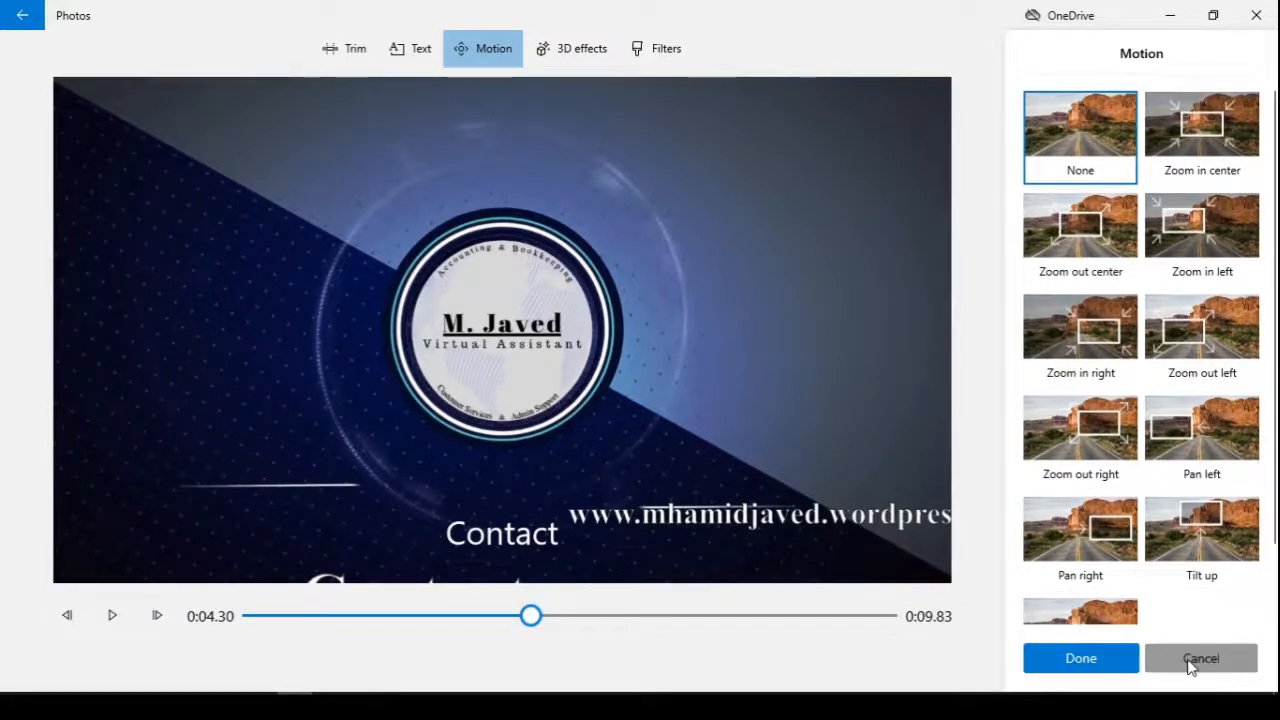
{"action": "left_click", "coordinate": [1200, 658]}
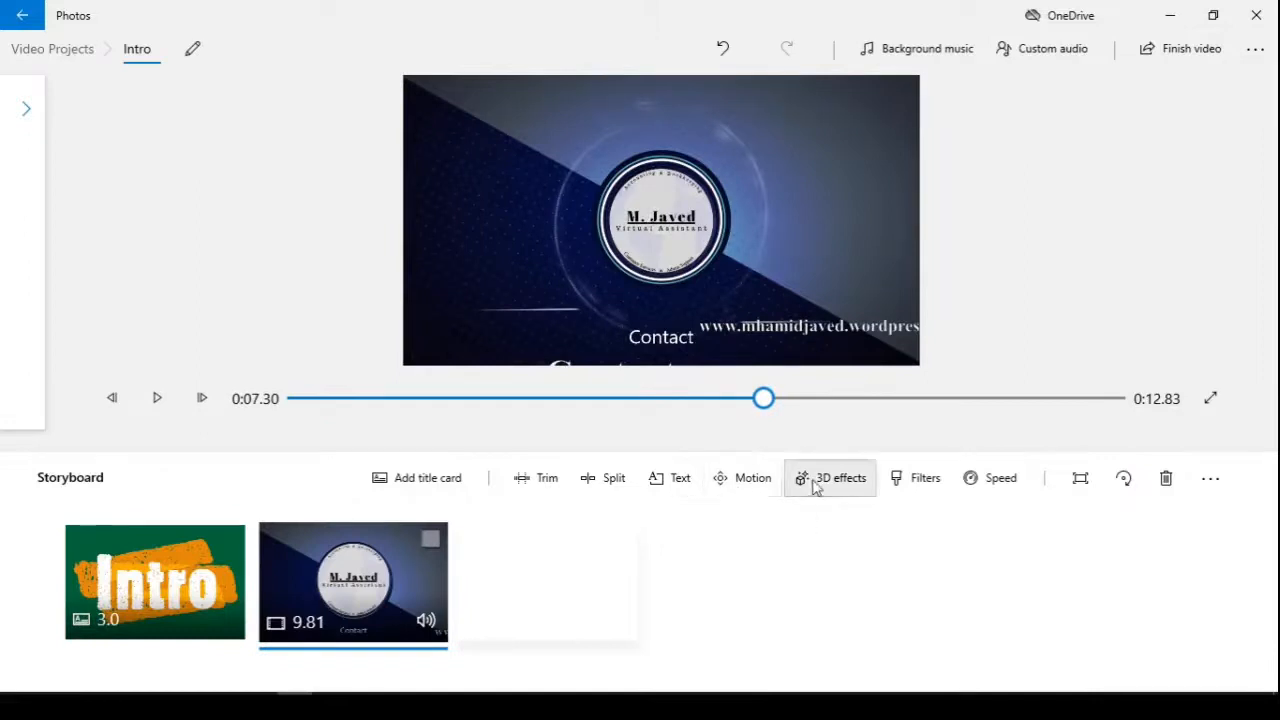
{"action": "mouse_move", "coordinate": [830, 490]}
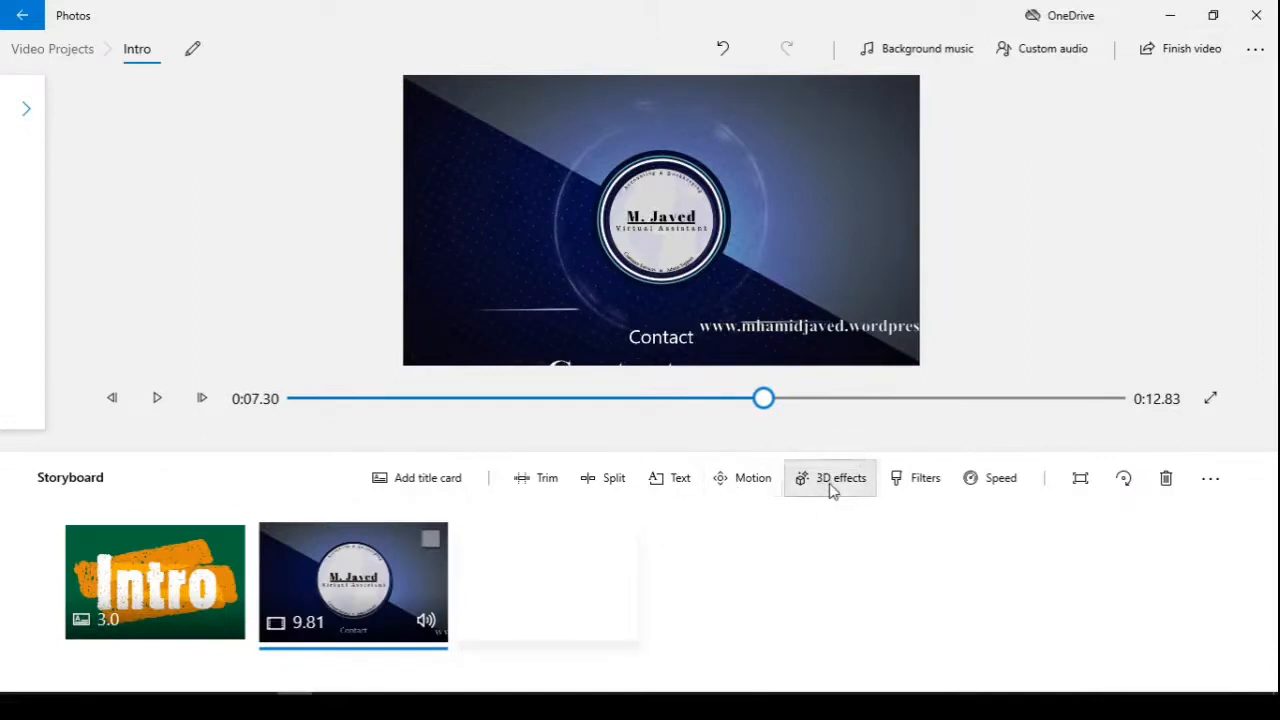
- Show the 3D effects gallery for the logo clip, glancing at the Edit tab and back to Effects
{"action": "left_click", "coordinate": [828, 476]}
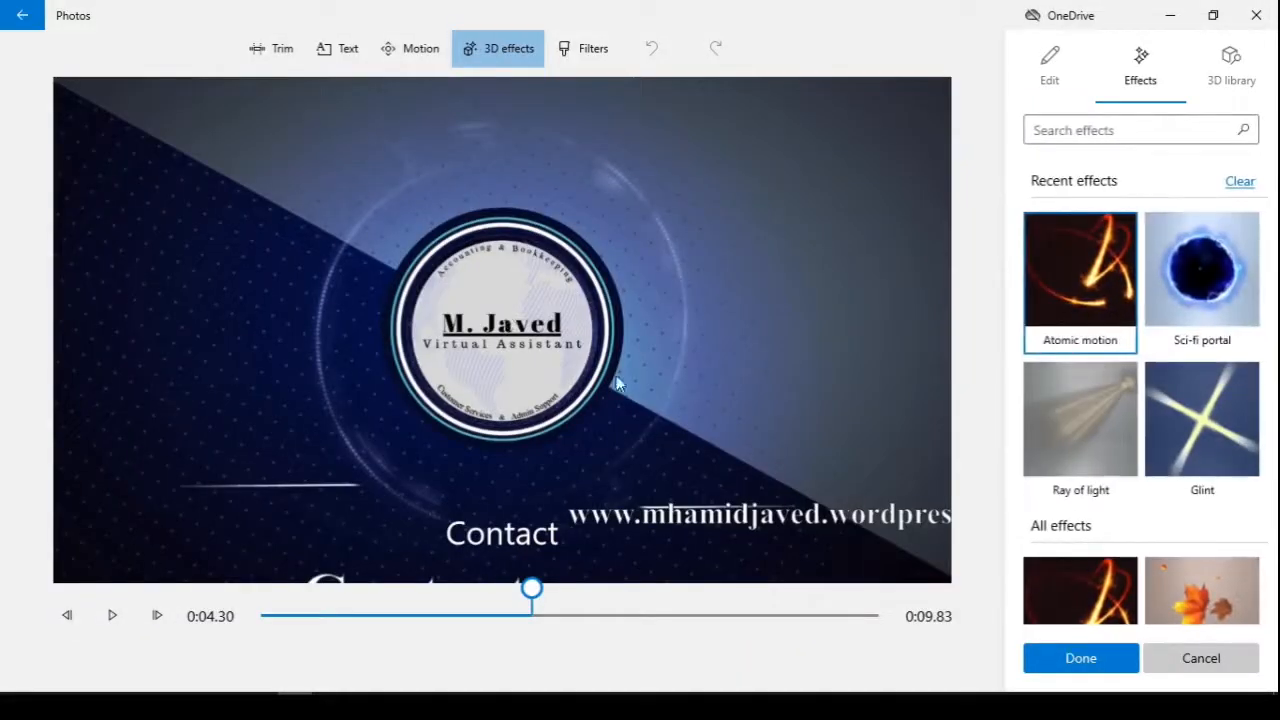
{"action": "mouse_move", "coordinate": [1096, 432]}
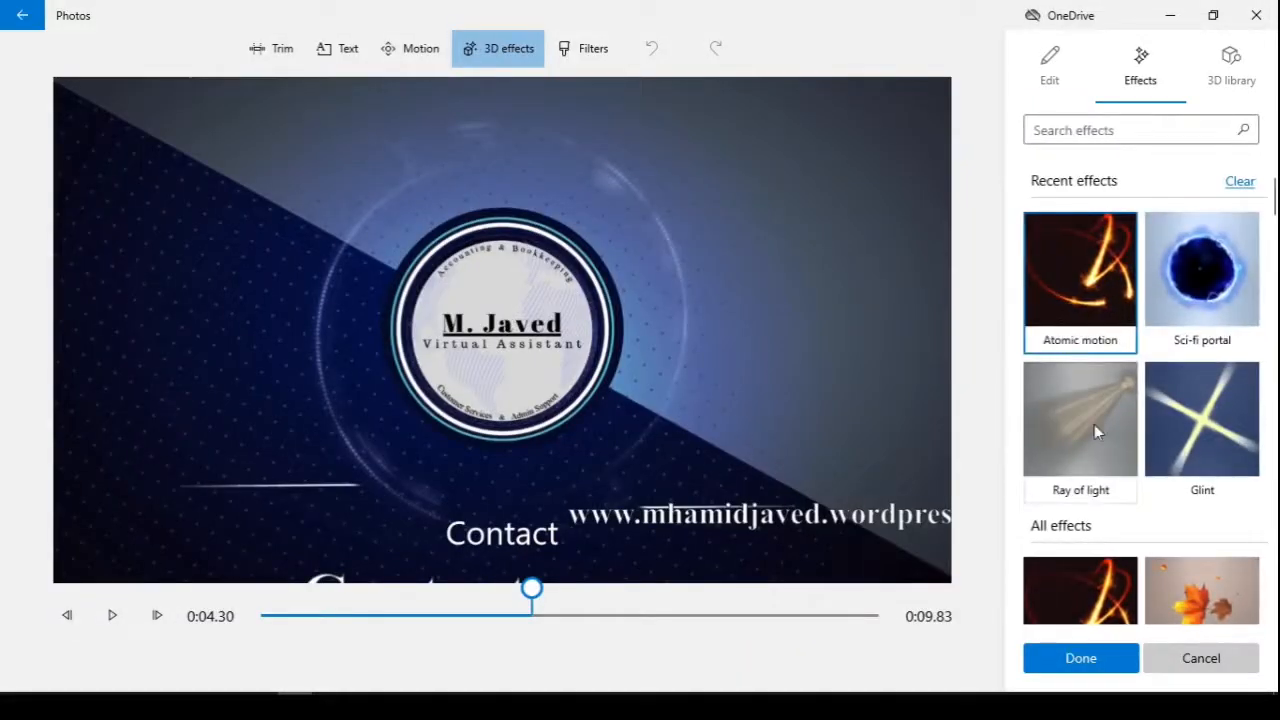
{"action": "left_click", "coordinate": [1240, 180]}
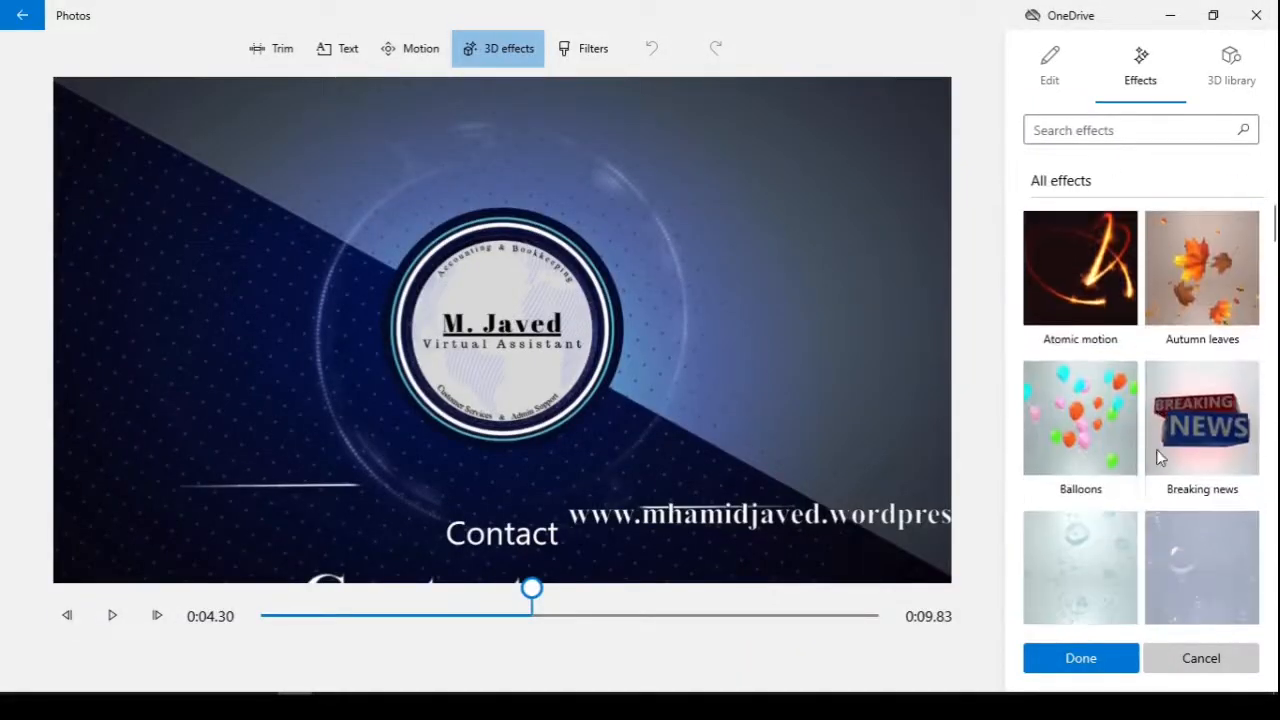
{"action": "left_click", "coordinate": [1048, 64]}
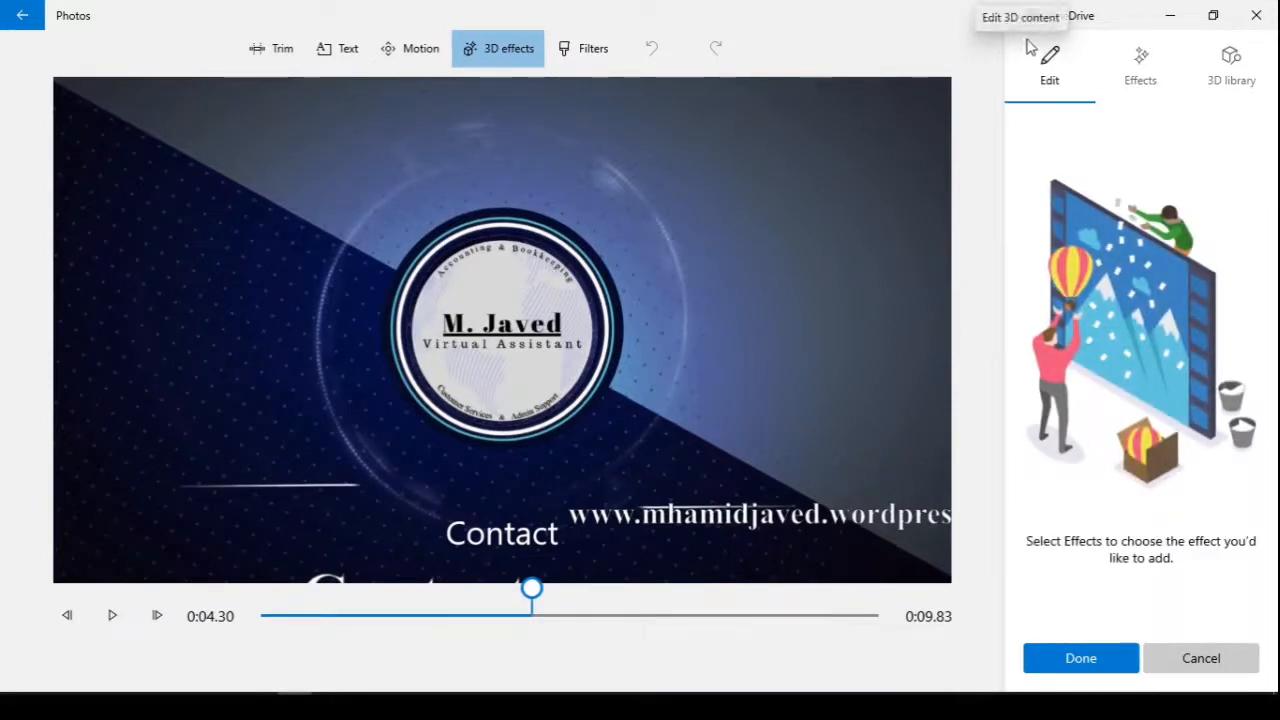
{"action": "left_click", "coordinate": [1140, 64]}
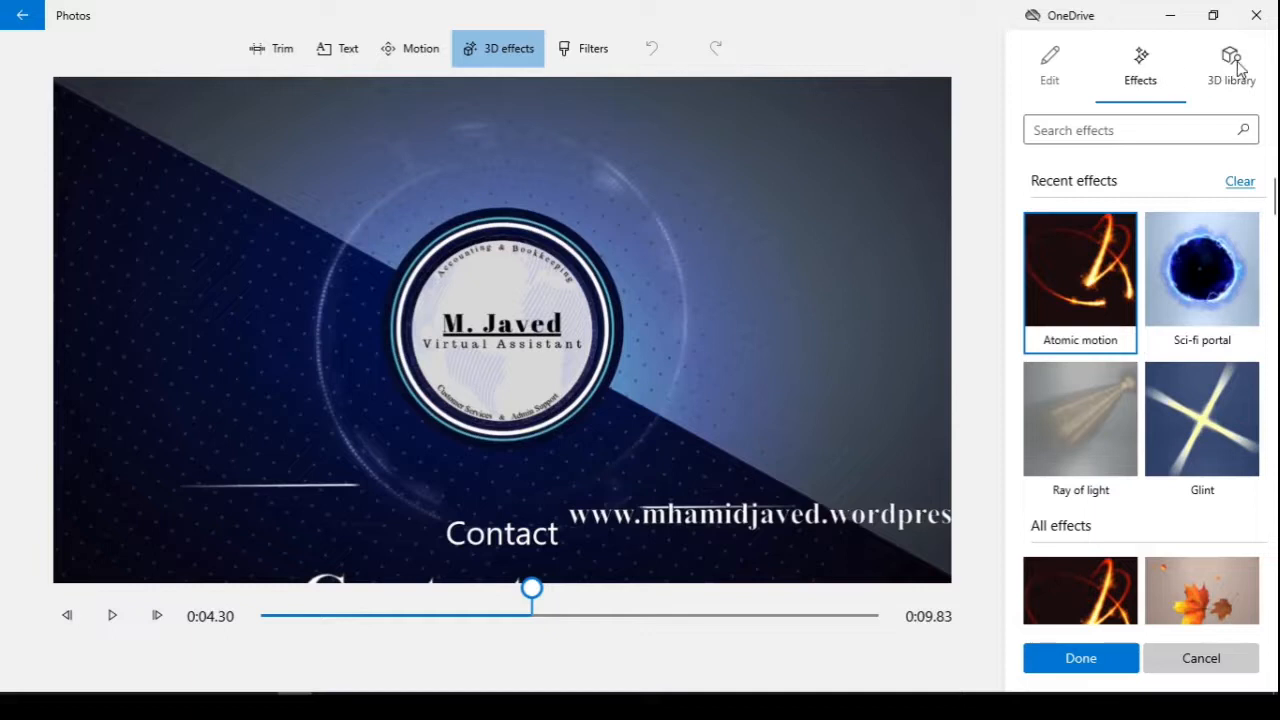
{"action": "left_click", "coordinate": [1232, 62]}
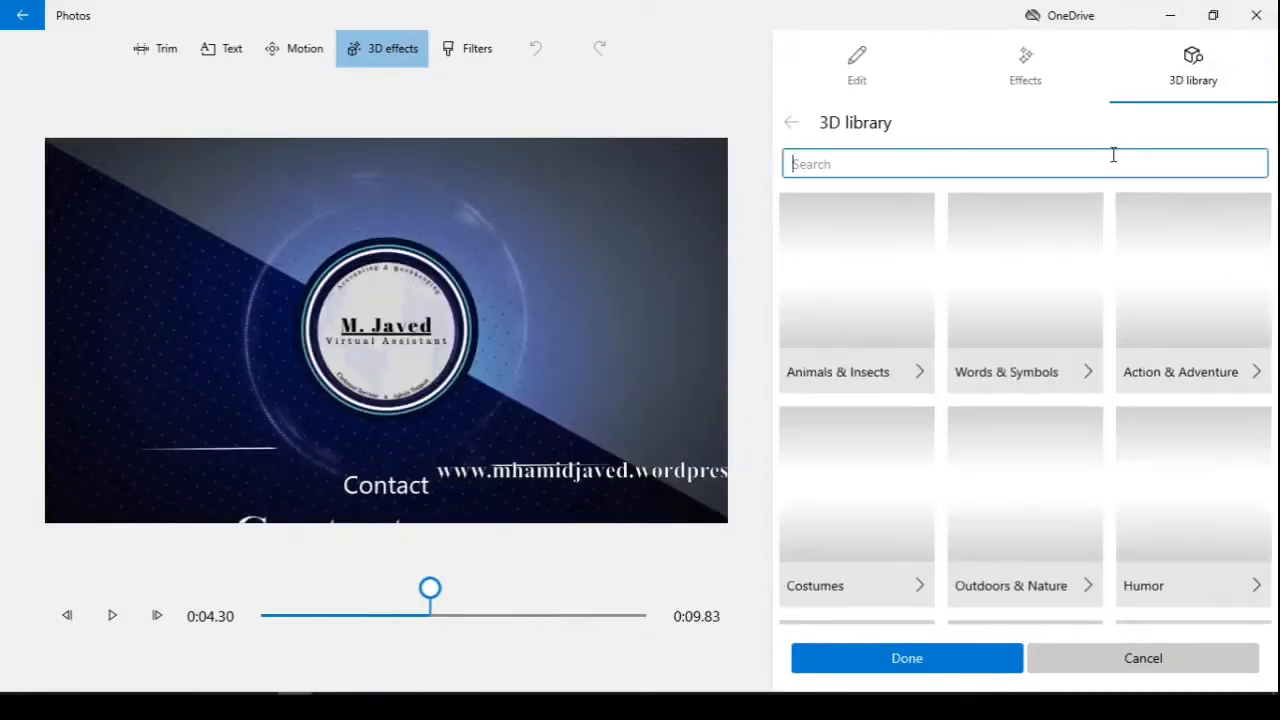
{"action": "scroll", "scroll_direction": "down", "scroll_amount": 3}
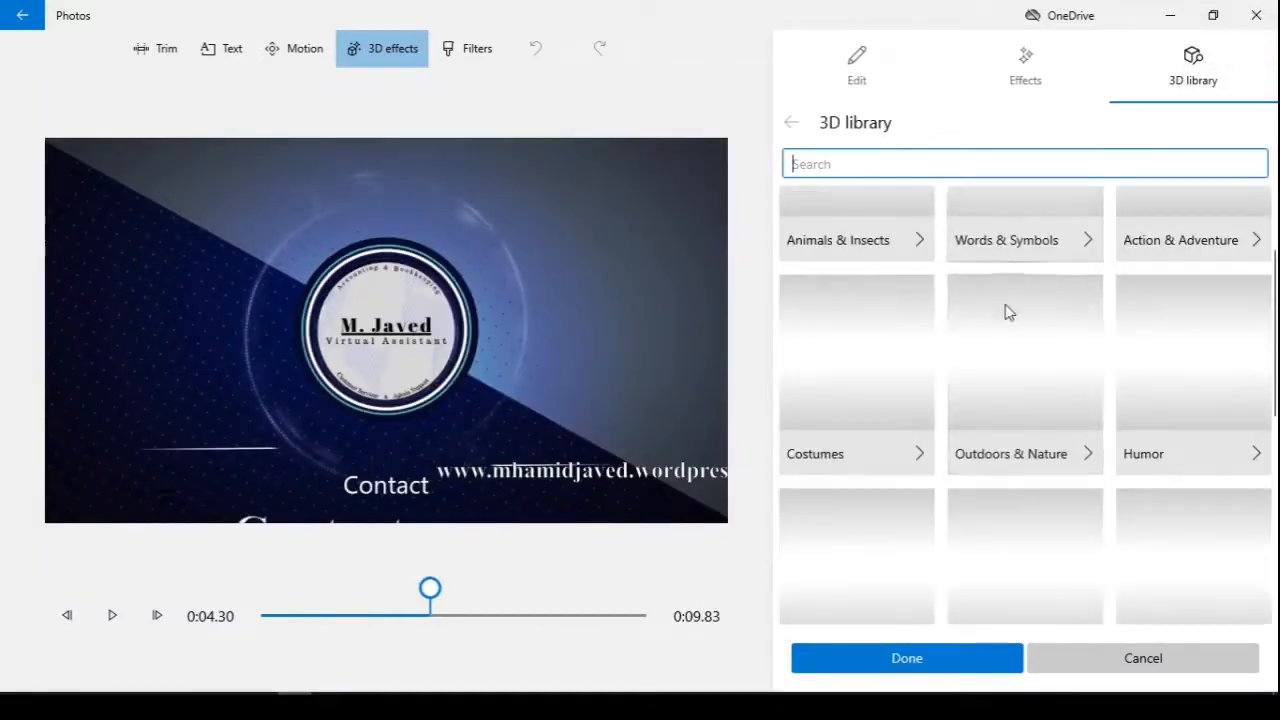
{"action": "left_click", "coordinate": [1024, 224]}
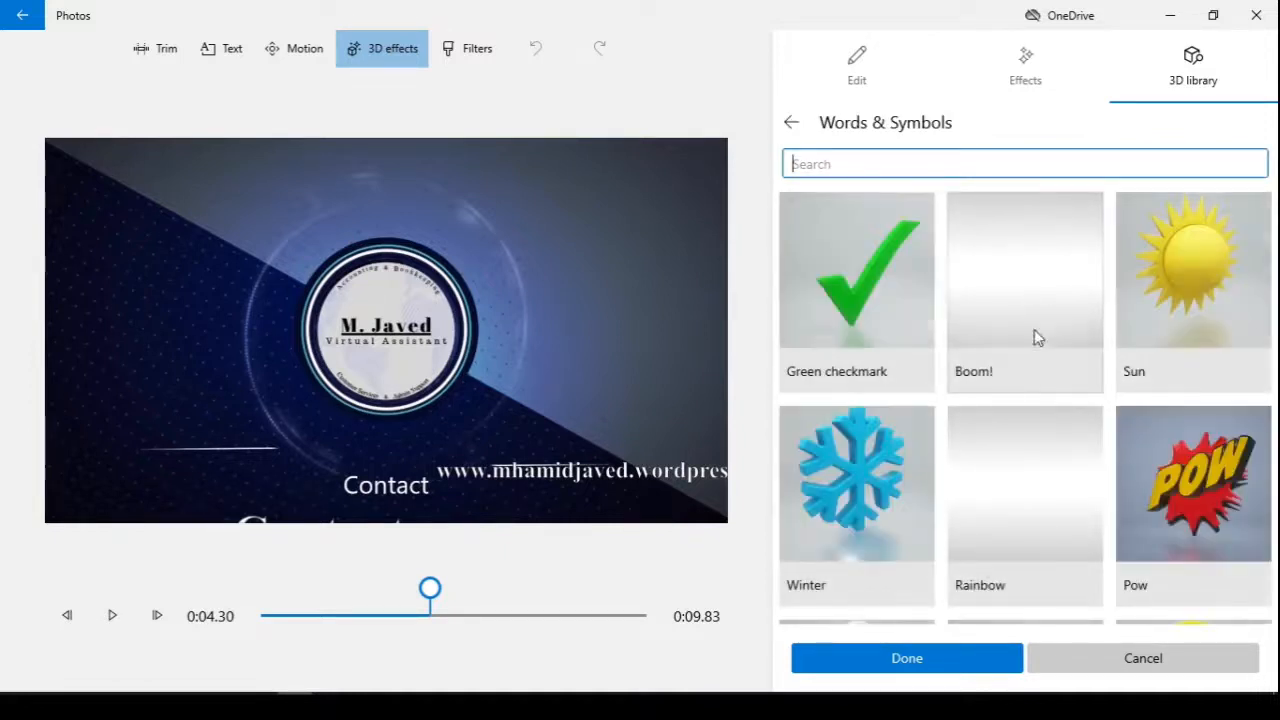
{"action": "scroll", "scroll_direction": "down", "scroll_amount": 3}
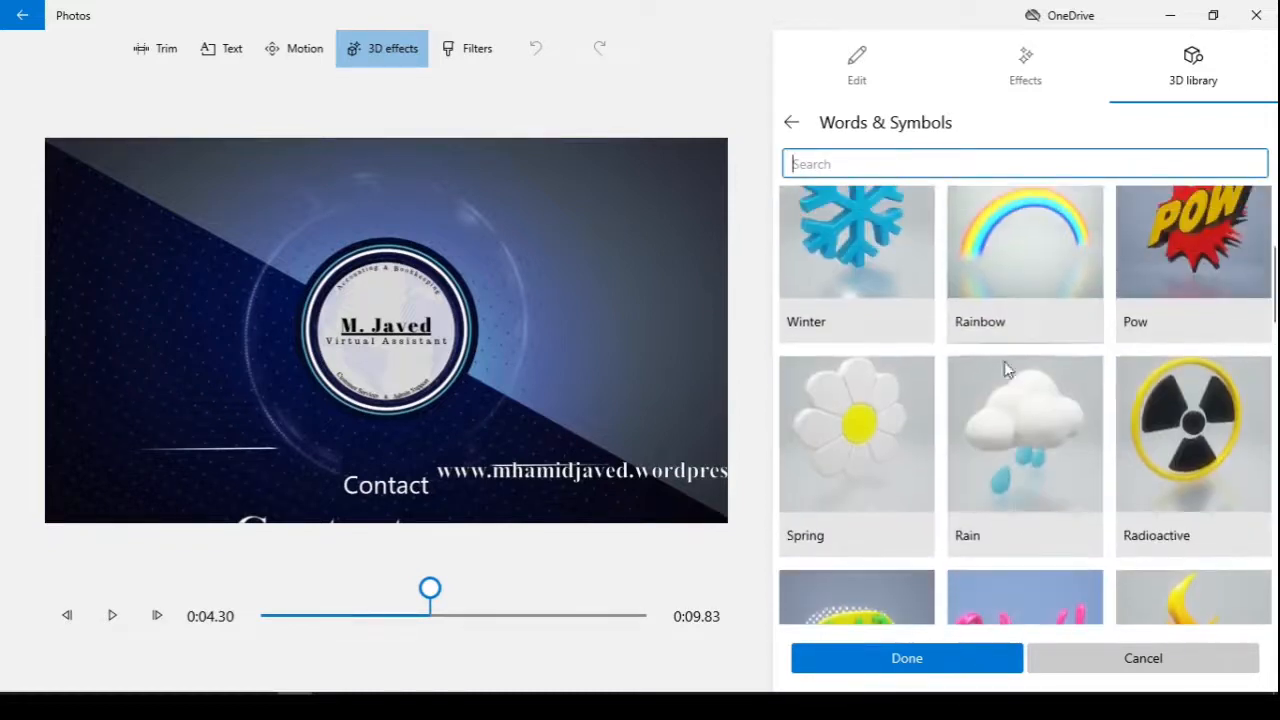
{"action": "scroll", "scroll_direction": "down", "scroll_amount": 3}
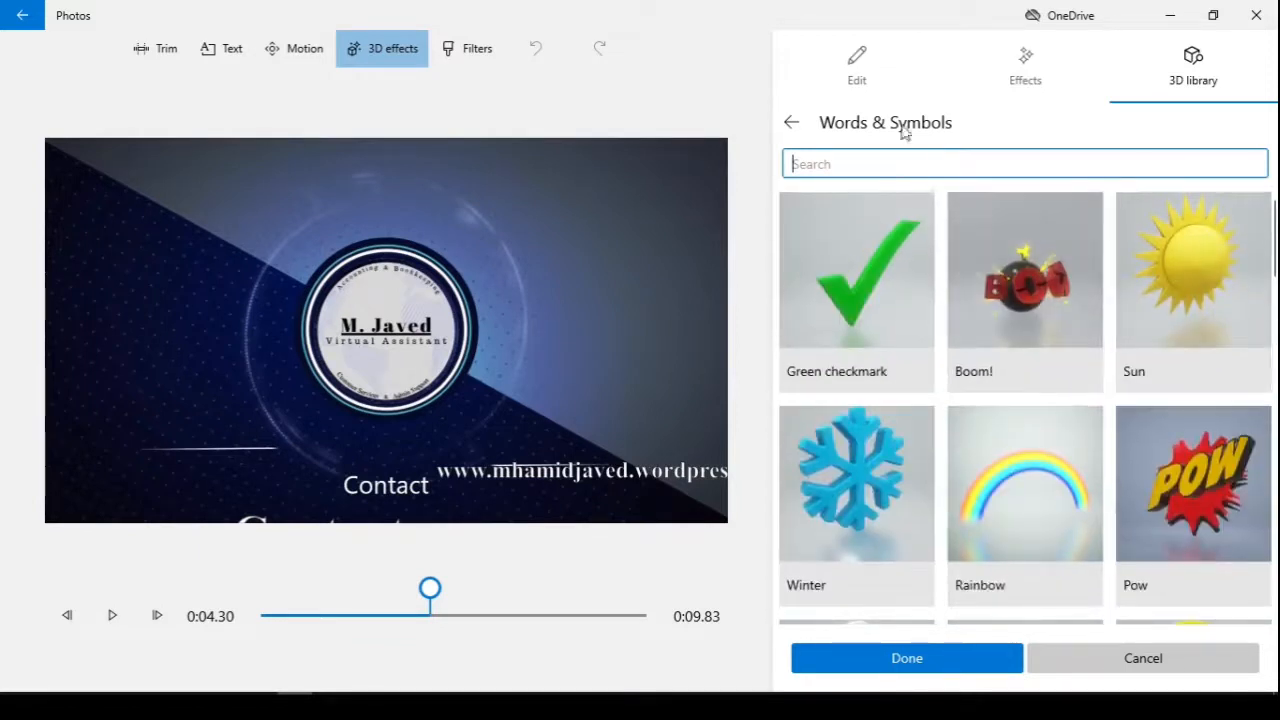
{"action": "left_click", "coordinate": [792, 122]}
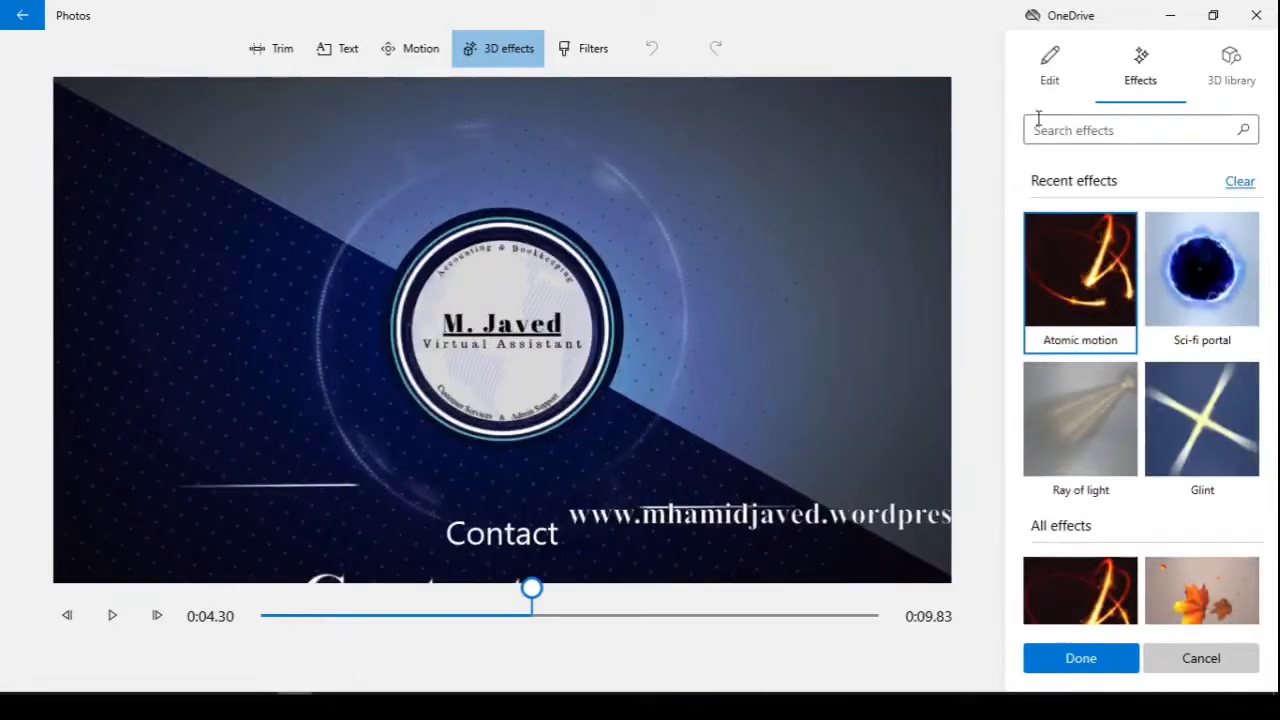
- Apply an Atomic motion sparkle effect to the logo clip with a shortened duration
{"action": "left_click", "coordinate": [1080, 280]}
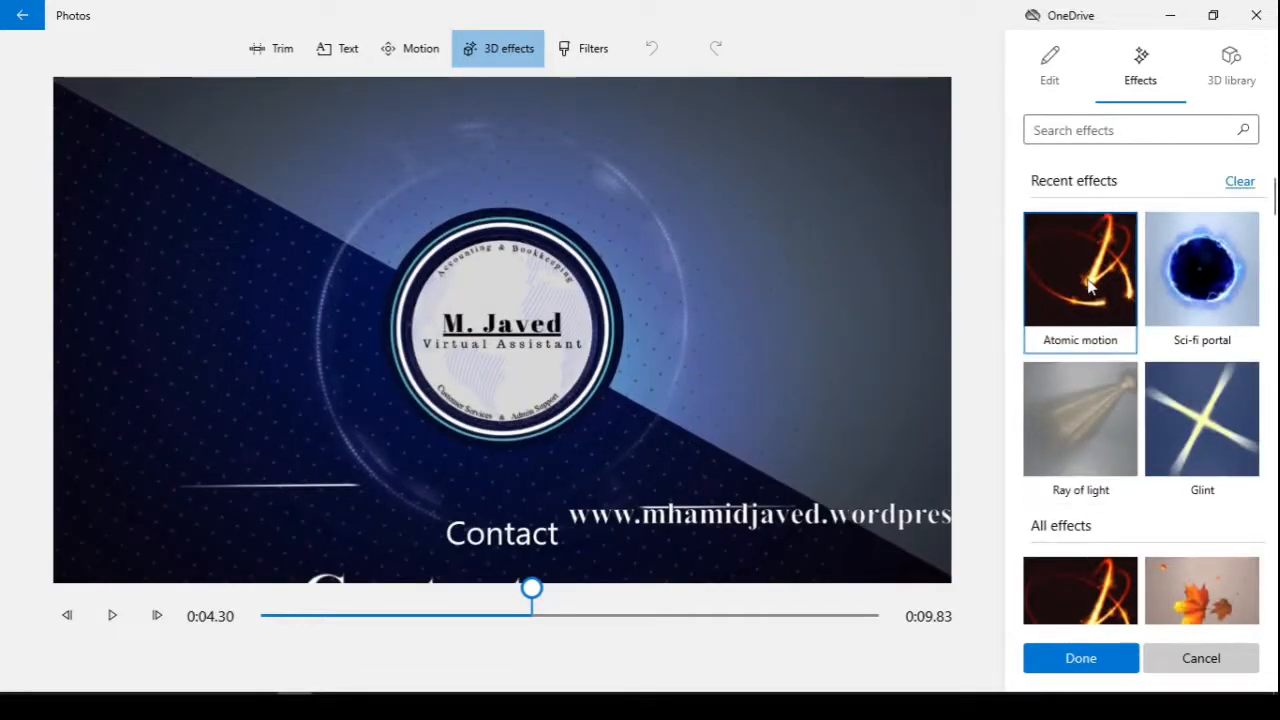
{"action": "left_click", "coordinate": [1080, 282]}
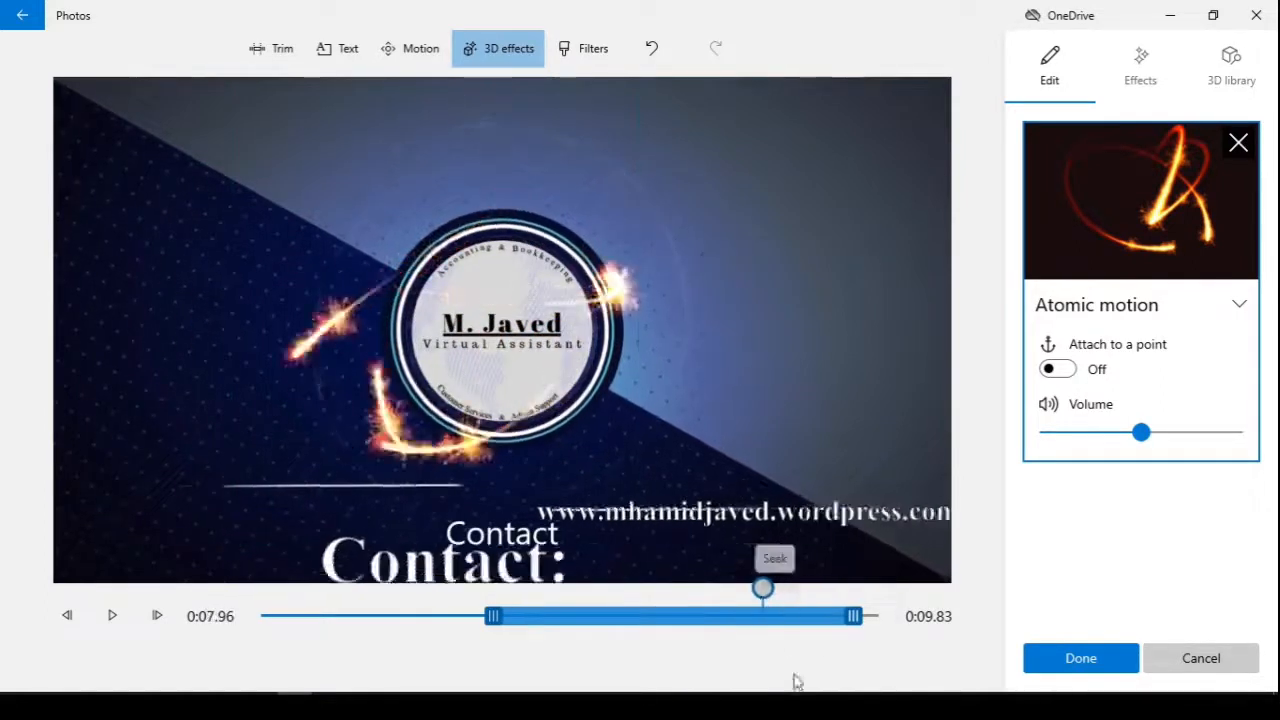
{"action": "left_click_drag", "start_coordinate": [764, 588], "coordinate": [528, 588]}
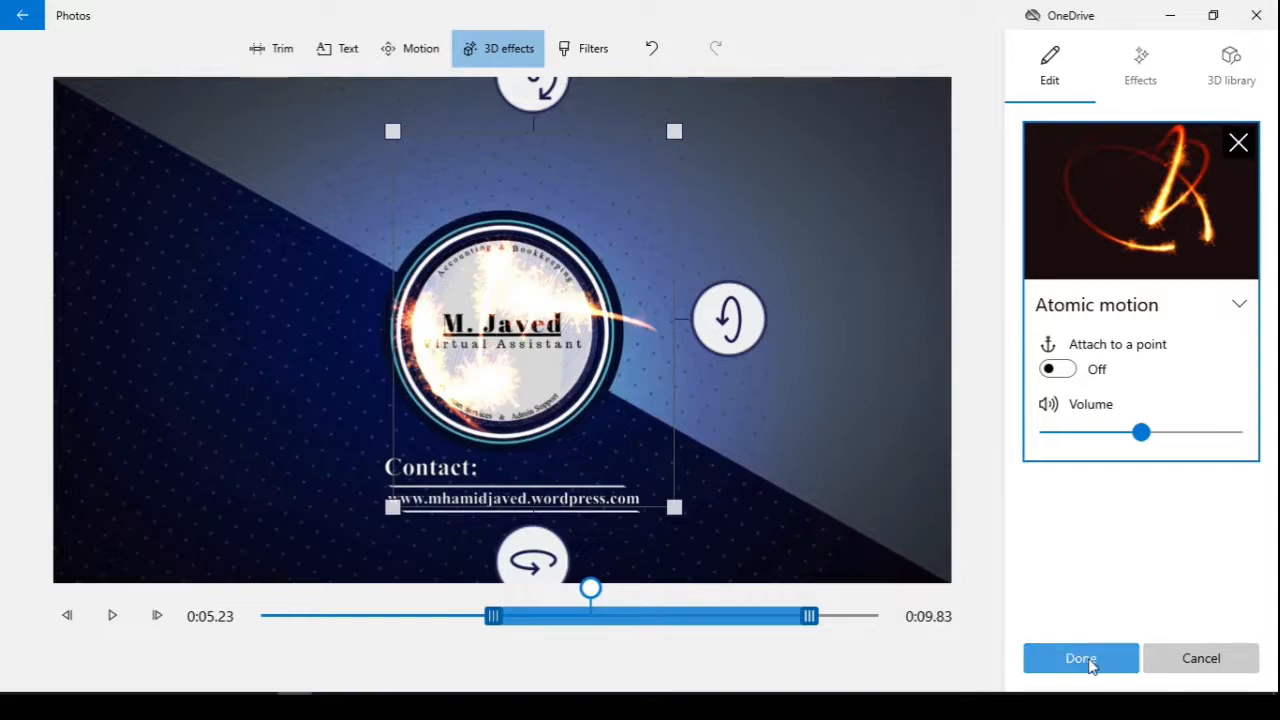
{"action": "left_click", "coordinate": [1080, 658]}
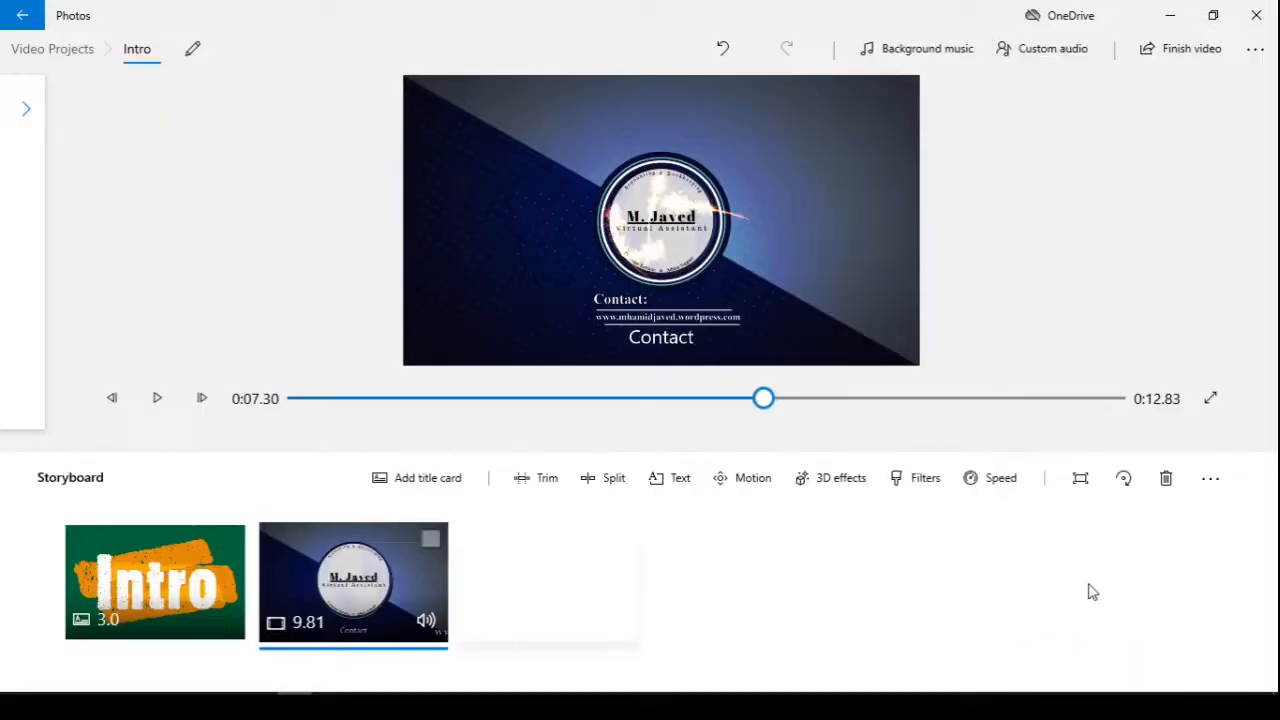
{"action": "left_click", "coordinate": [156, 582]}
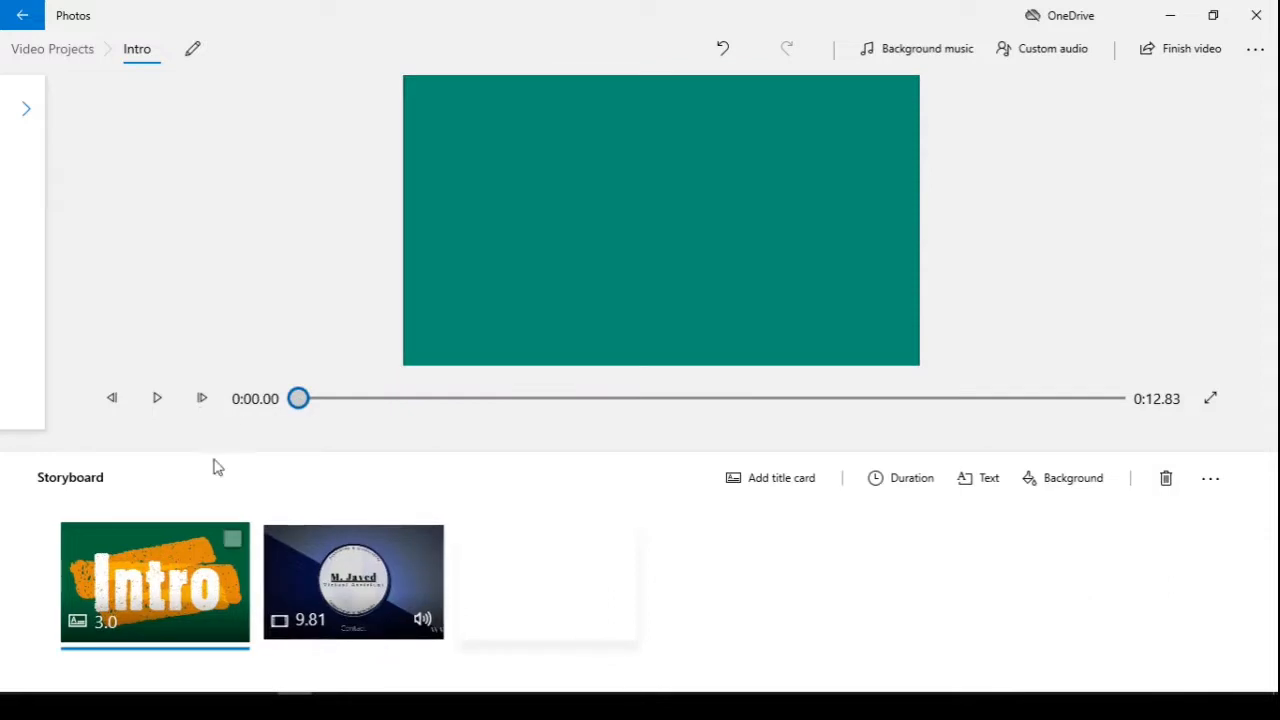
{"action": "left_click", "coordinate": [156, 398]}
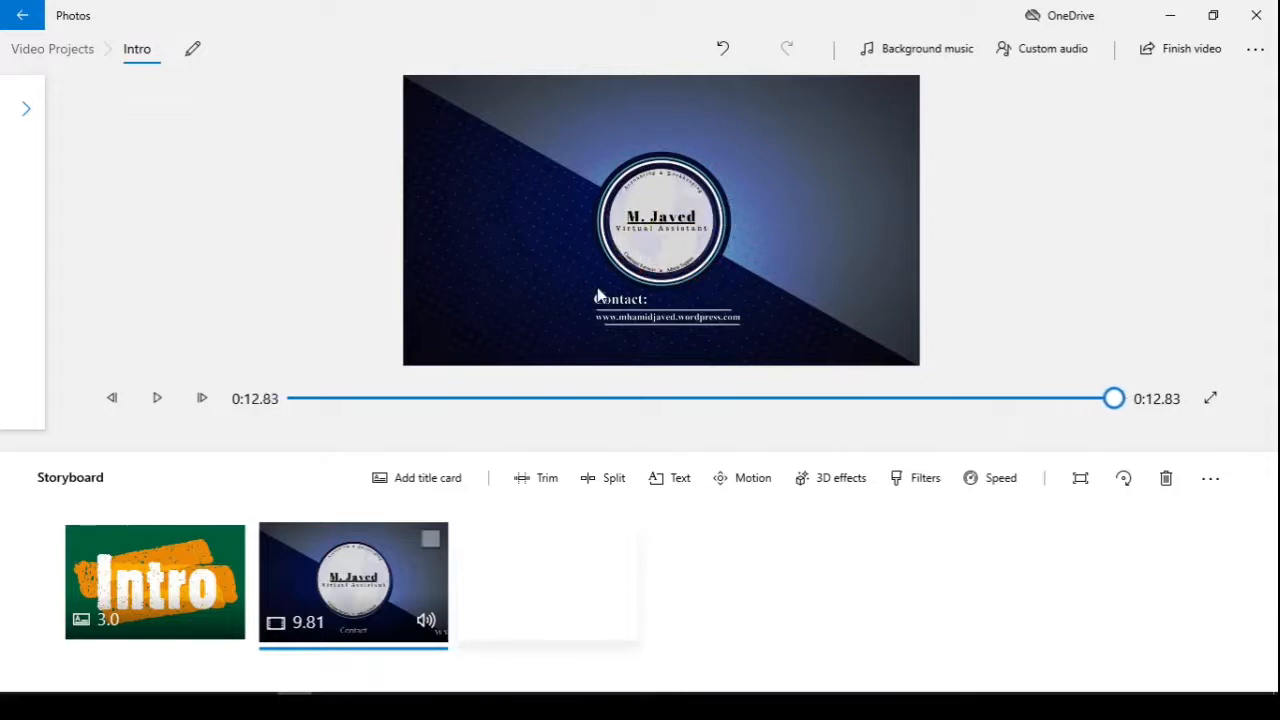
{"action": "left_click_drag", "start_coordinate": [1114, 398], "coordinate": [838, 398]}
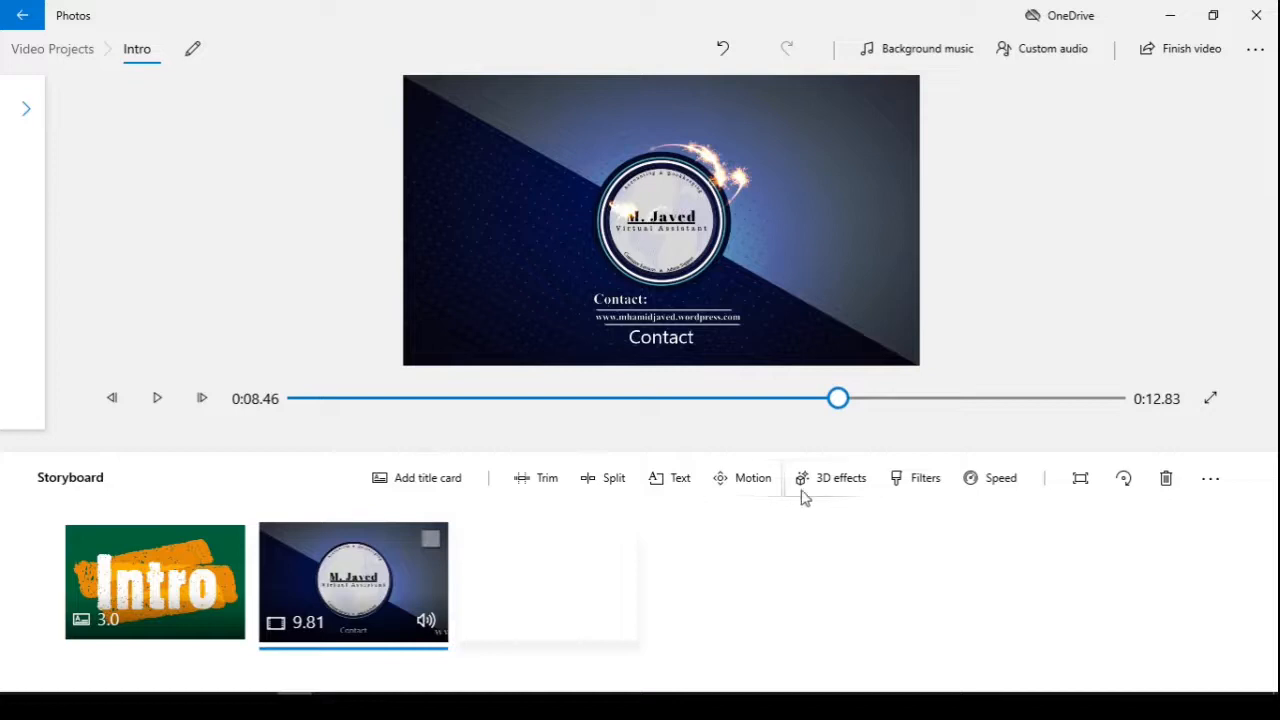
- Apply a Bubbles everywhere effect to the logo clip, starting earlier so it runs alongside the sparkles
{"action": "left_click", "coordinate": [840, 476]}
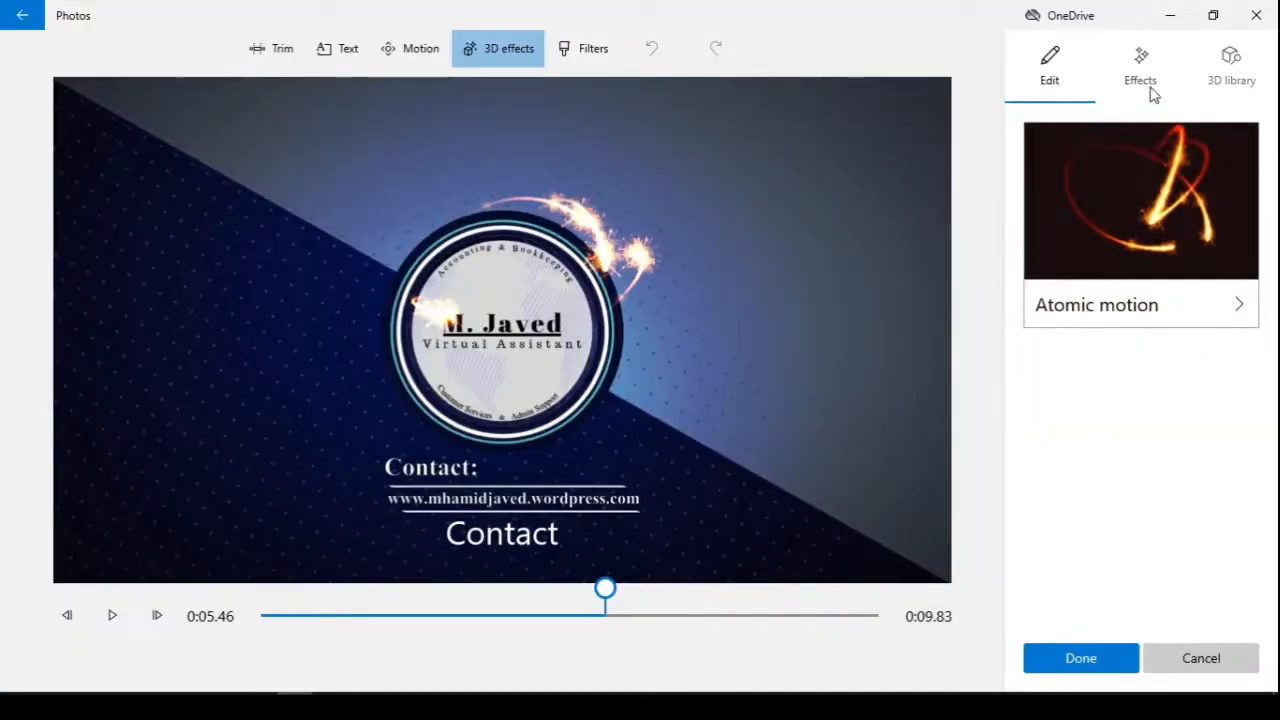
{"action": "left_click", "coordinate": [1140, 64]}
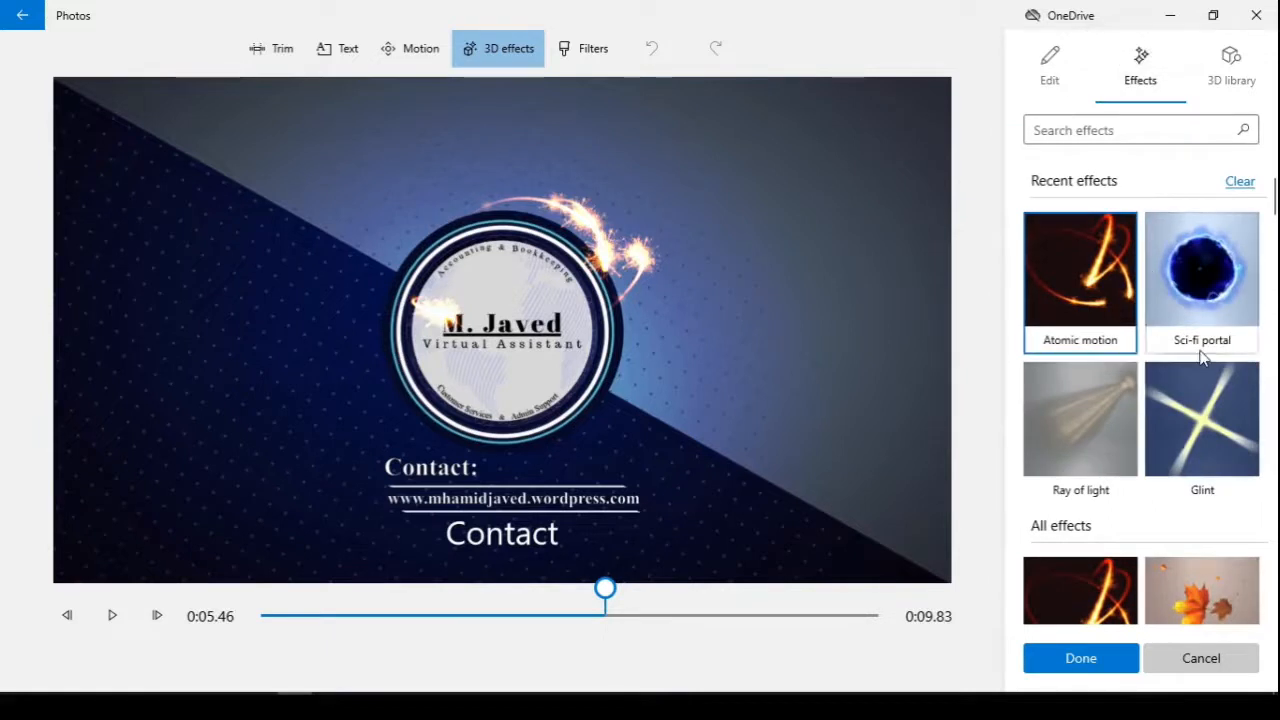
{"action": "scroll", "scroll_direction": "down", "scroll_amount": 3}
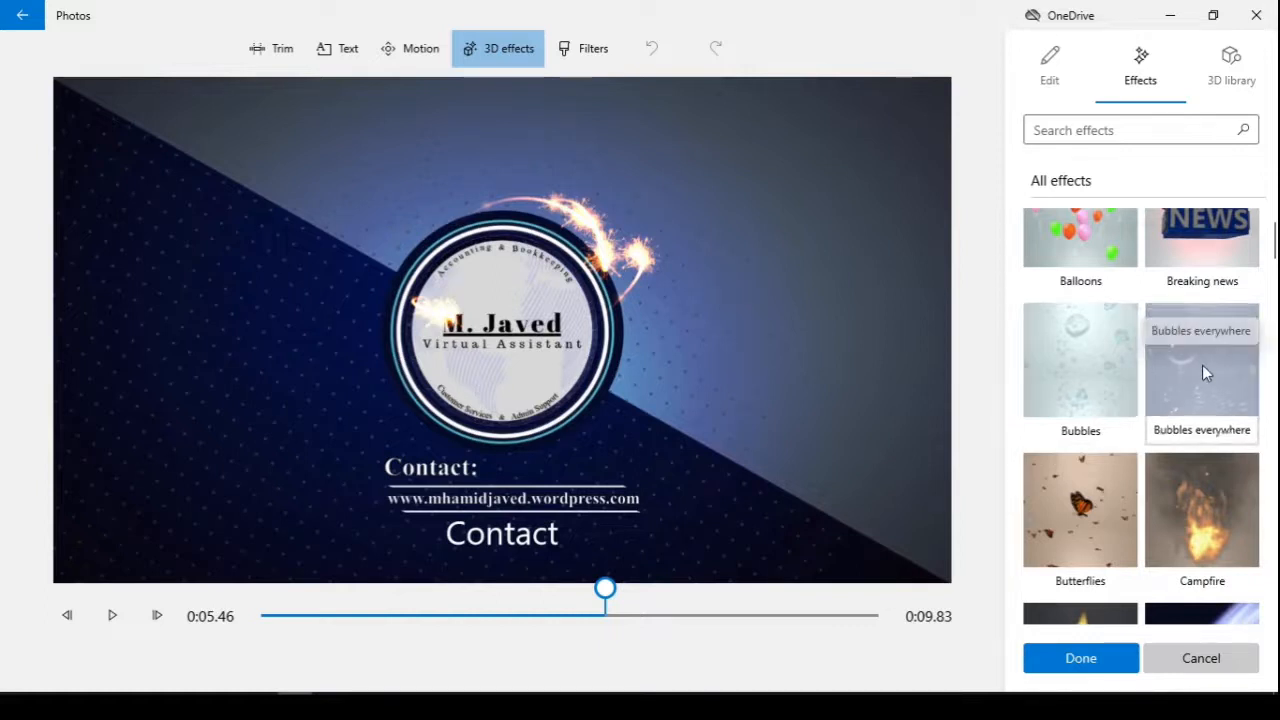
{"action": "left_click", "coordinate": [1200, 360]}
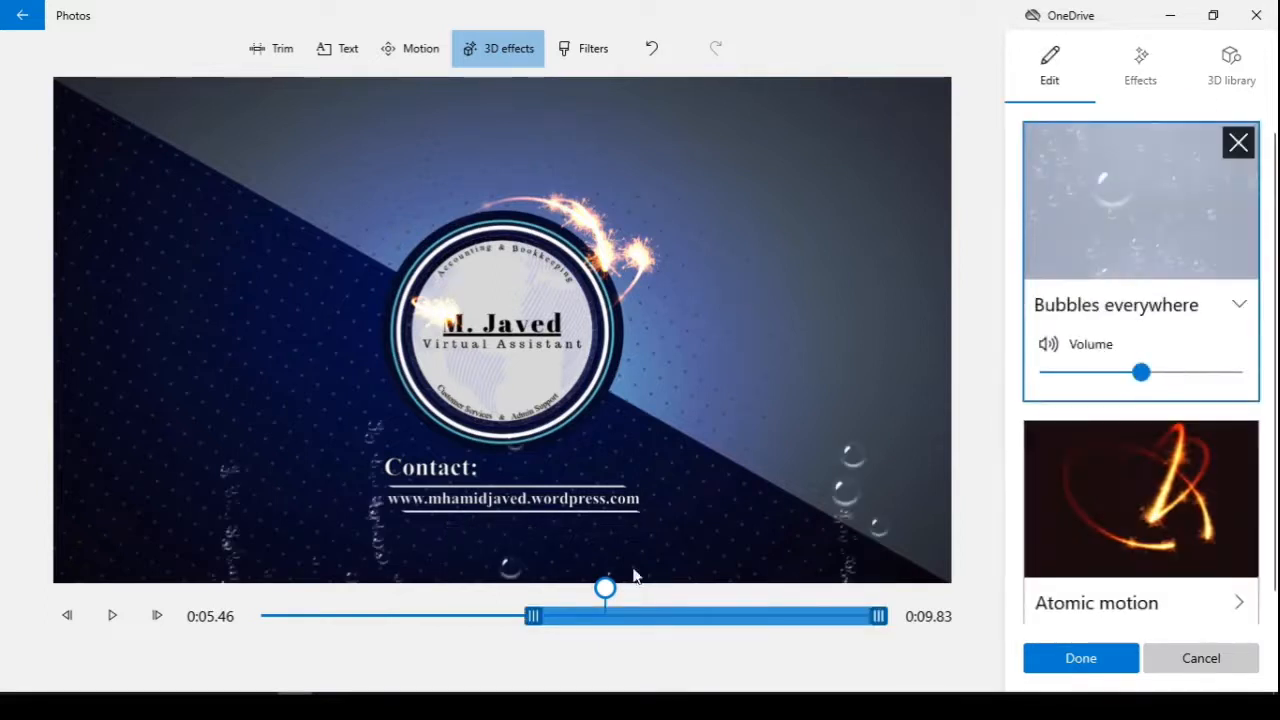
{"action": "left_click_drag", "start_coordinate": [532, 616], "coordinate": [364, 616]}
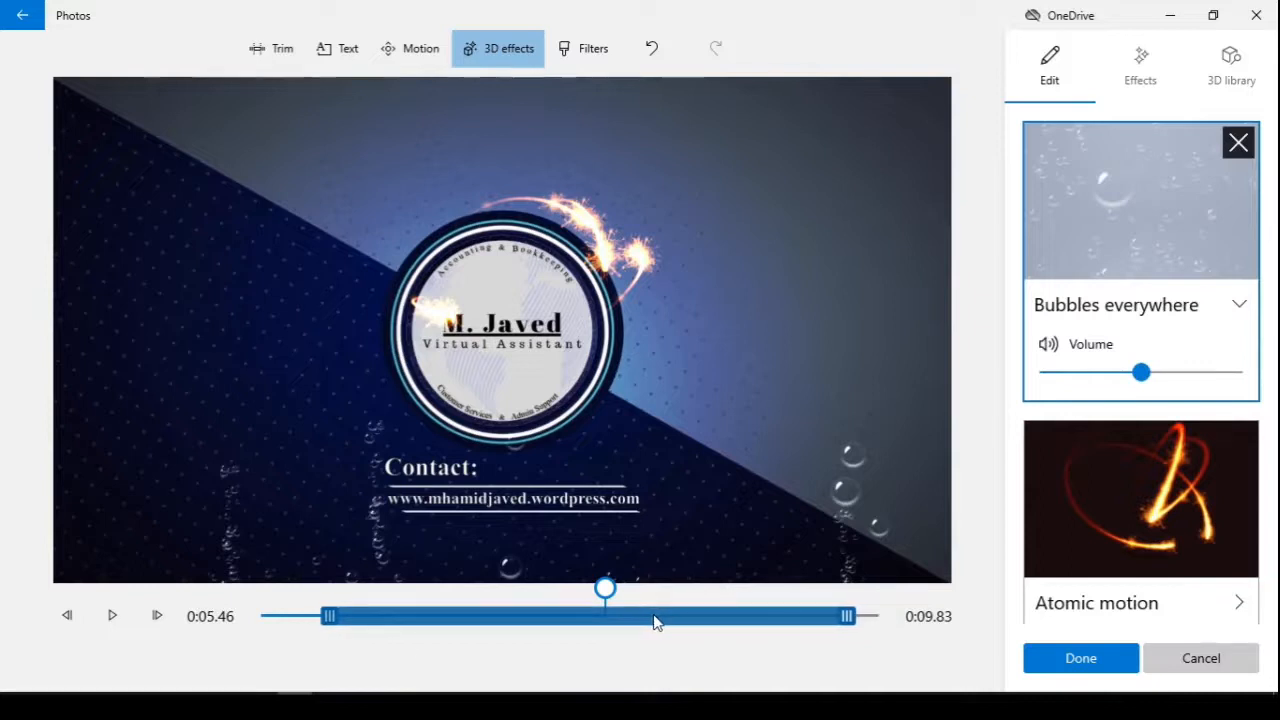
{"action": "mouse_move", "coordinate": [864, 480]}
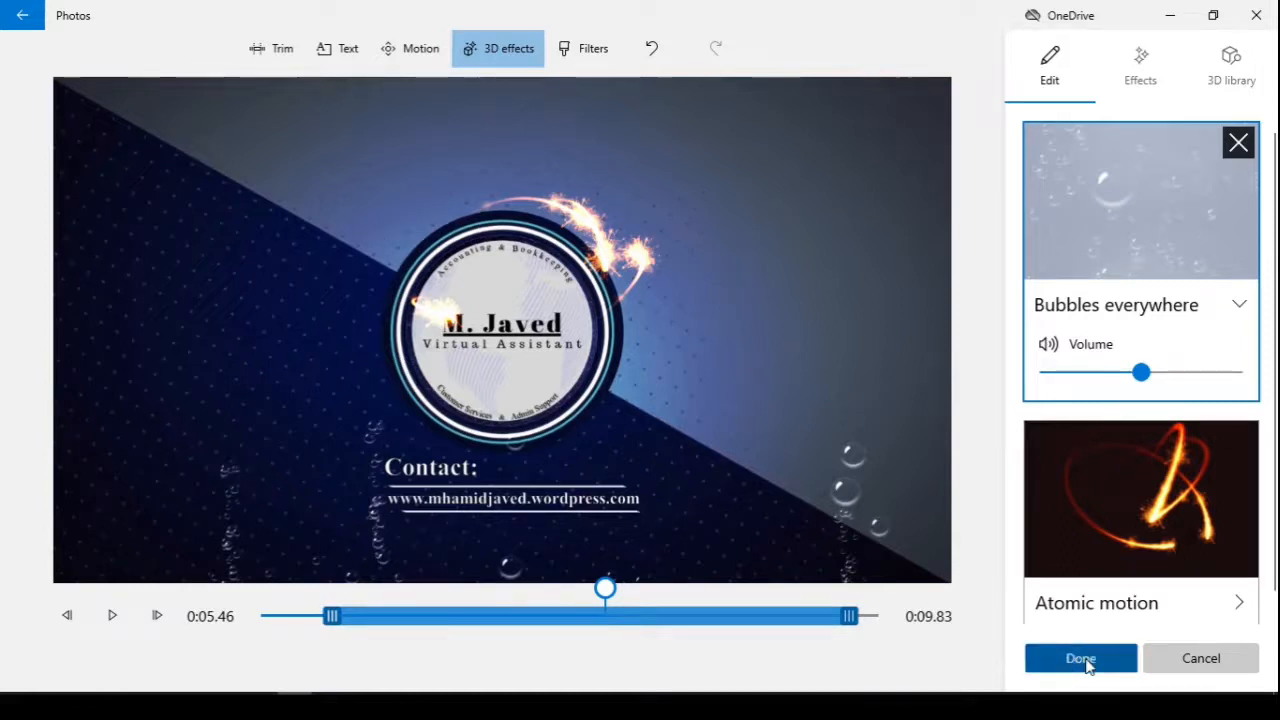
{"action": "left_click", "coordinate": [1080, 658]}
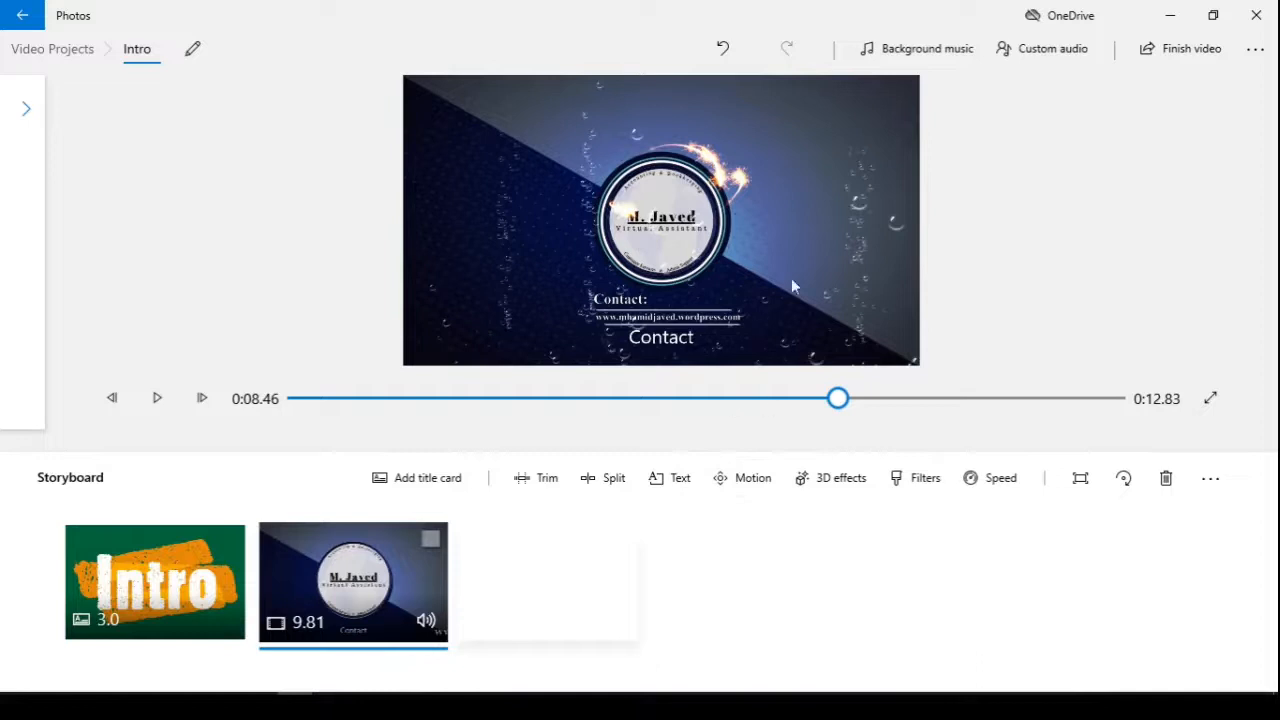
{"action": "mouse_move", "coordinate": [884, 414]}
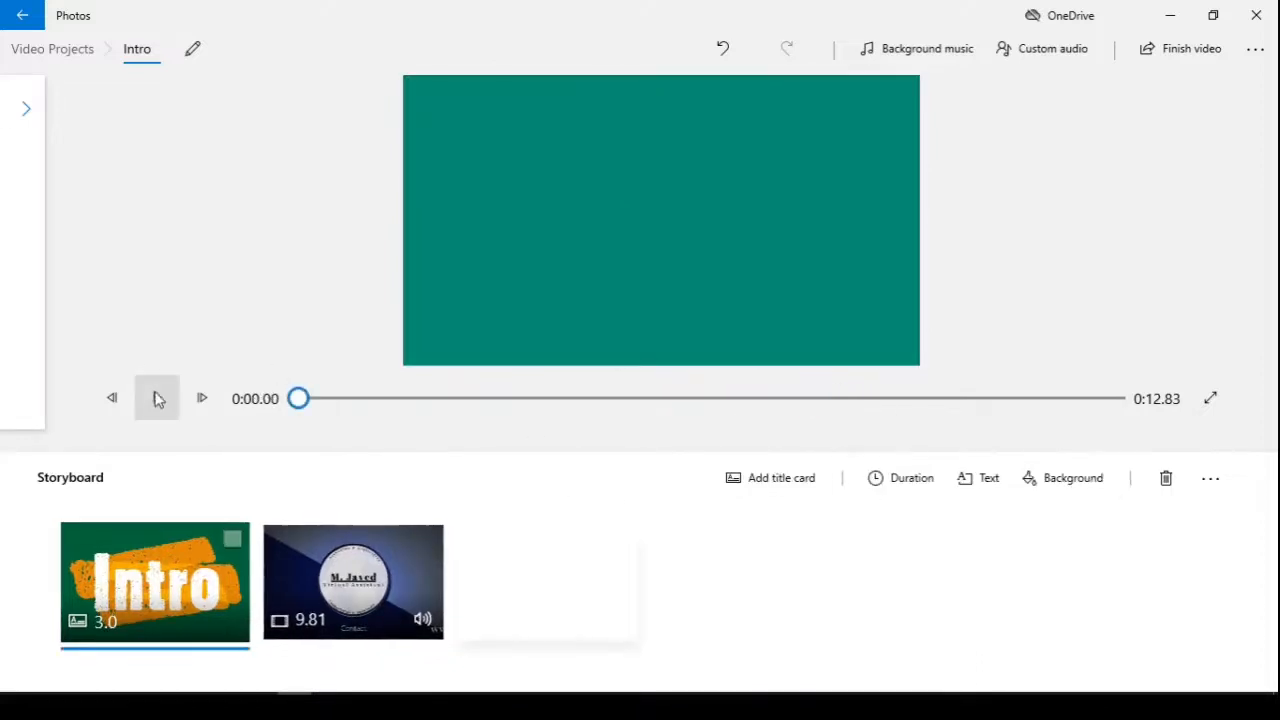
{"action": "left_click", "coordinate": [156, 398]}
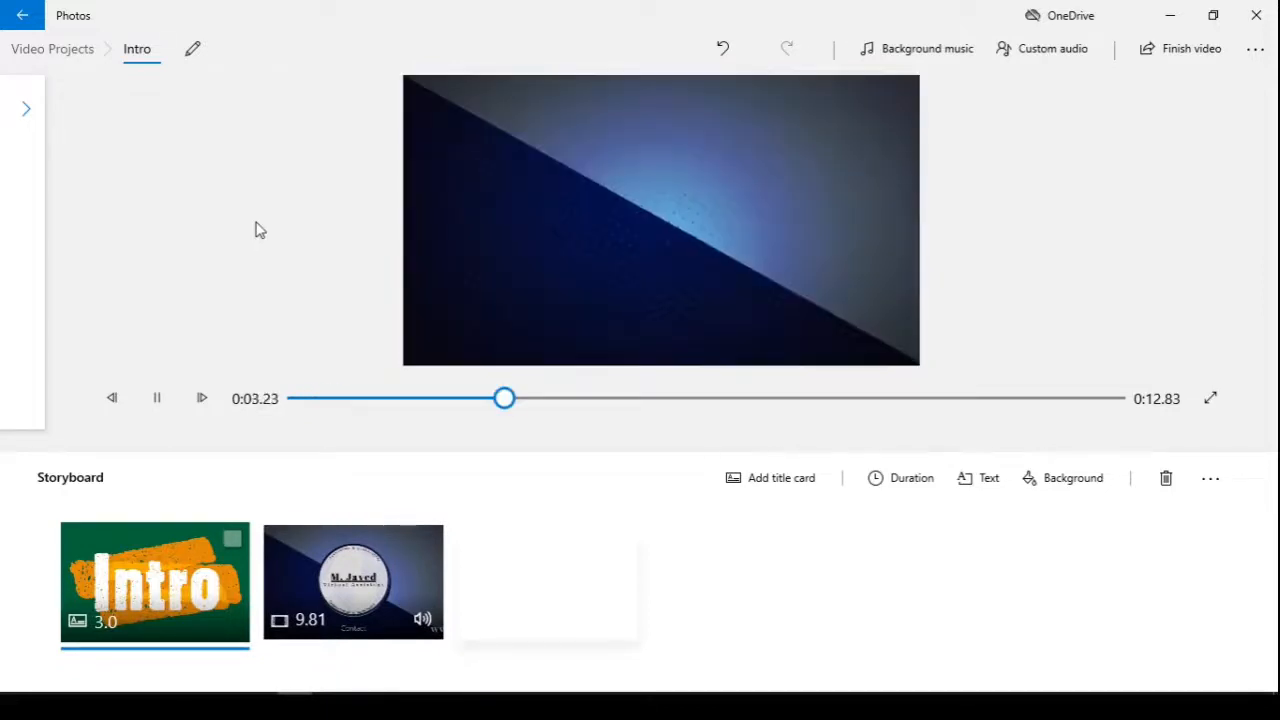
{"action": "left_click", "coordinate": [352, 580]}
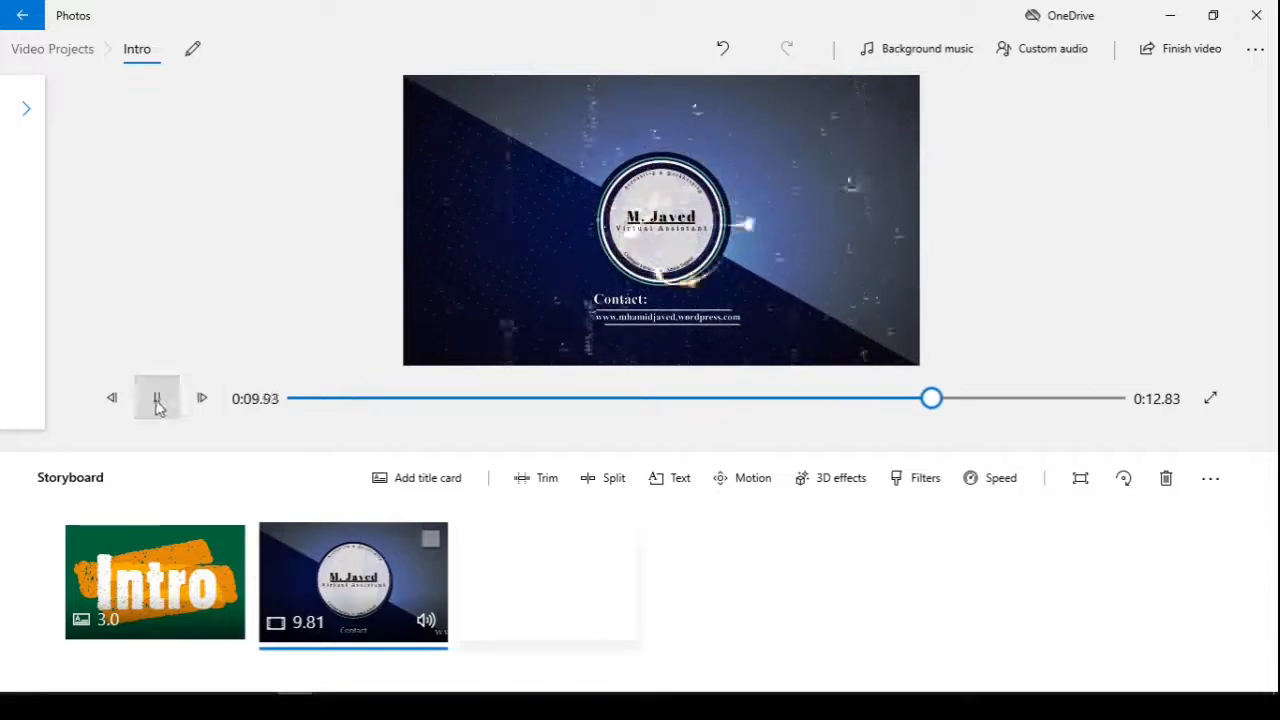
{"action": "left_click", "coordinate": [156, 398]}
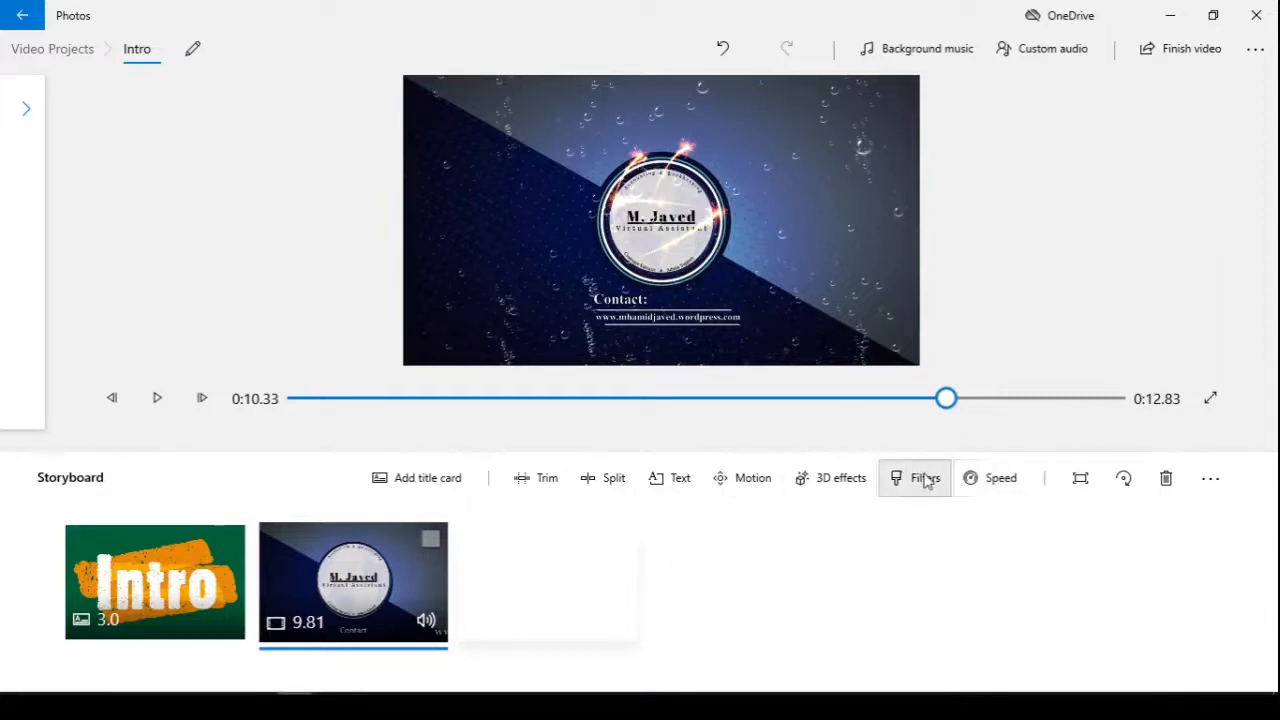
{"action": "left_click", "coordinate": [912, 476]}
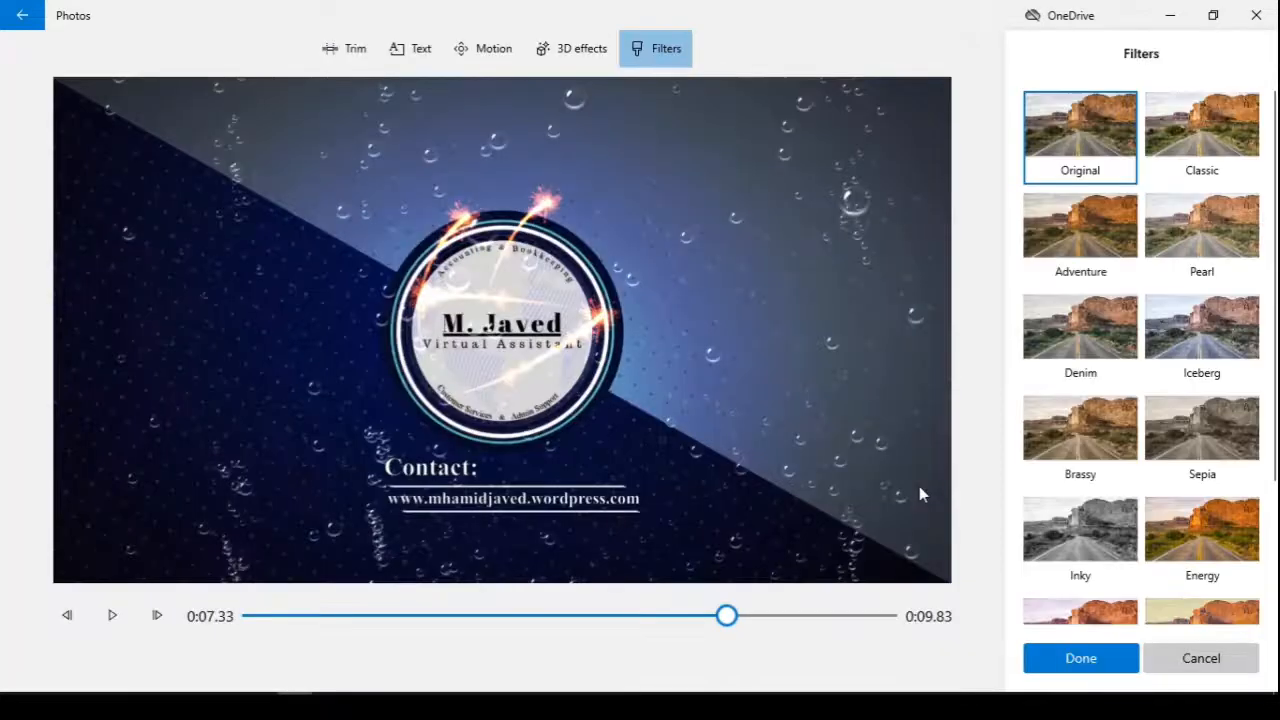
{"action": "scroll", "scroll_direction": "down", "scroll_amount": 3}
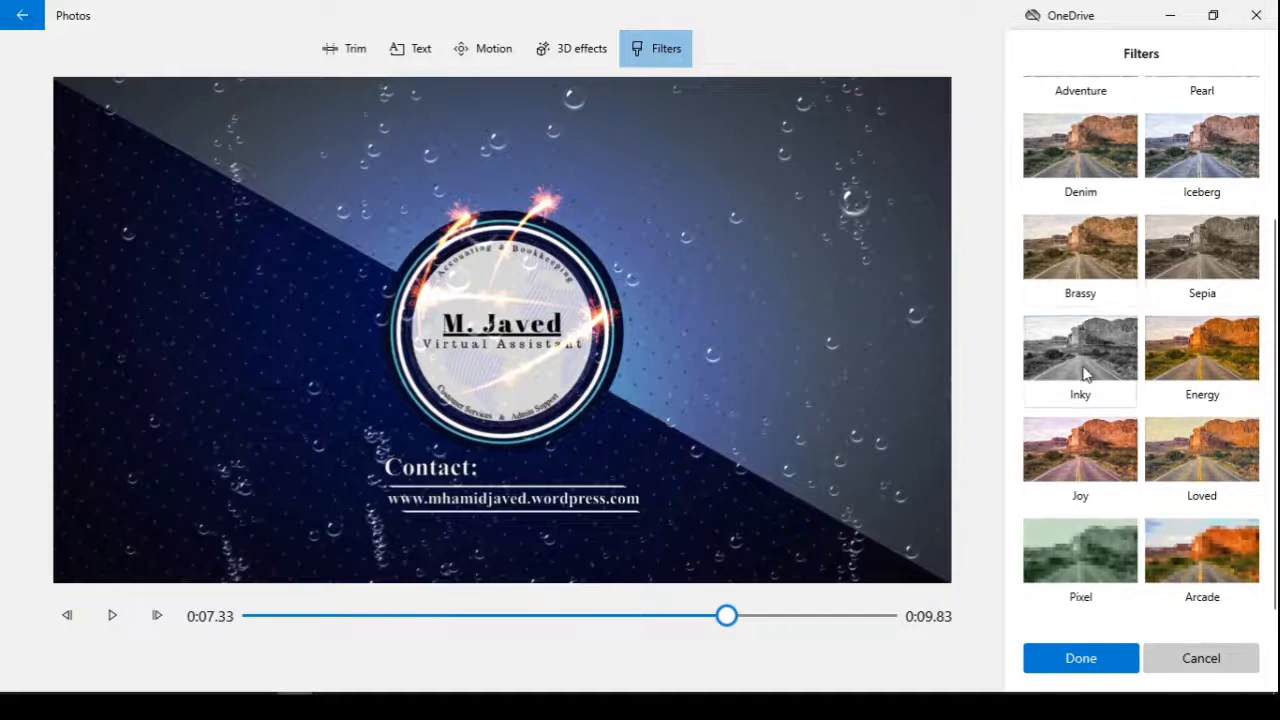
{"action": "left_click_drag", "start_coordinate": [728, 616], "coordinate": [468, 616]}
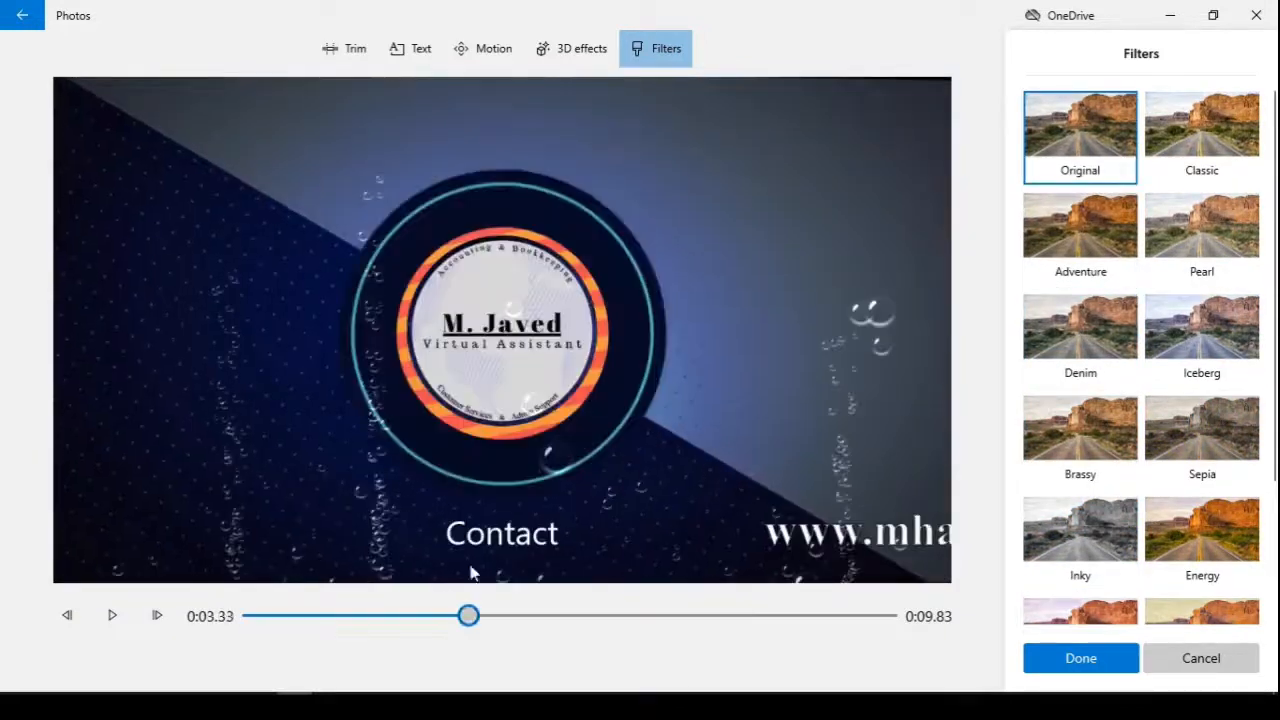
{"action": "left_click", "coordinate": [1200, 530]}
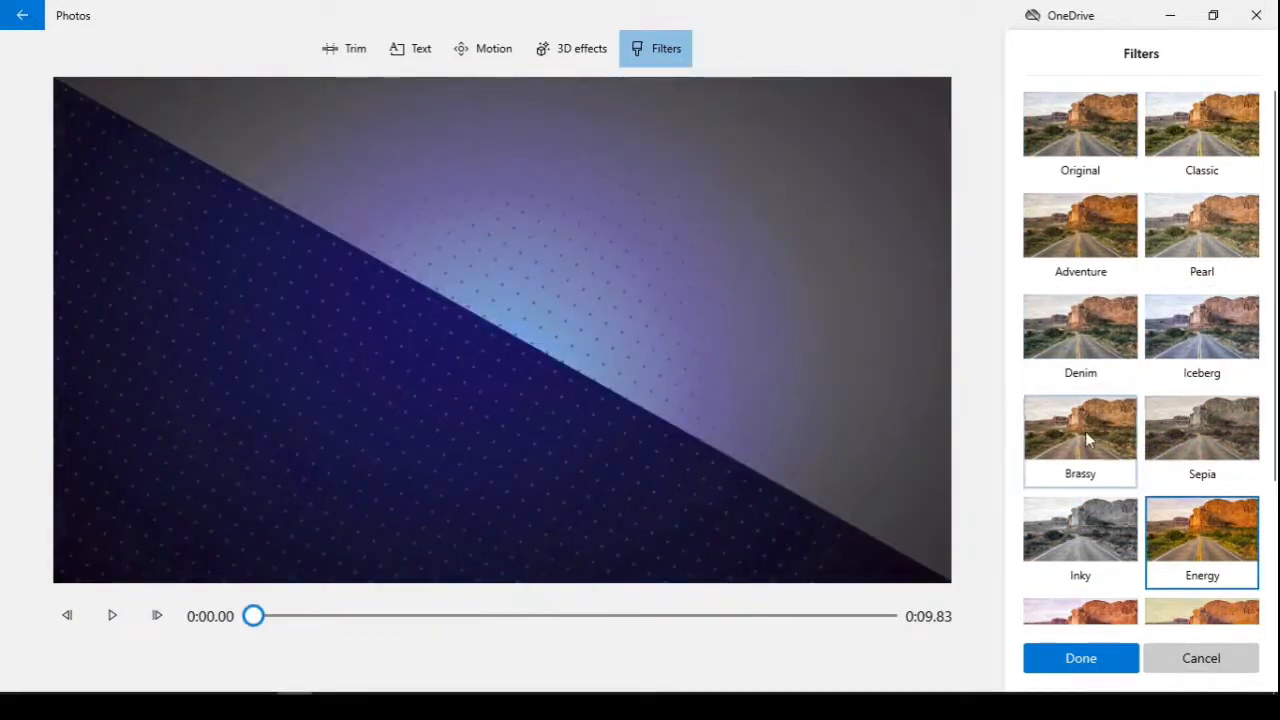
{"action": "left_click", "coordinate": [1200, 658]}
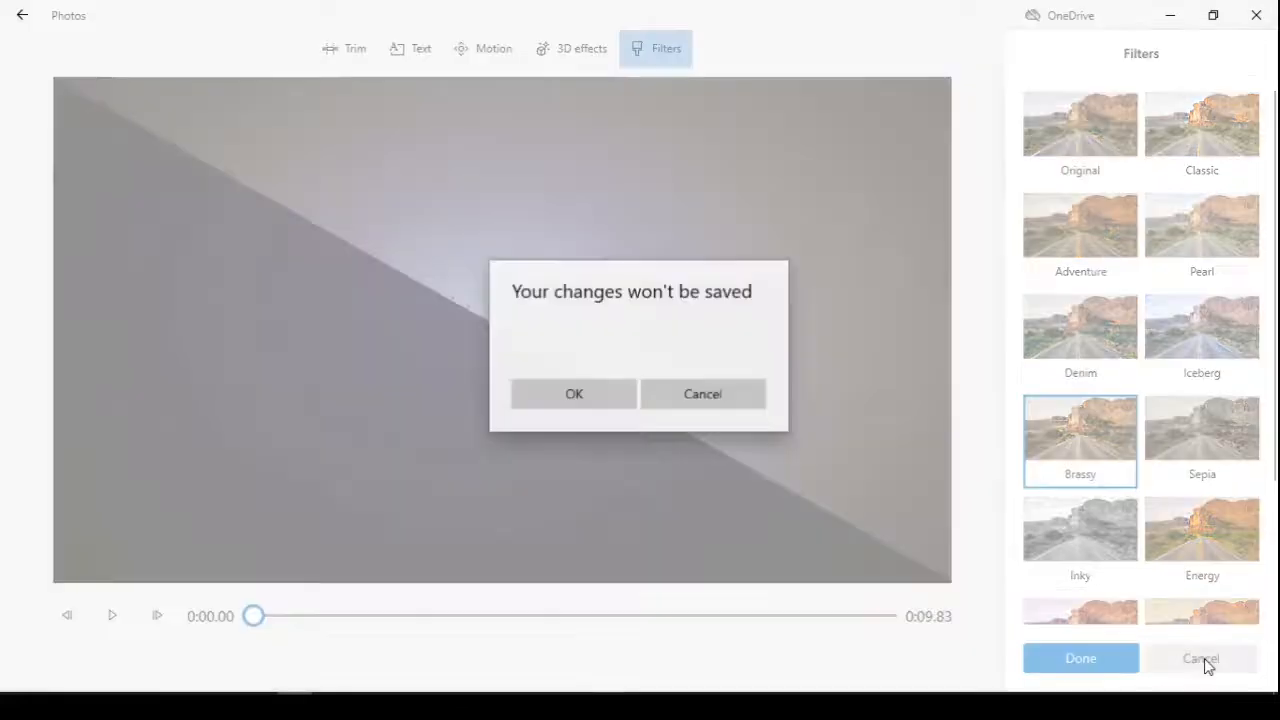
{"action": "left_click", "coordinate": [574, 392]}
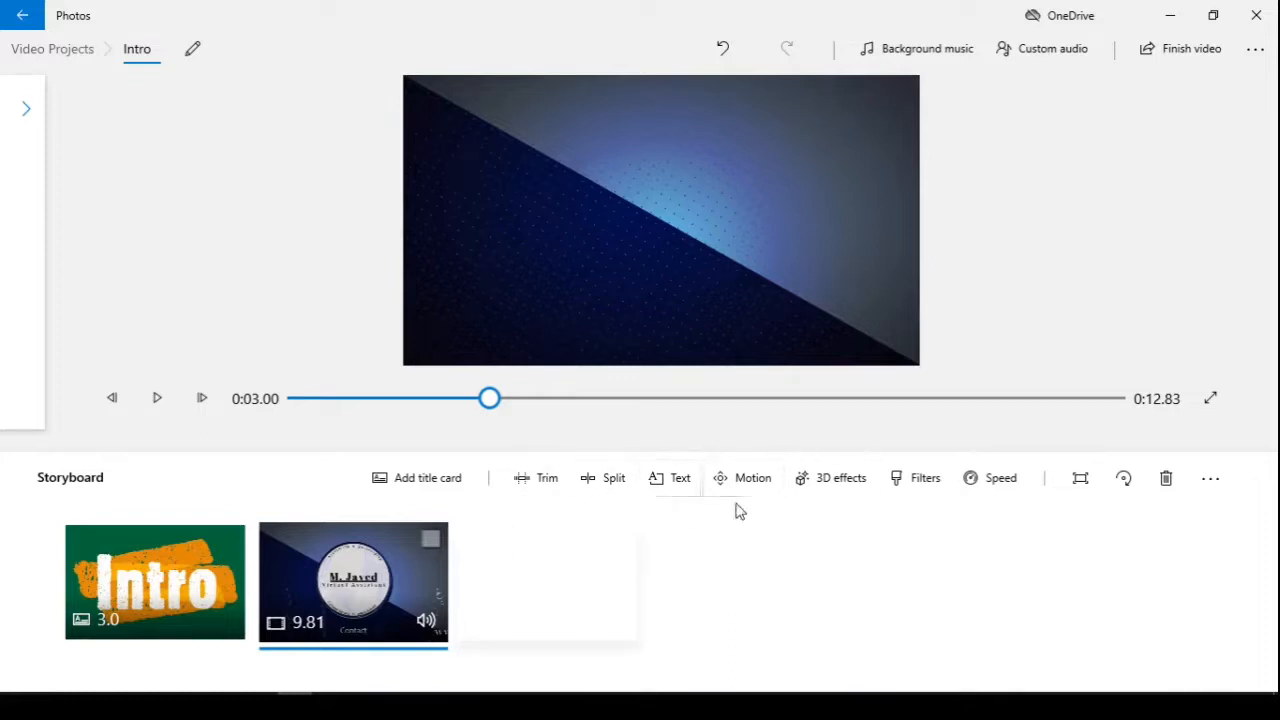
{"action": "left_click", "coordinate": [1000, 476]}
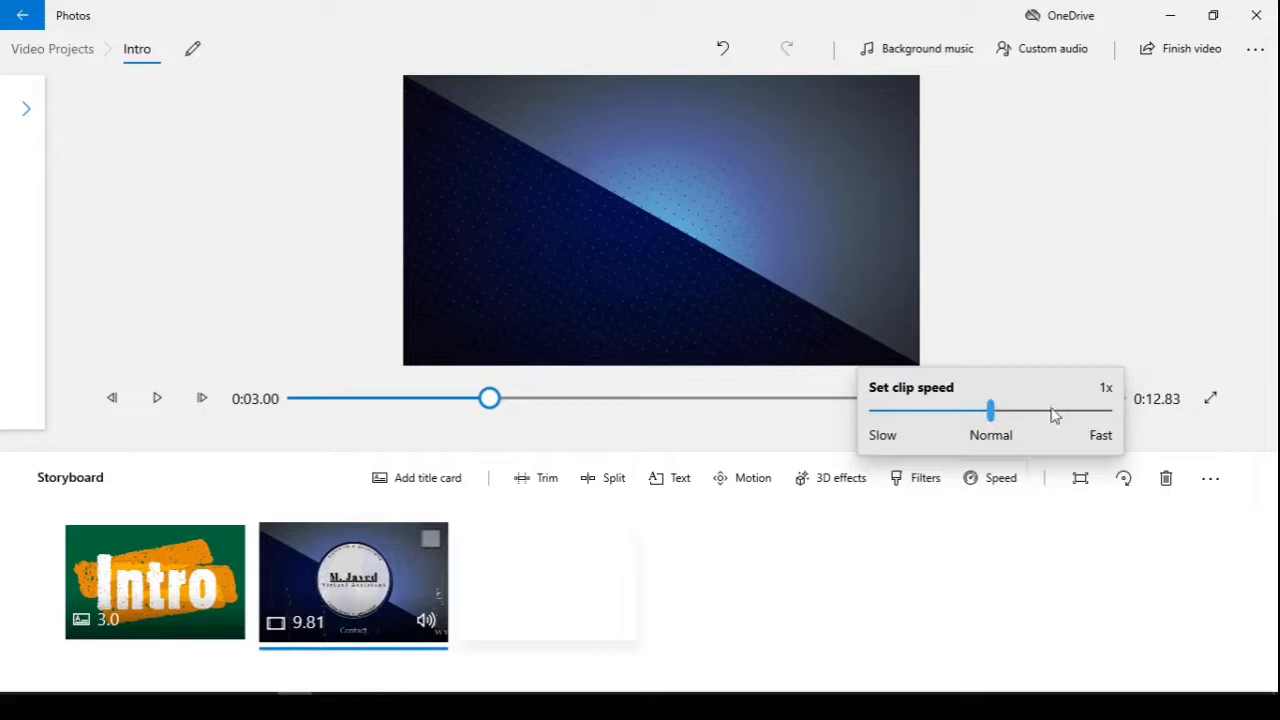
{"action": "mouse_move", "coordinate": [856, 412]}
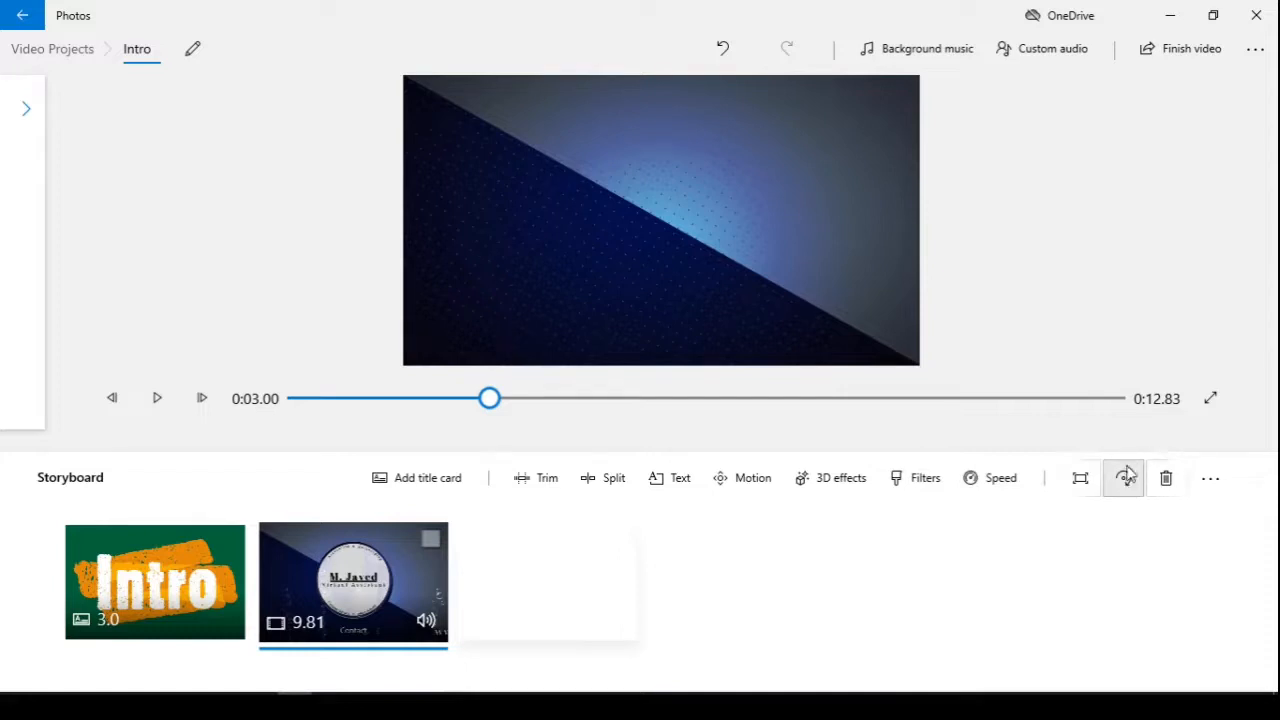
{"action": "mouse_move", "coordinate": [1124, 478]}
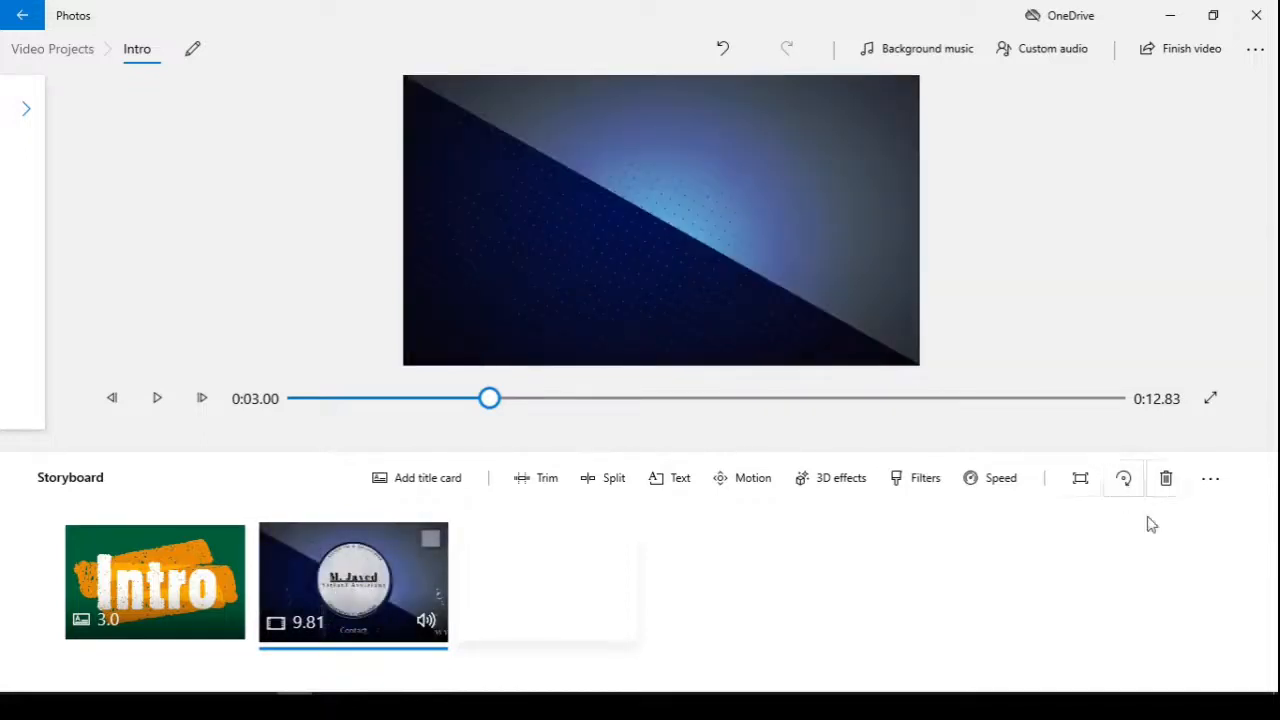
{"action": "left_click", "coordinate": [1210, 478]}
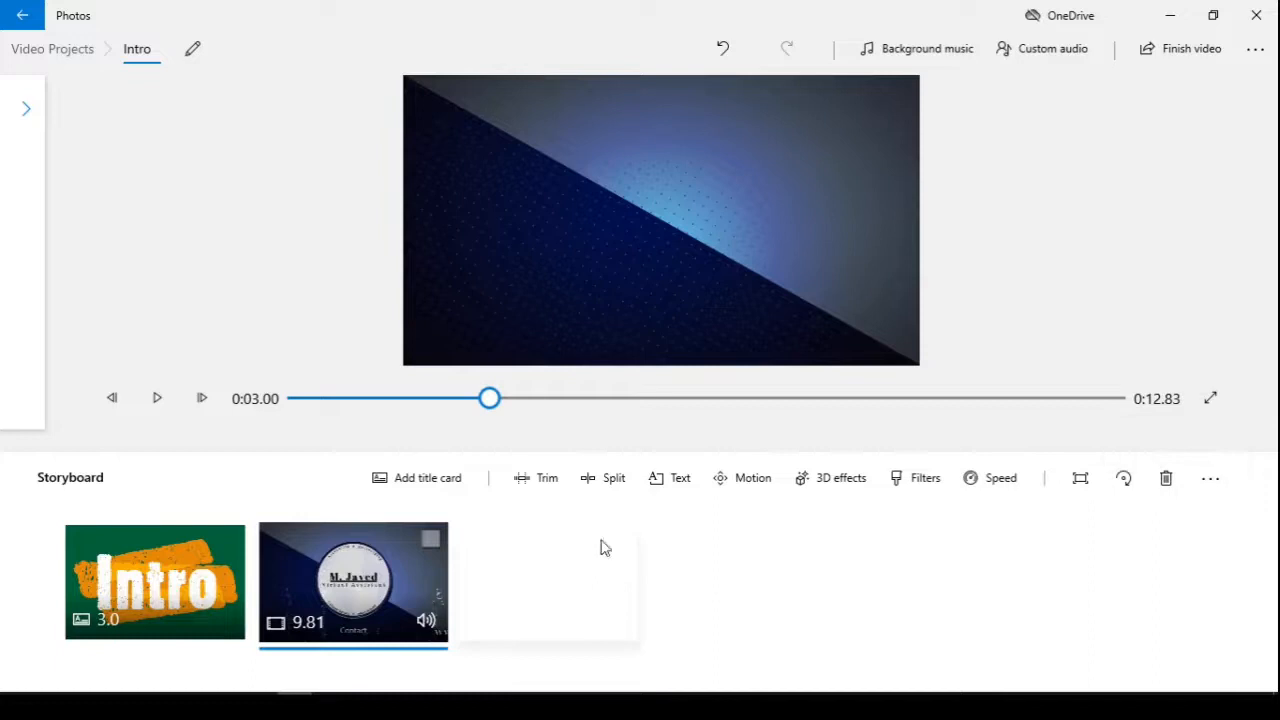
{"action": "mouse_move", "coordinate": [548, 476]}
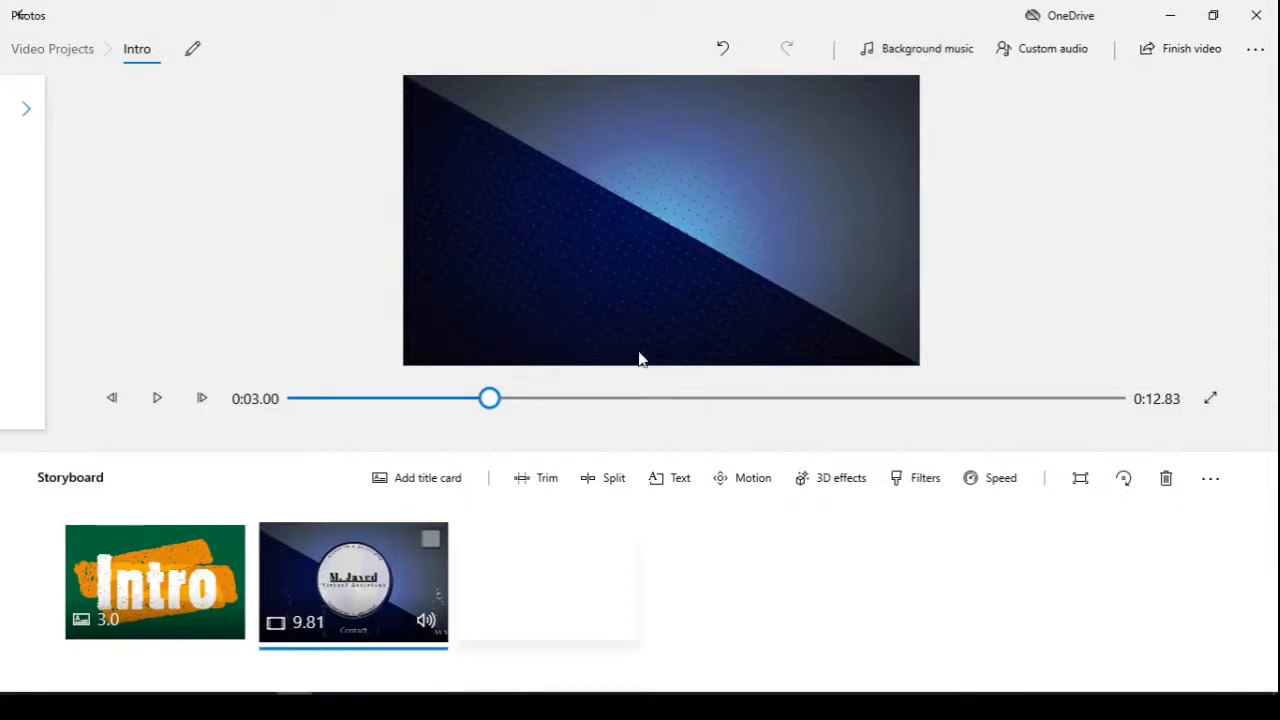
{"action": "left_click", "coordinate": [926, 48]}
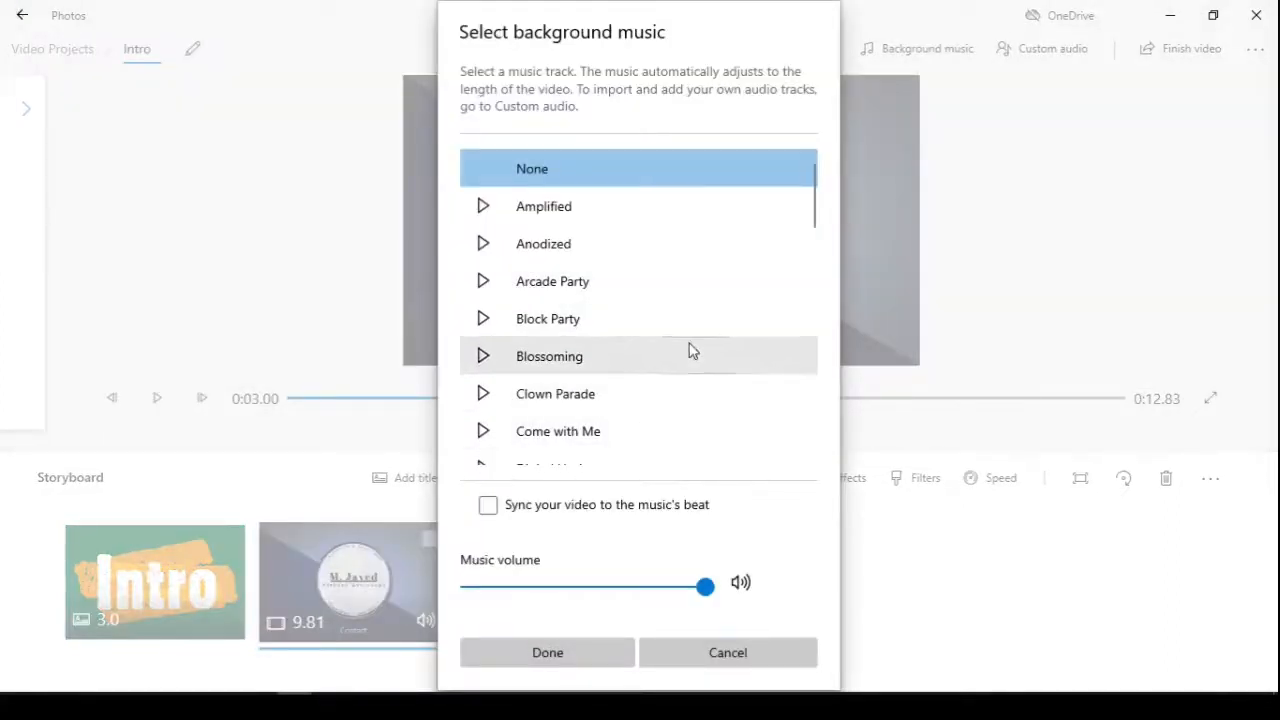
{"action": "scroll", "scroll_direction": "down", "scroll_amount": 3}
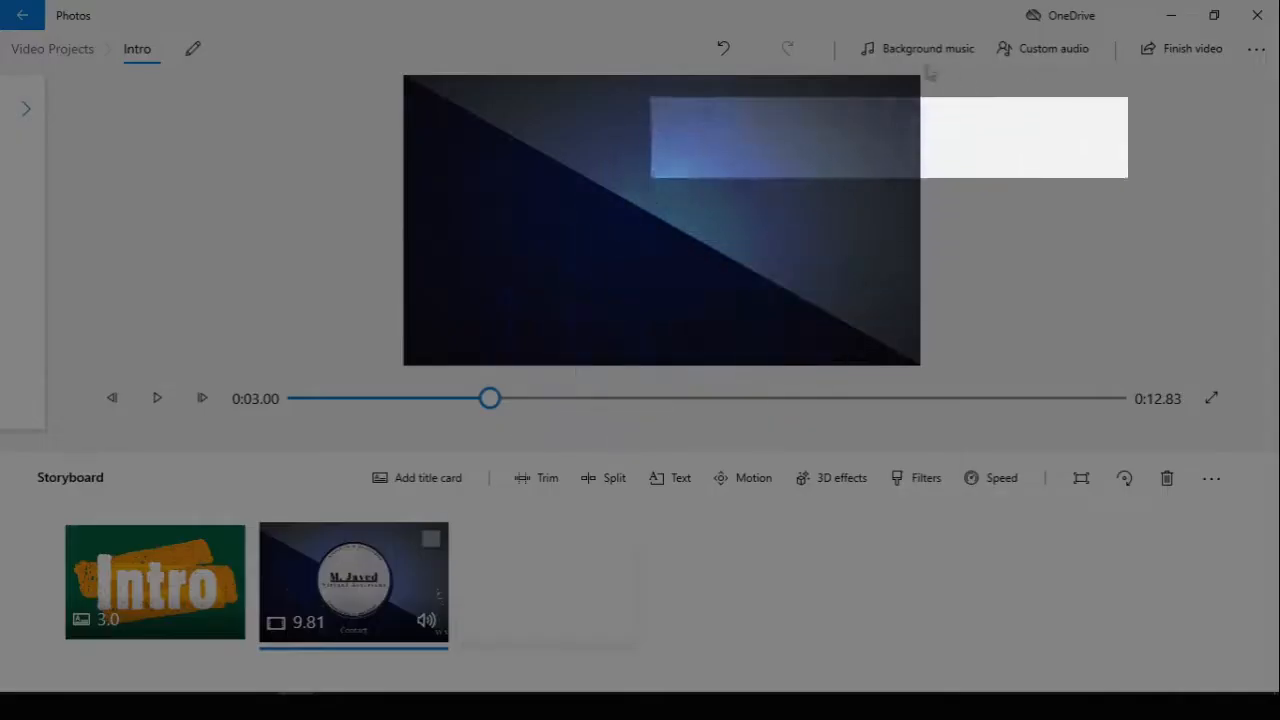
{"action": "left_click", "coordinate": [1052, 48]}
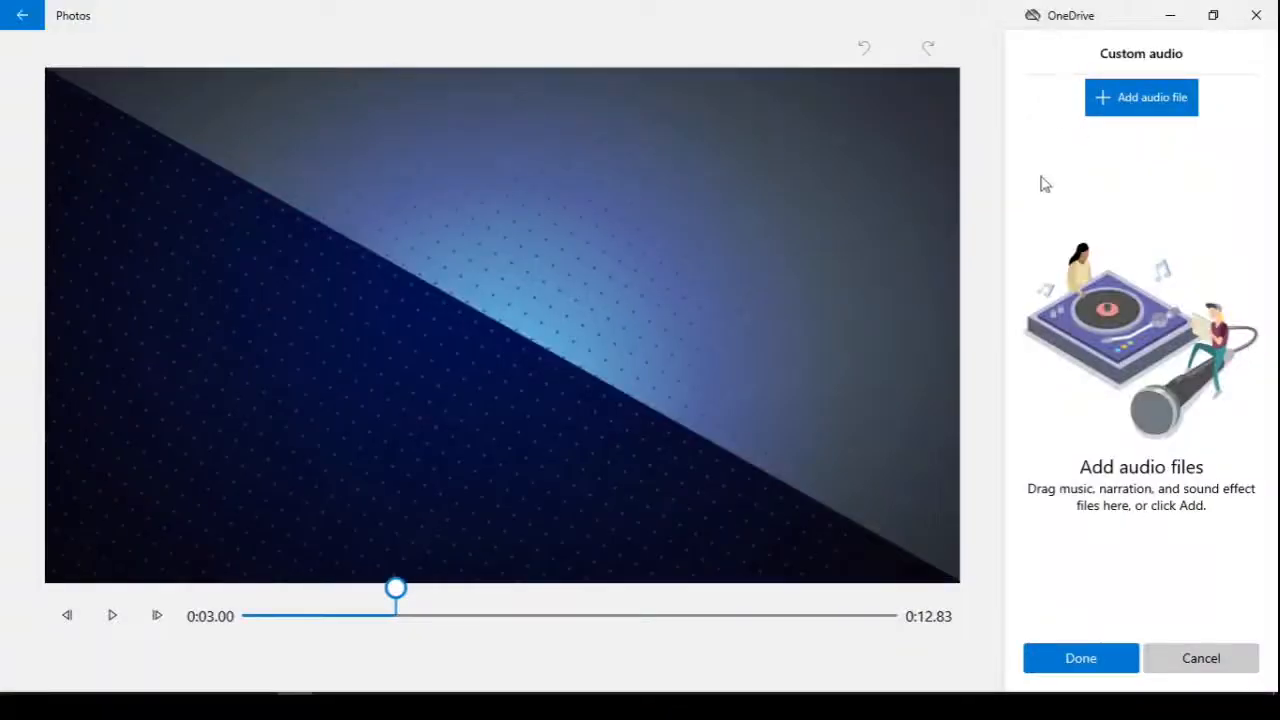
{"action": "mouse_move", "coordinate": [824, 288]}
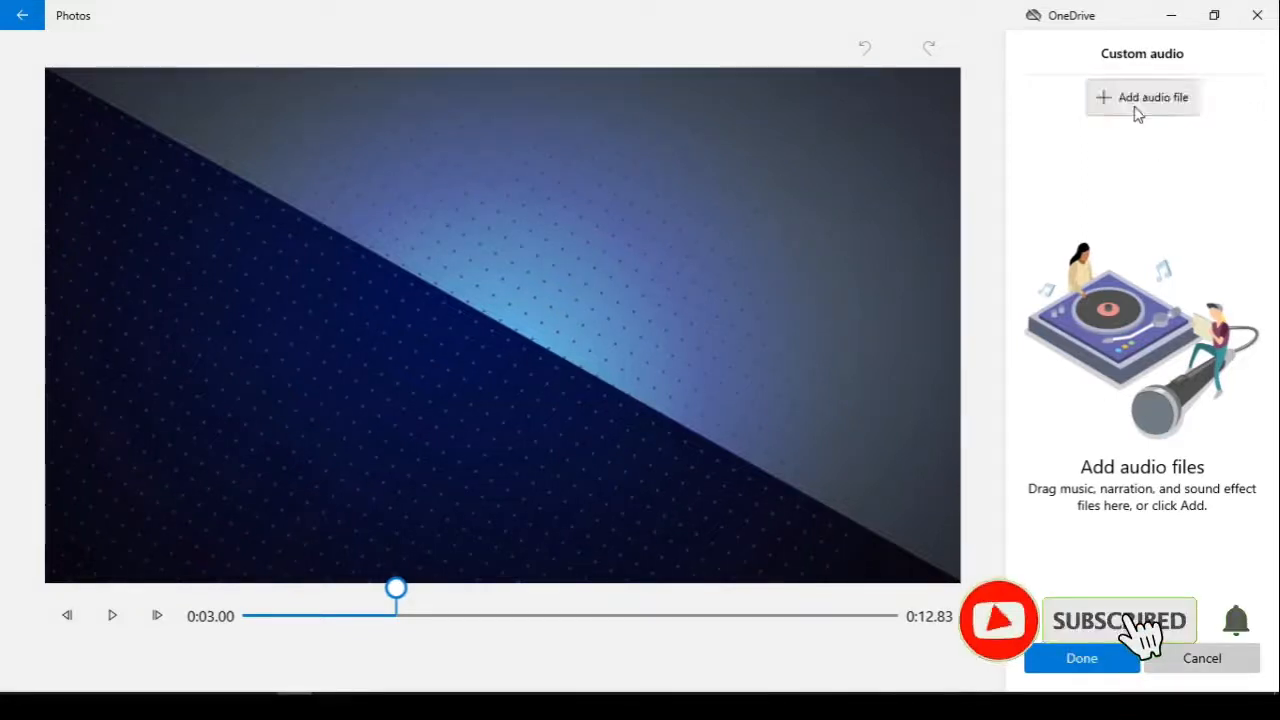
{"action": "left_click", "coordinate": [1142, 96]}
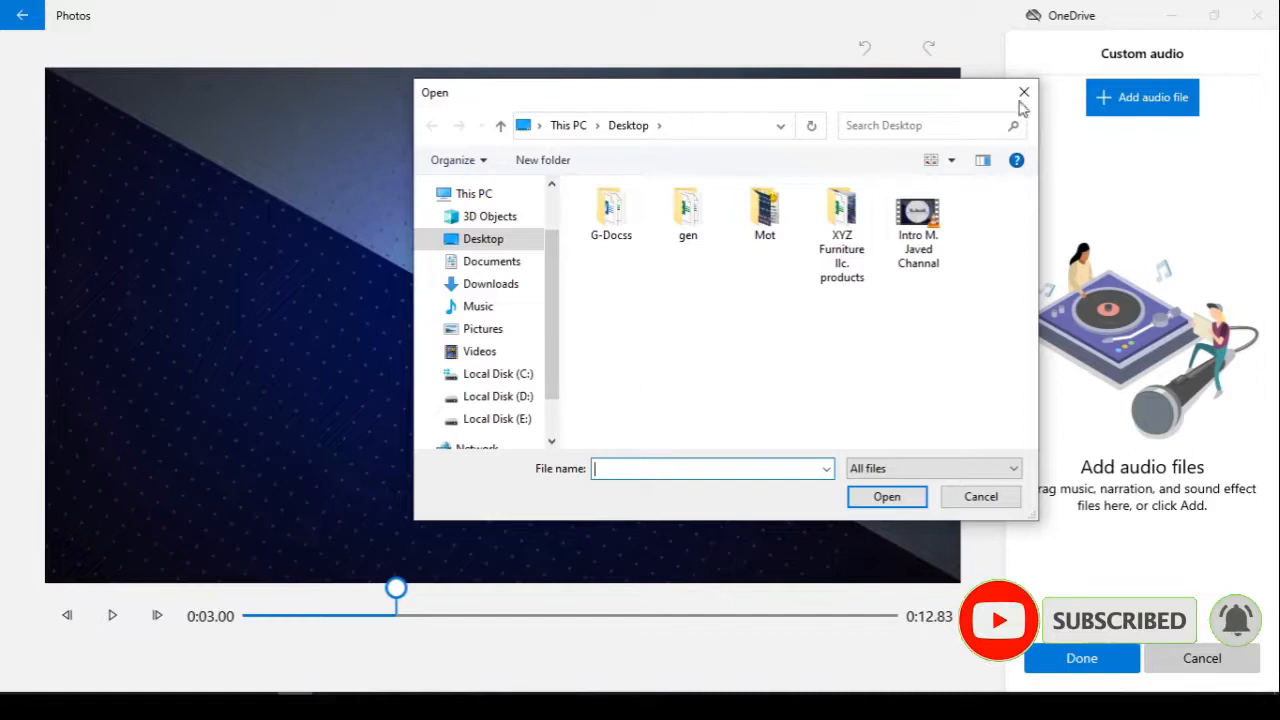
{"action": "left_click", "coordinate": [1024, 92]}
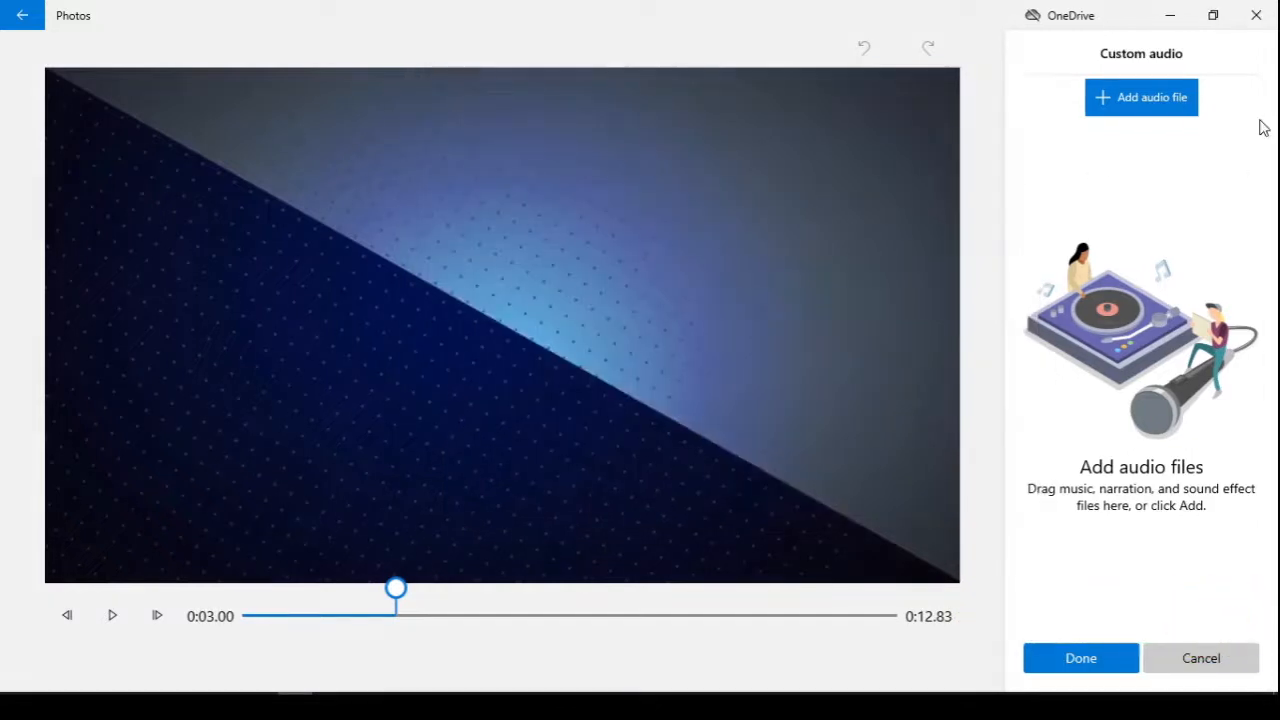
{"action": "left_click", "coordinate": [1200, 658]}
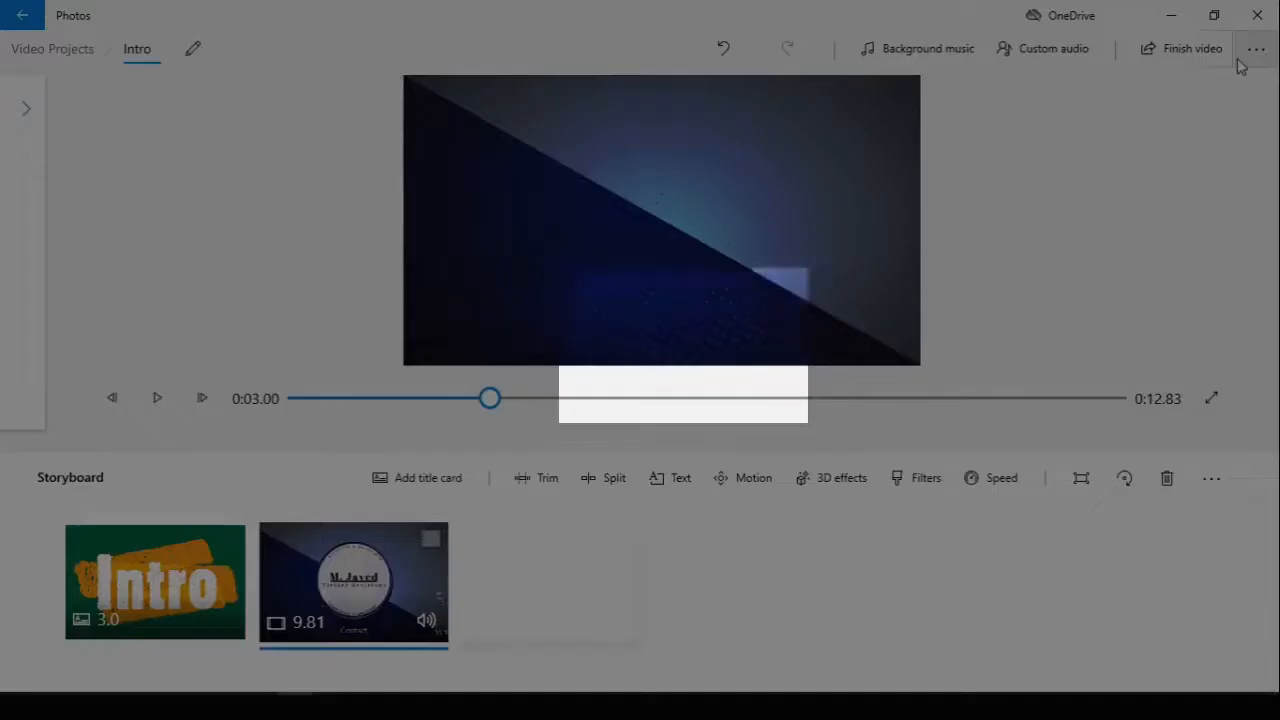
- Browse the project's '...' extra options and go to the app Settings page
{"action": "left_click", "coordinate": [1256, 48]}
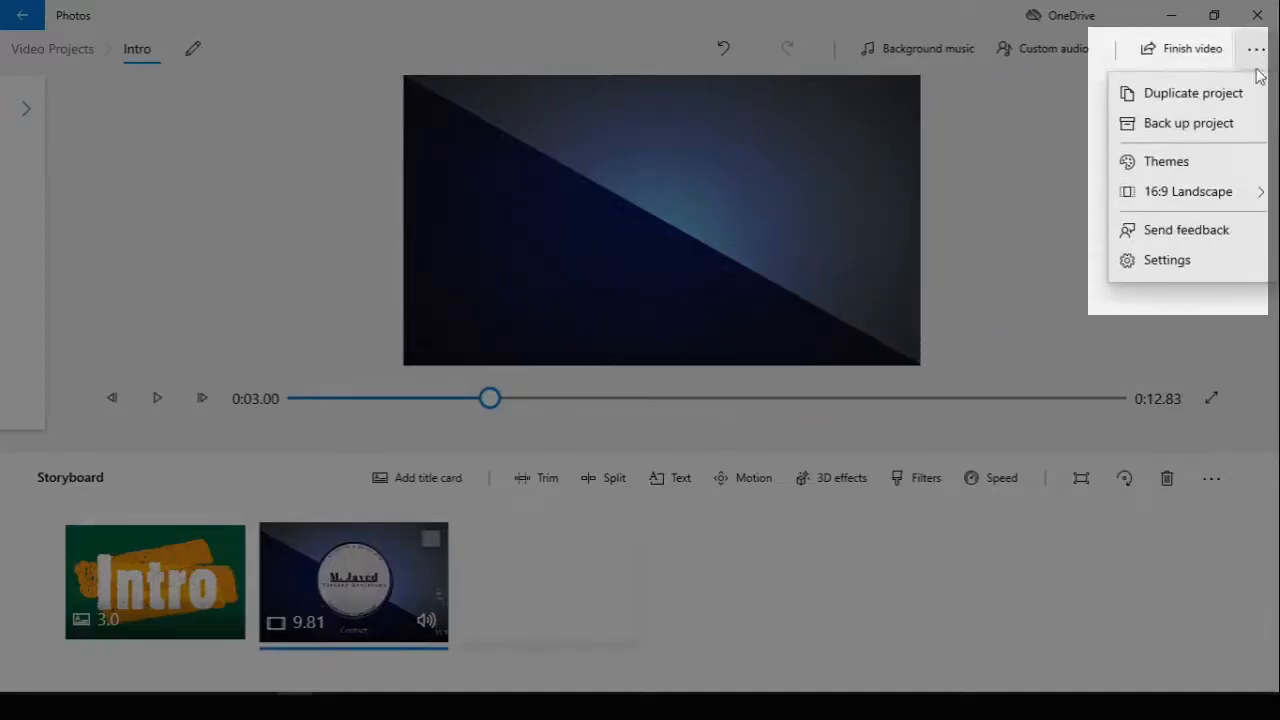
{"action": "mouse_move", "coordinate": [1166, 160]}
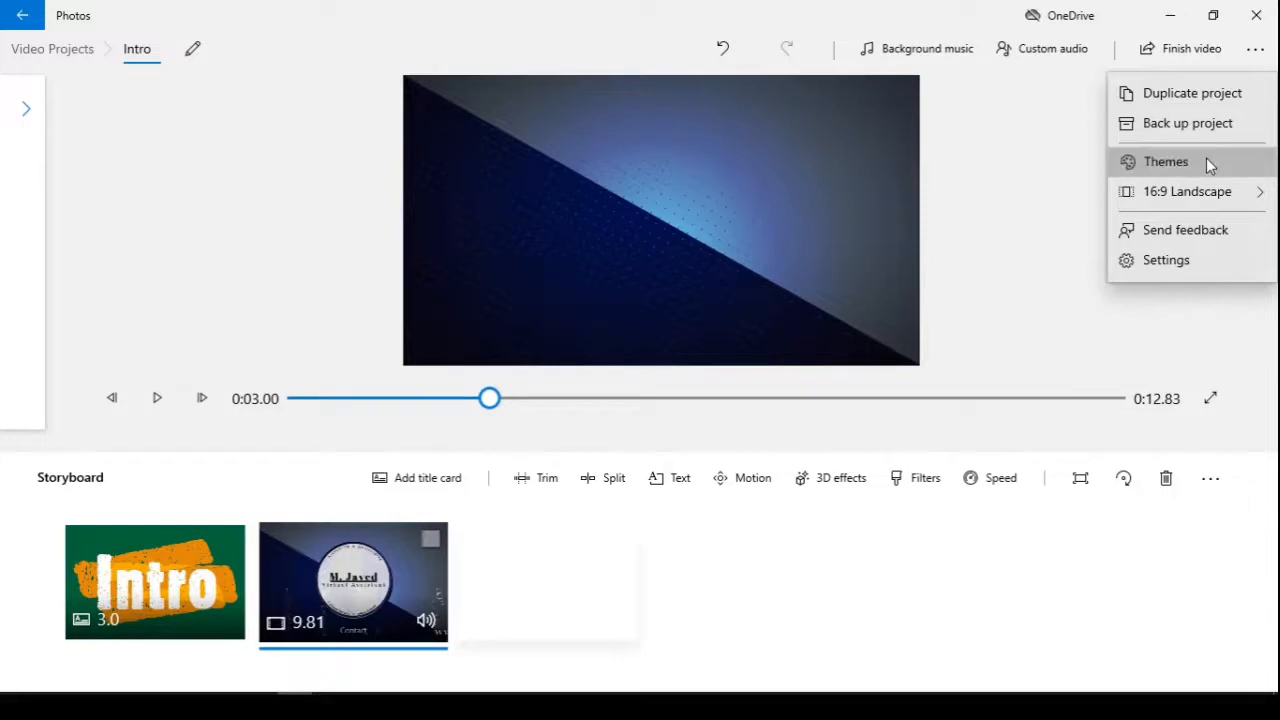
{"action": "left_click", "coordinate": [1164, 160]}
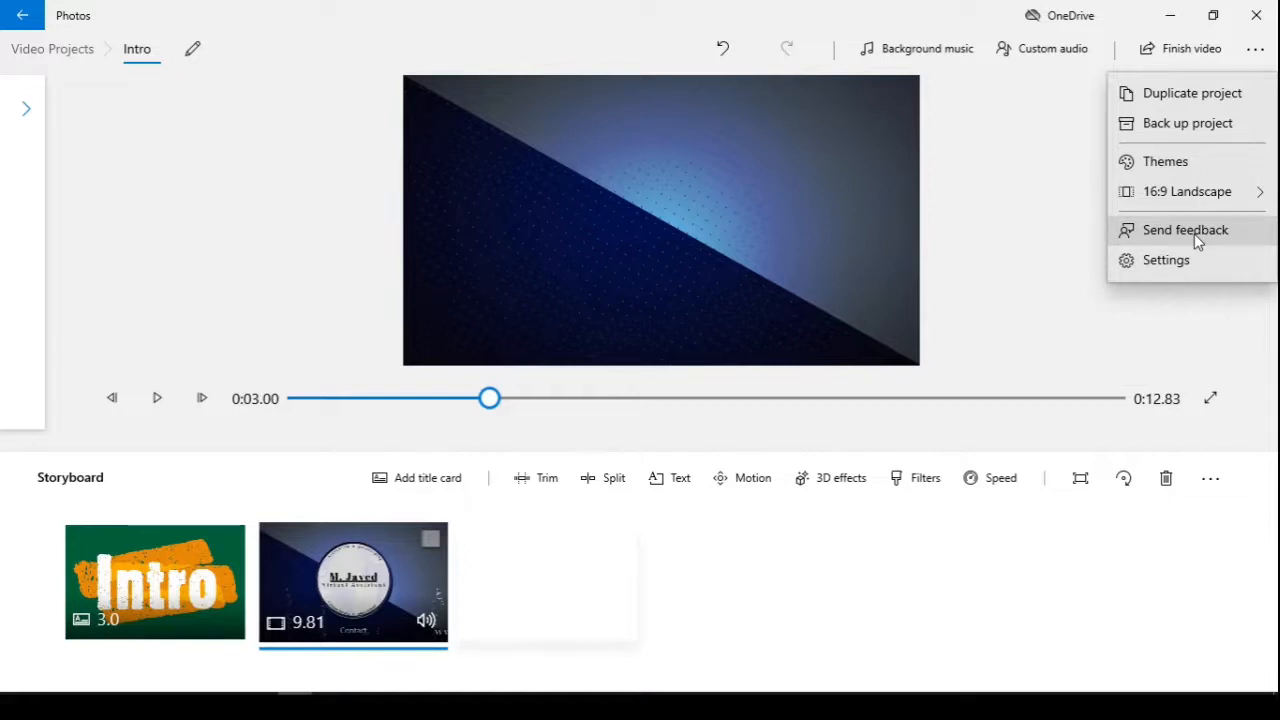
{"action": "mouse_move", "coordinate": [1176, 242]}
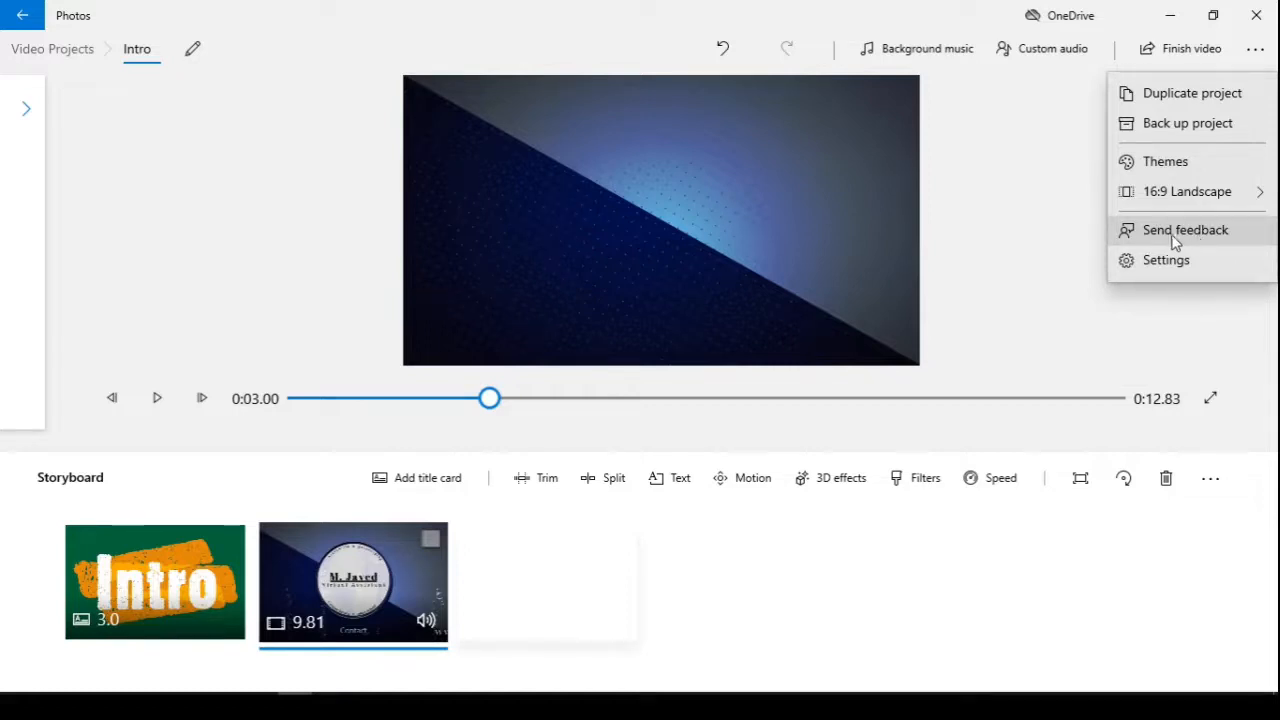
{"action": "mouse_move", "coordinate": [1200, 276]}
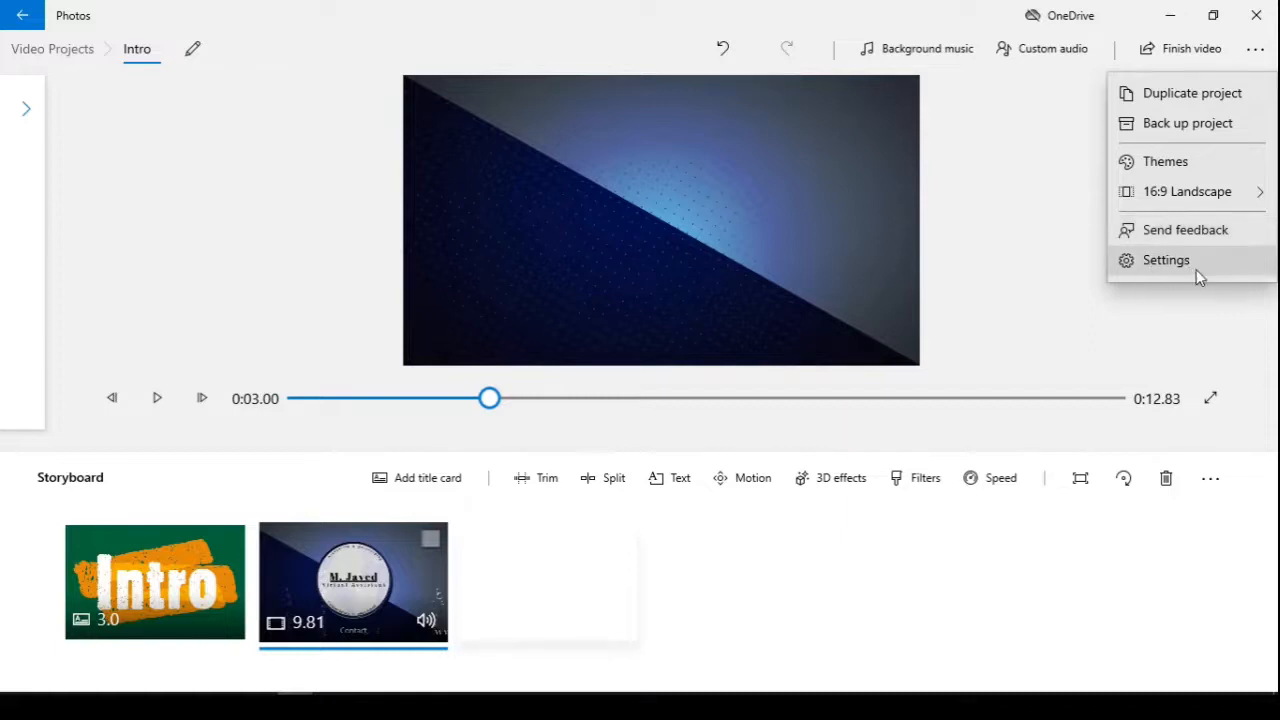
{"action": "left_click", "coordinate": [1166, 260]}
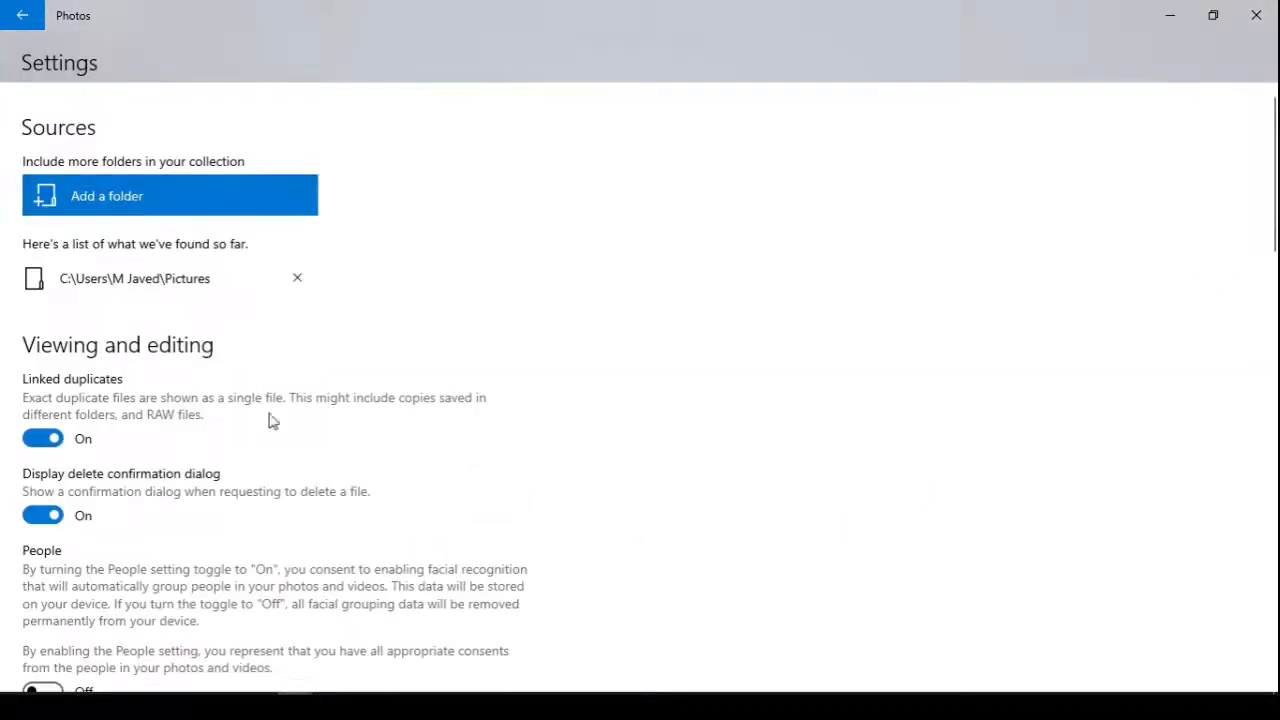
- Scroll through Settings and go back to the Intro video project
{"action": "scroll", "scroll_direction": "down", "scroll_amount": 3}
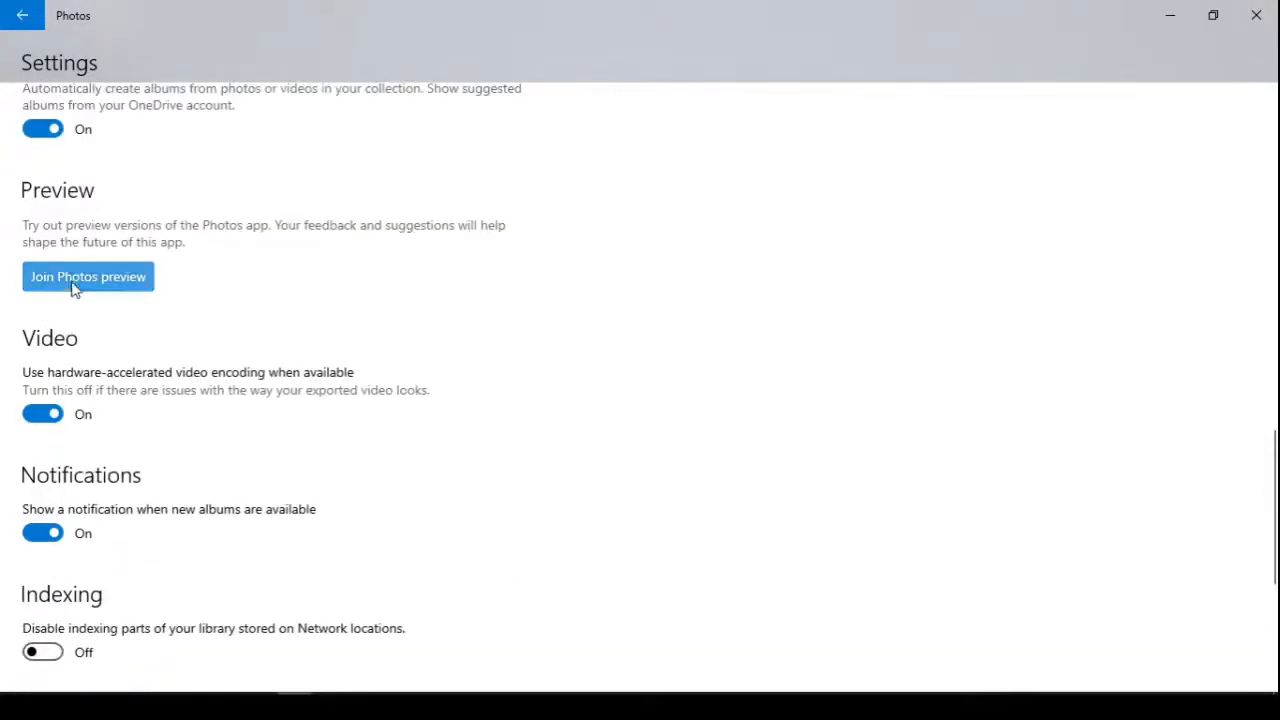
{"action": "mouse_move", "coordinate": [80, 444]}
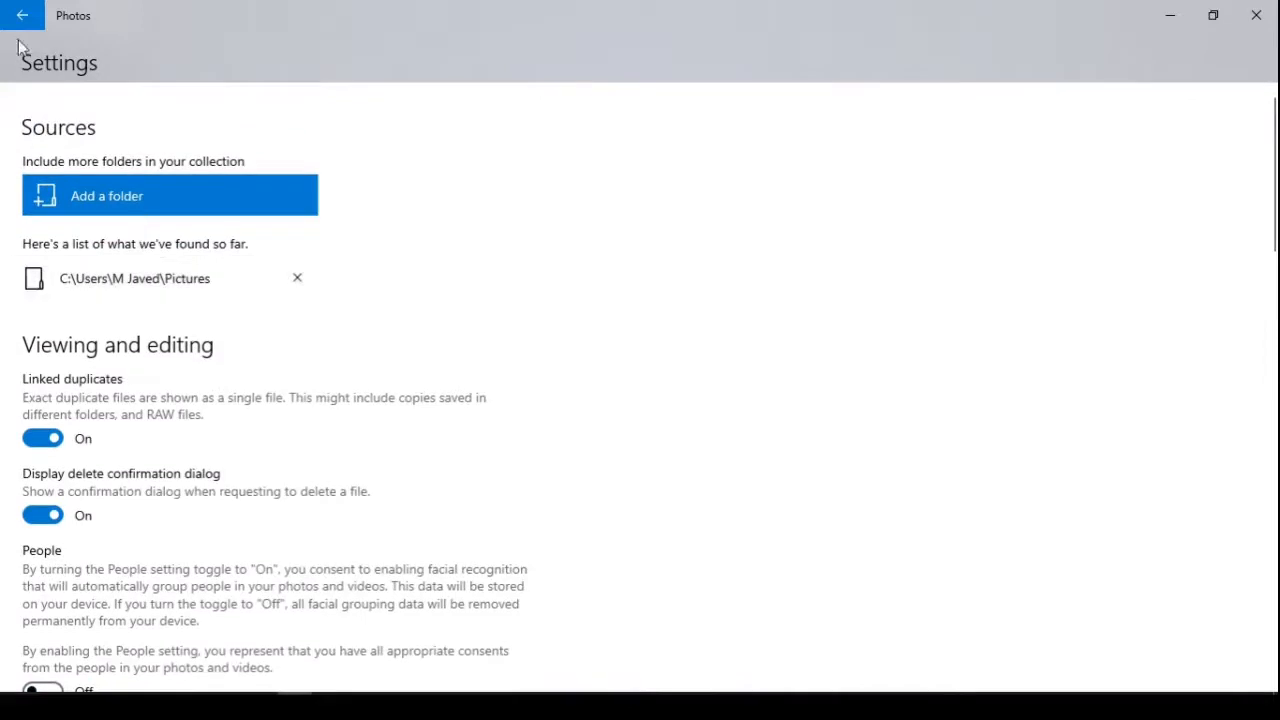
{"action": "left_click", "coordinate": [22, 16]}
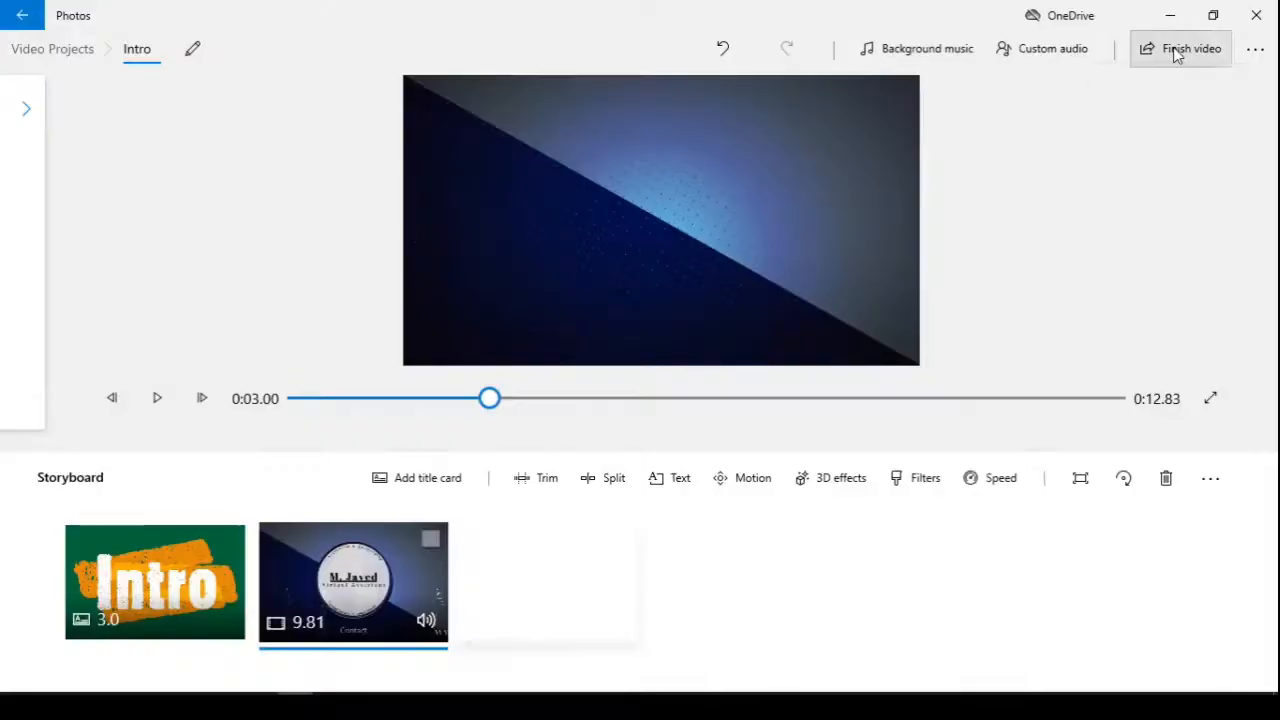
- Finish the video with Medium 720p quality and start the export
{"action": "left_click", "coordinate": [1180, 48]}
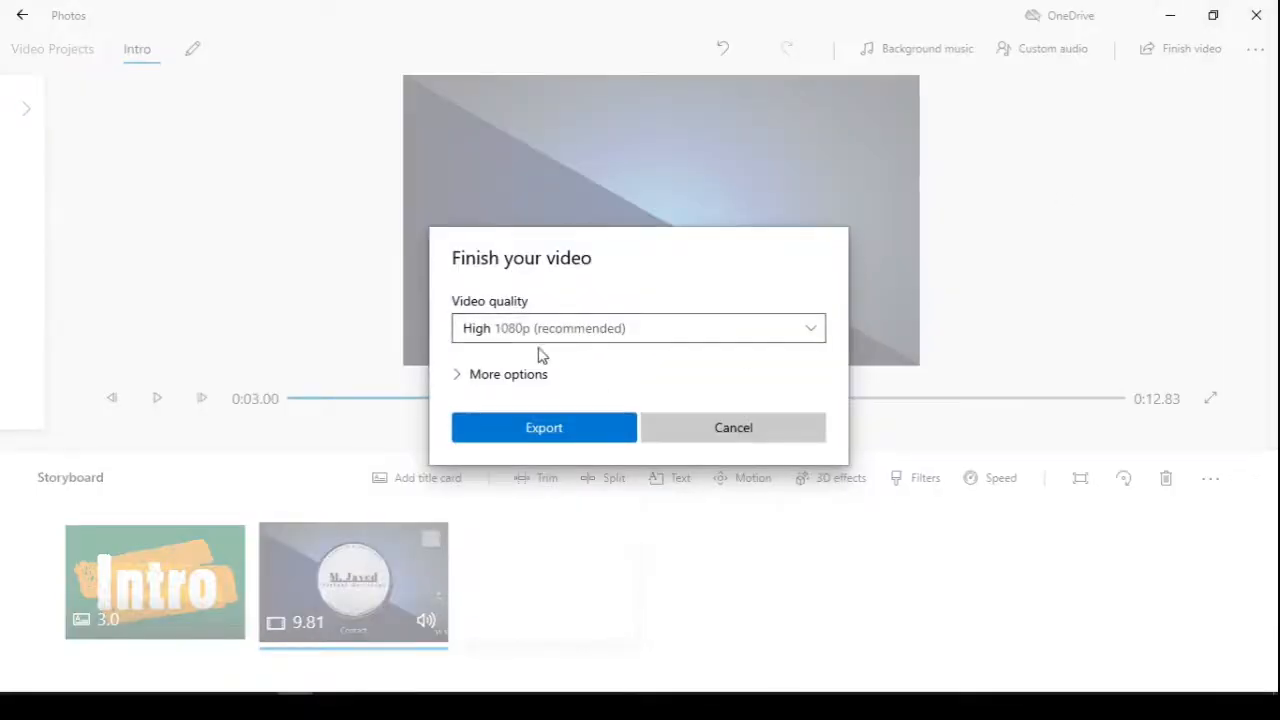
{"action": "left_click", "coordinate": [638, 328]}
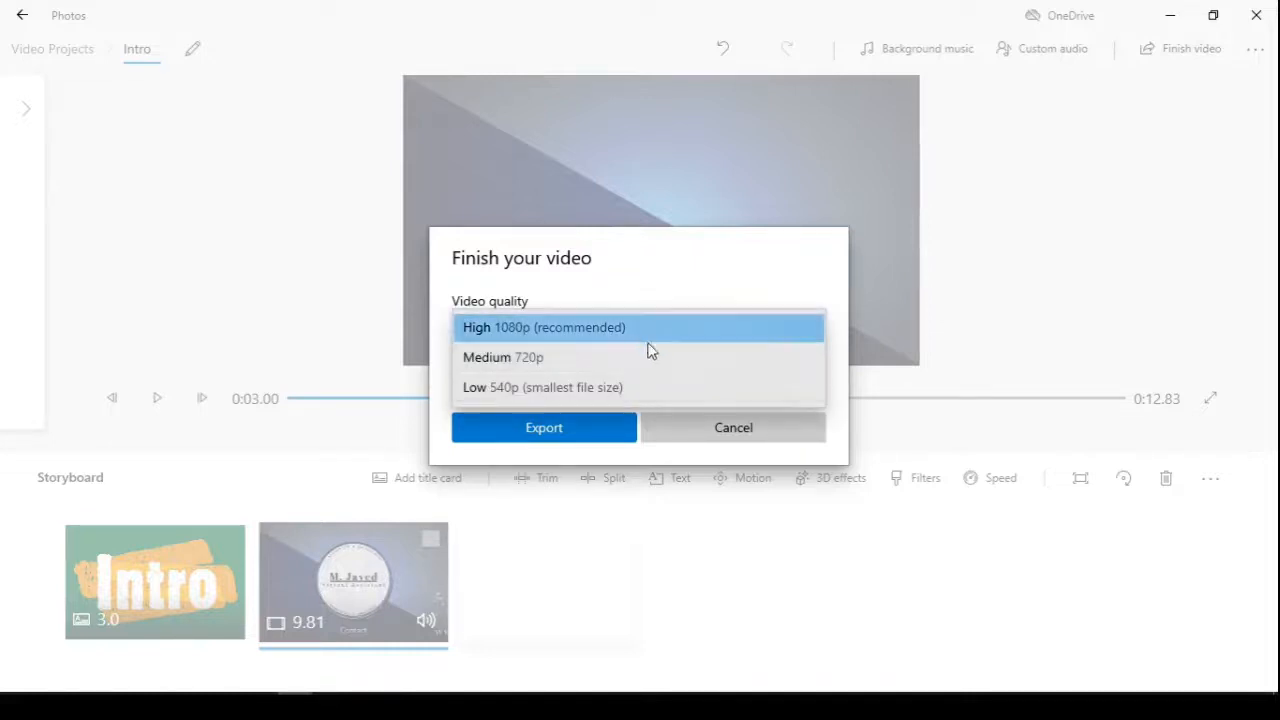
{"action": "left_click", "coordinate": [502, 356]}
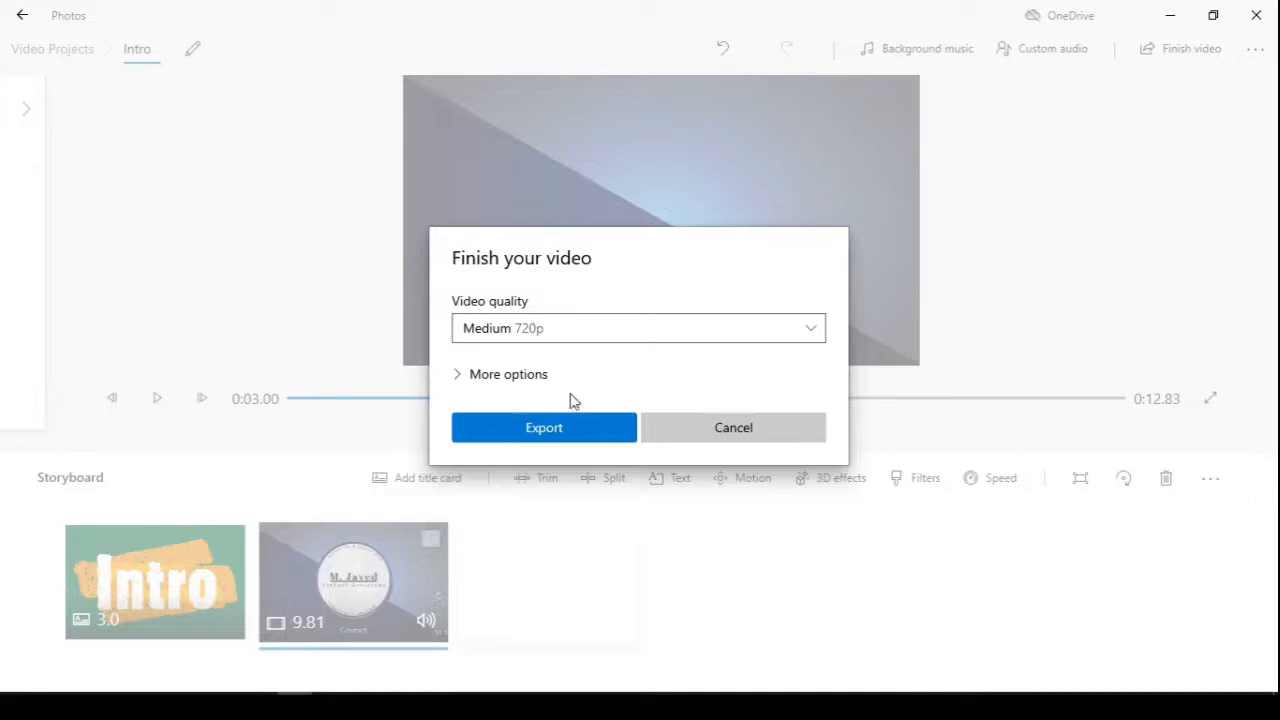
{"action": "left_click", "coordinate": [732, 428]}
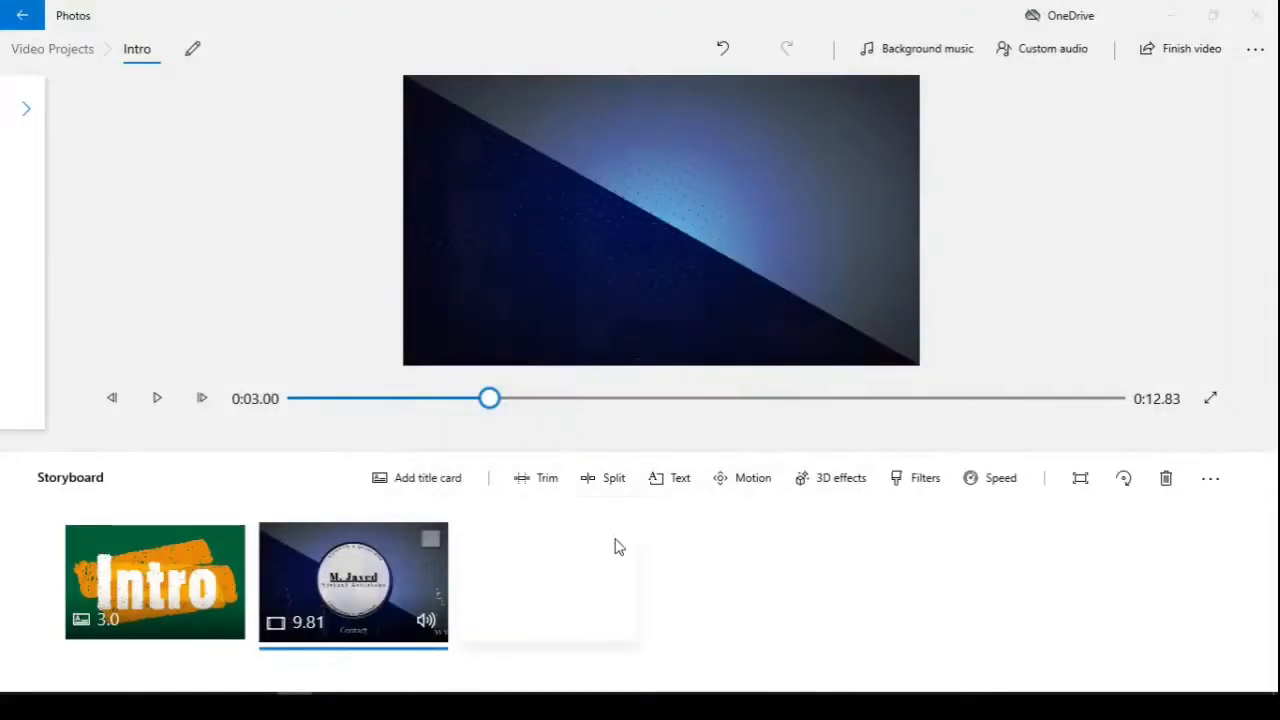
- Export the video as Intro.mp4 to the Desktop and close the resulting preview
{"action": "left_click", "coordinate": [1192, 48]}
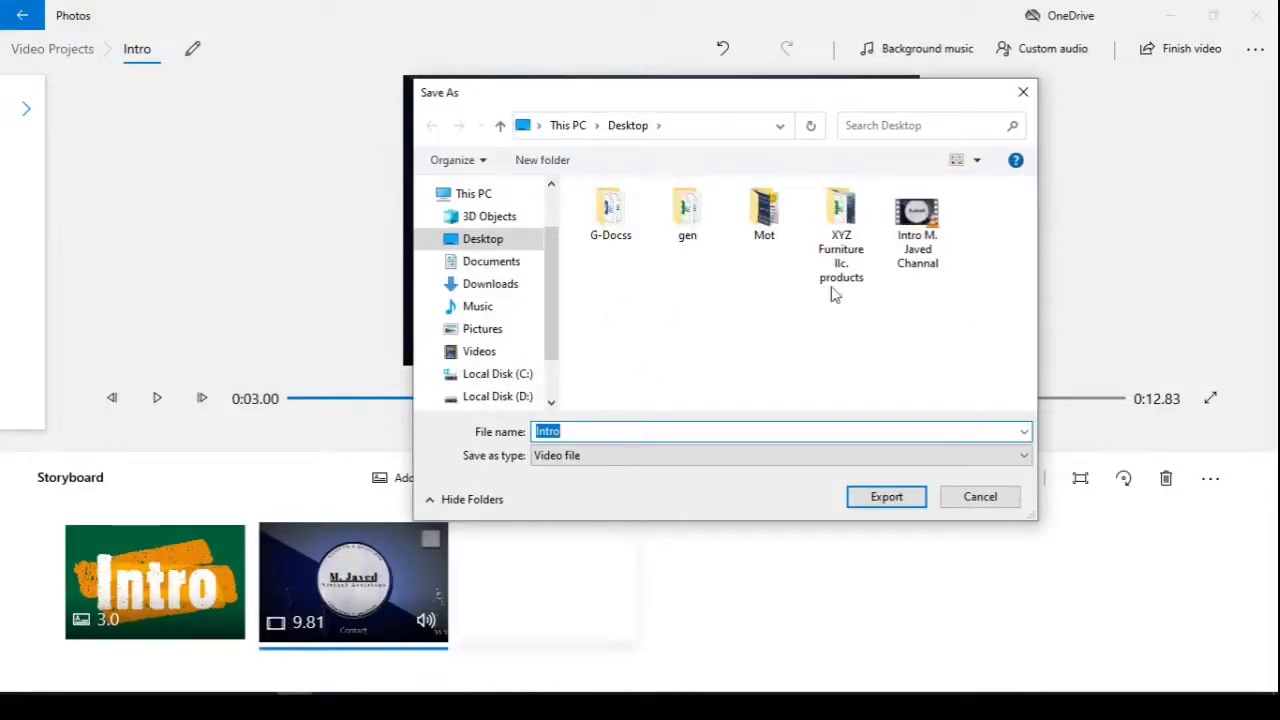
{"action": "left_click", "coordinate": [674, 432]}
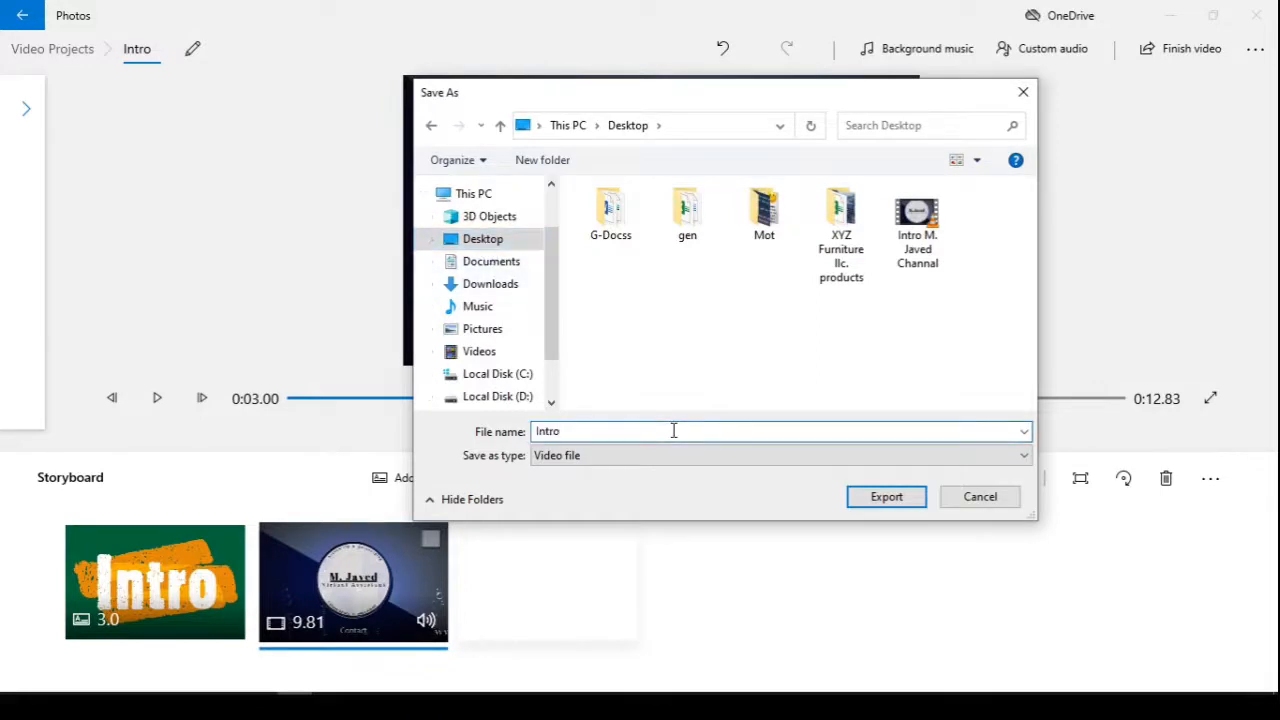
{"action": "mouse_move", "coordinate": [738, 504]}
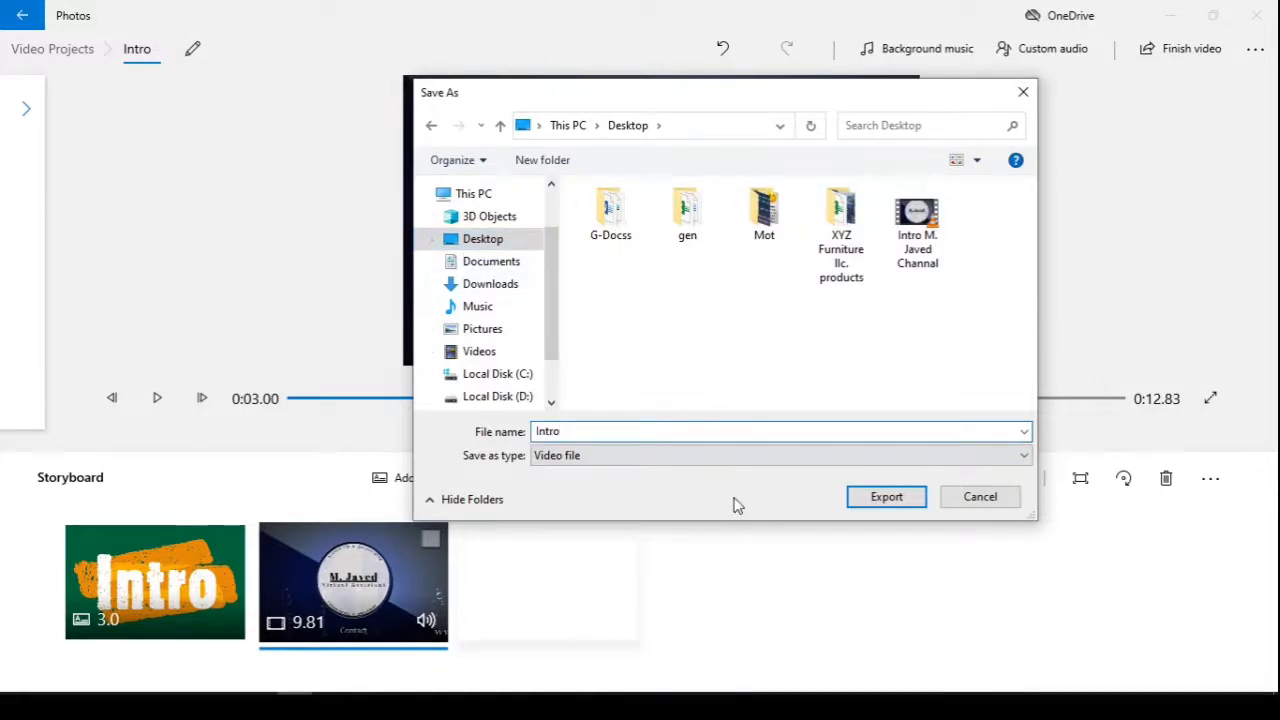
{"action": "left_click", "coordinate": [884, 496]}
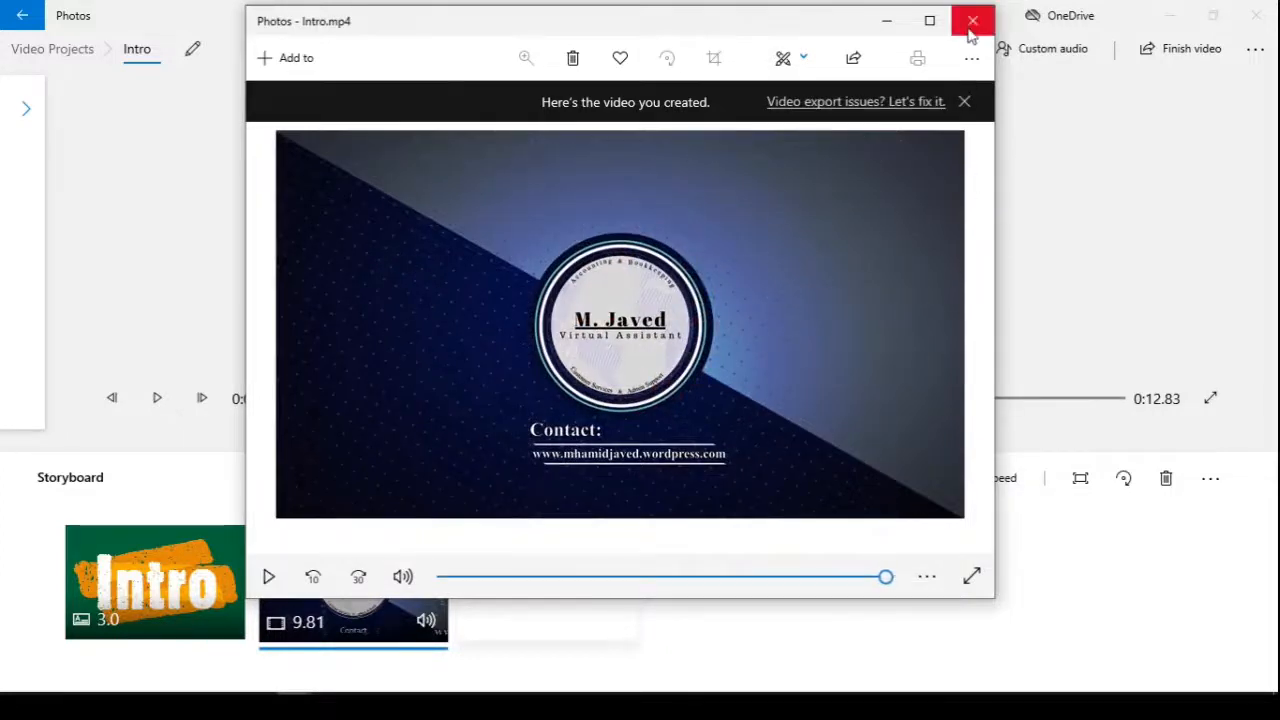
{"action": "left_click", "coordinate": [972, 20]}
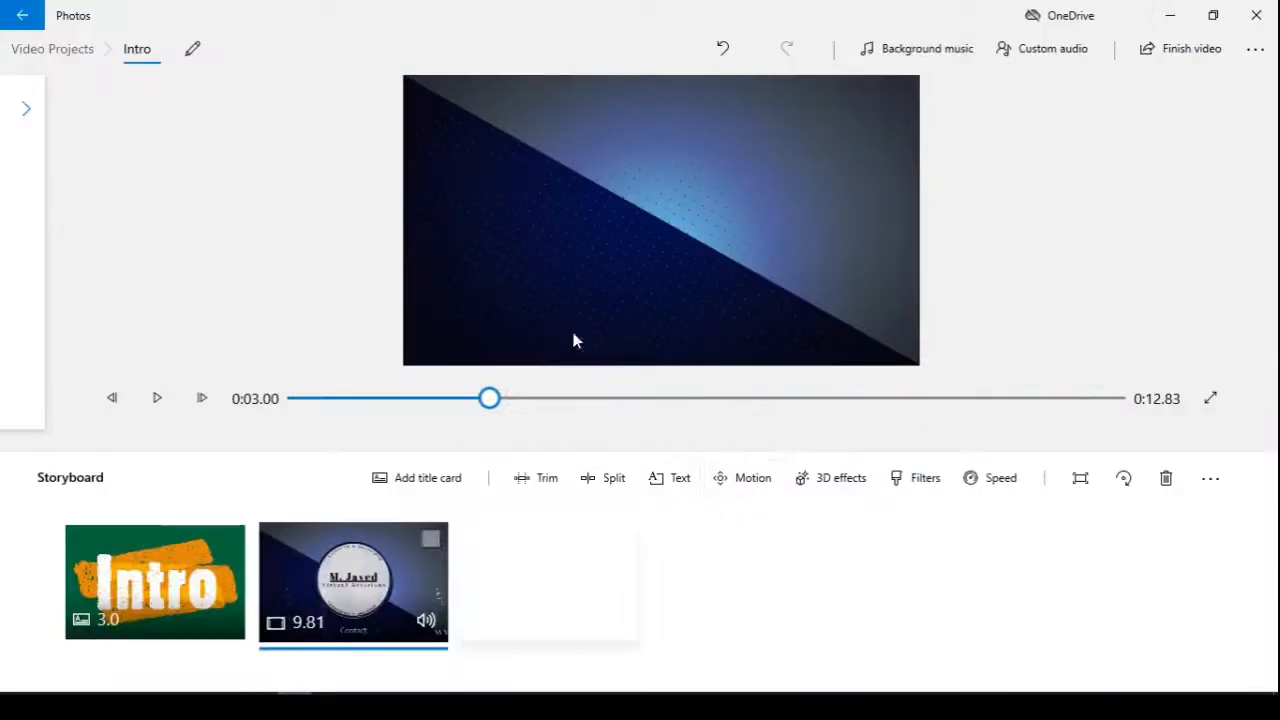
{"action": "mouse_move", "coordinate": [352, 304]}
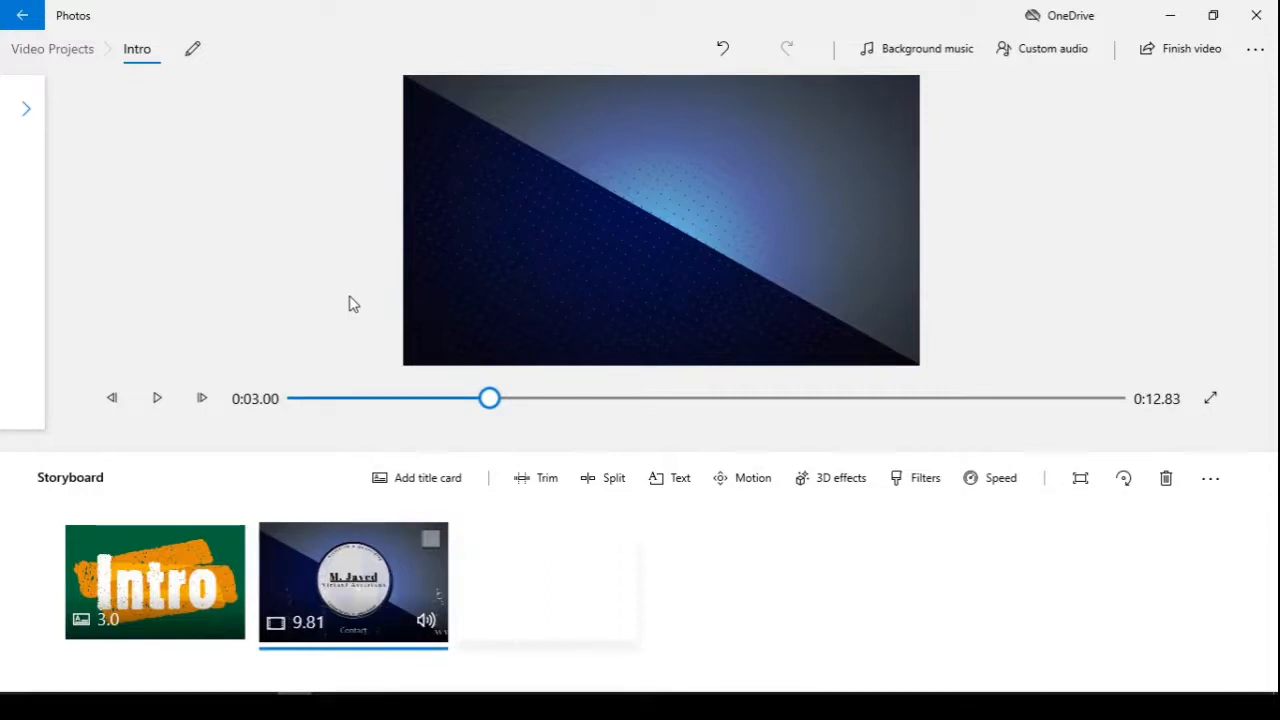
{"action": "mouse_move", "coordinate": [600, 264]}
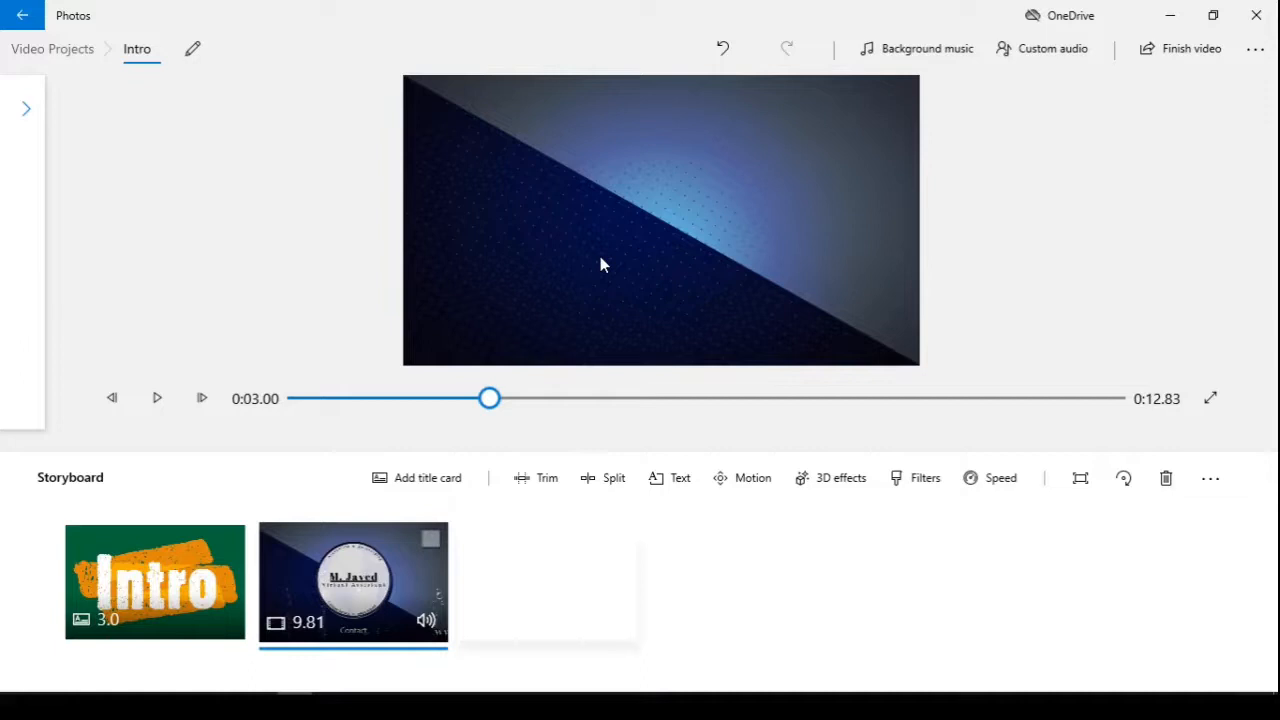